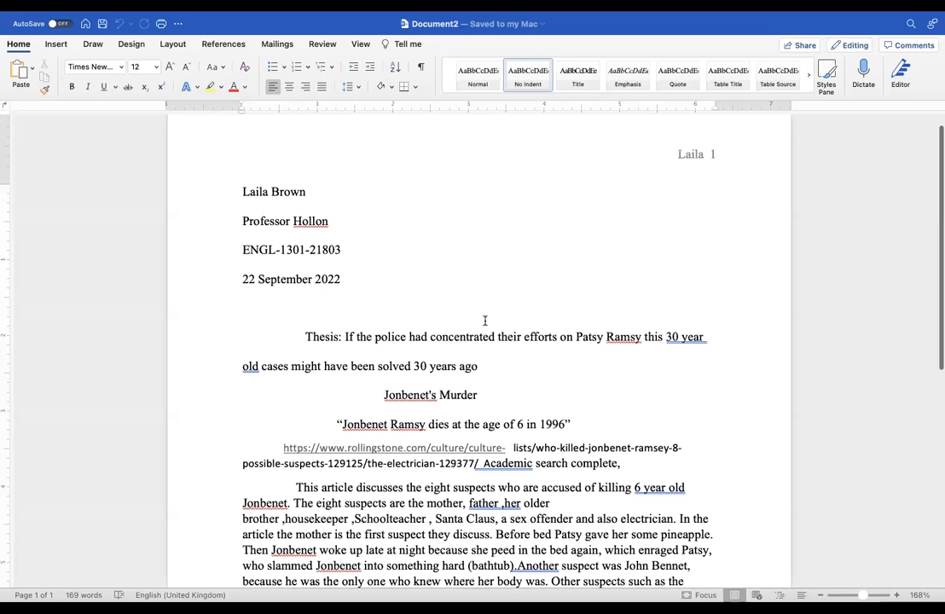
Enter the first-page header and clear the old 'Laila 1' name and page number.
scroll(up, 3)
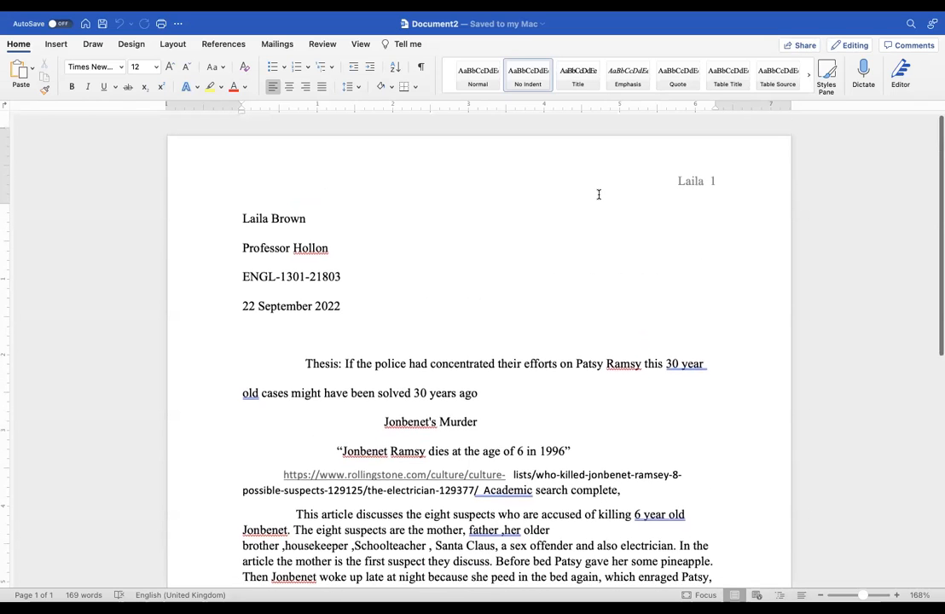
scroll(down, 3)
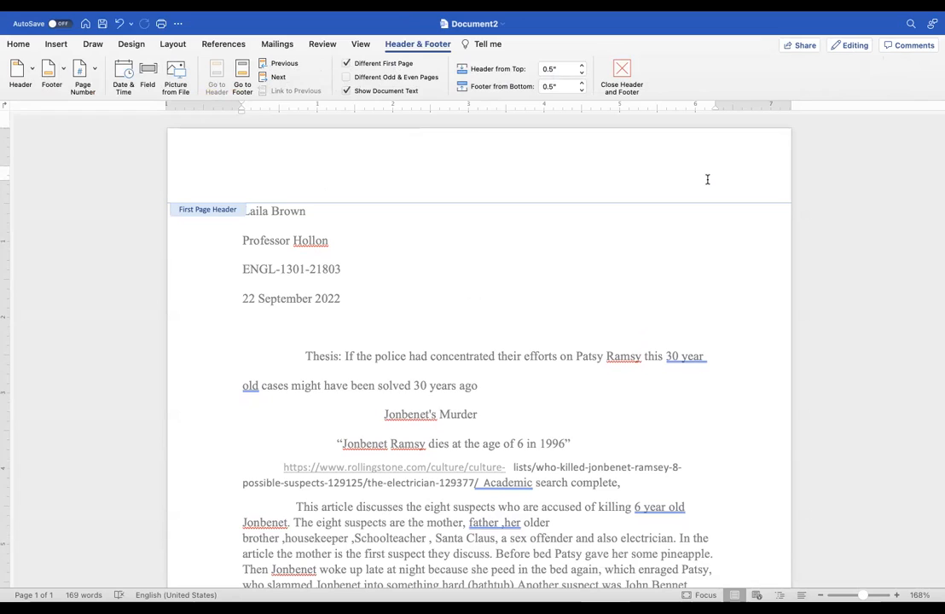
click(715, 175)
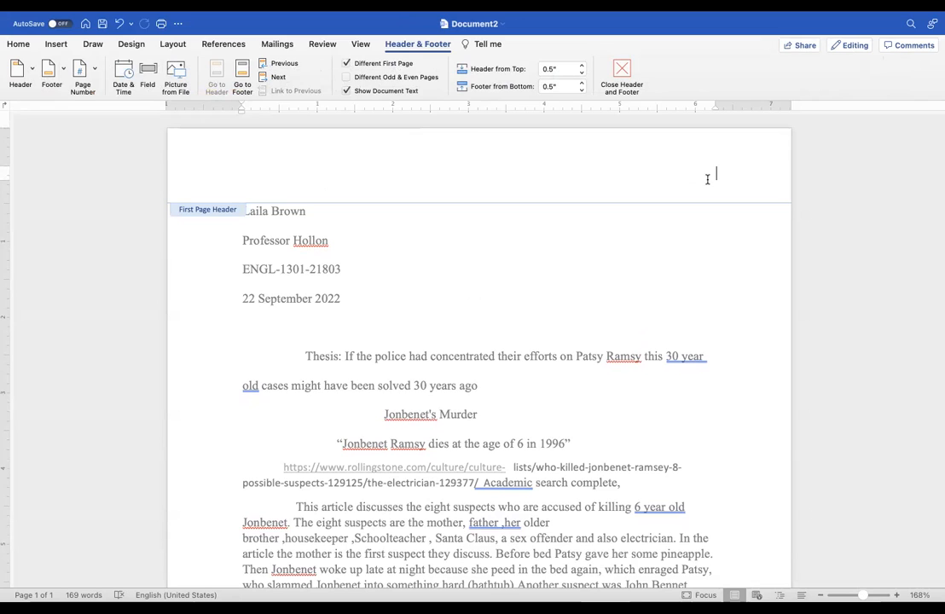
mouse_move(715, 174)
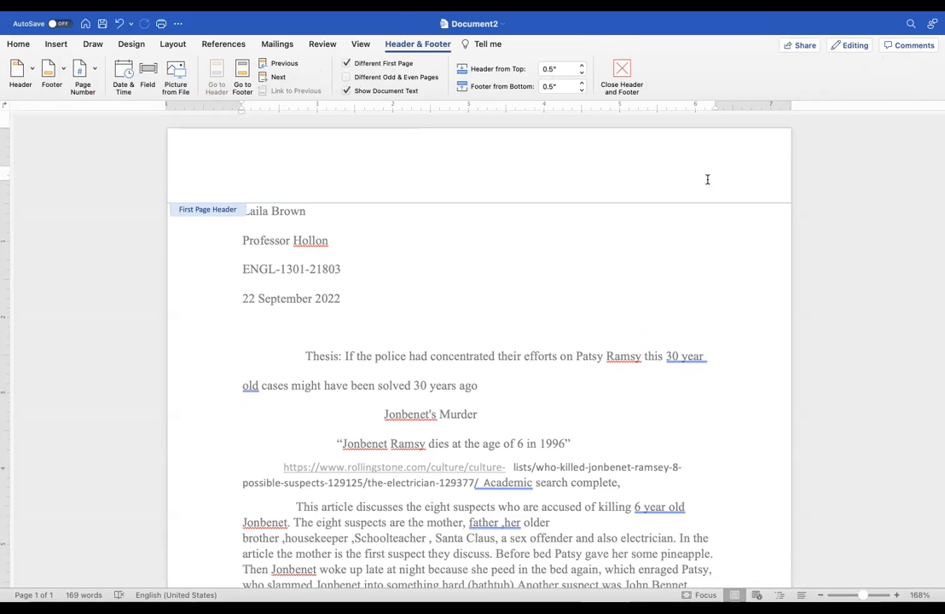
click(715, 175)
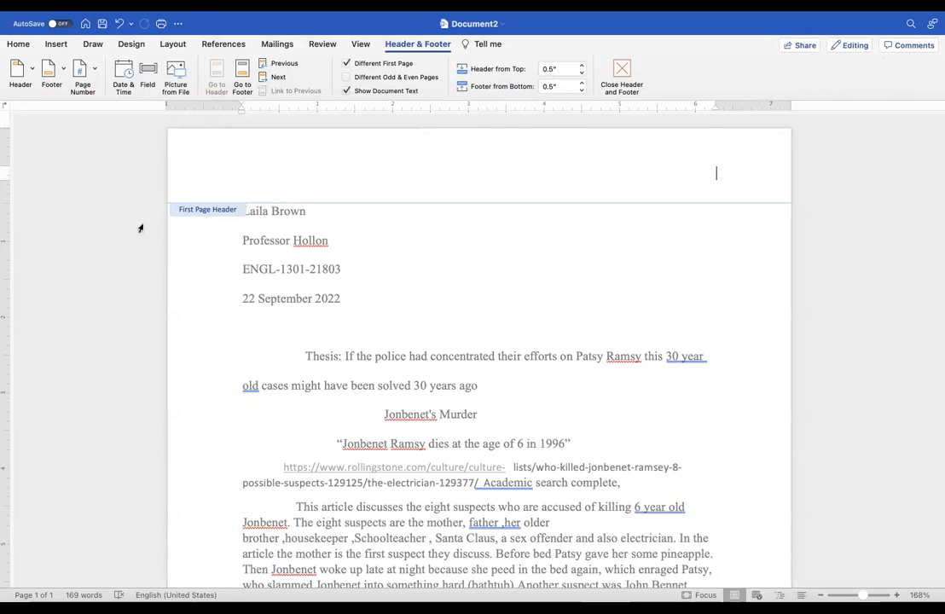
scroll(up, 3)
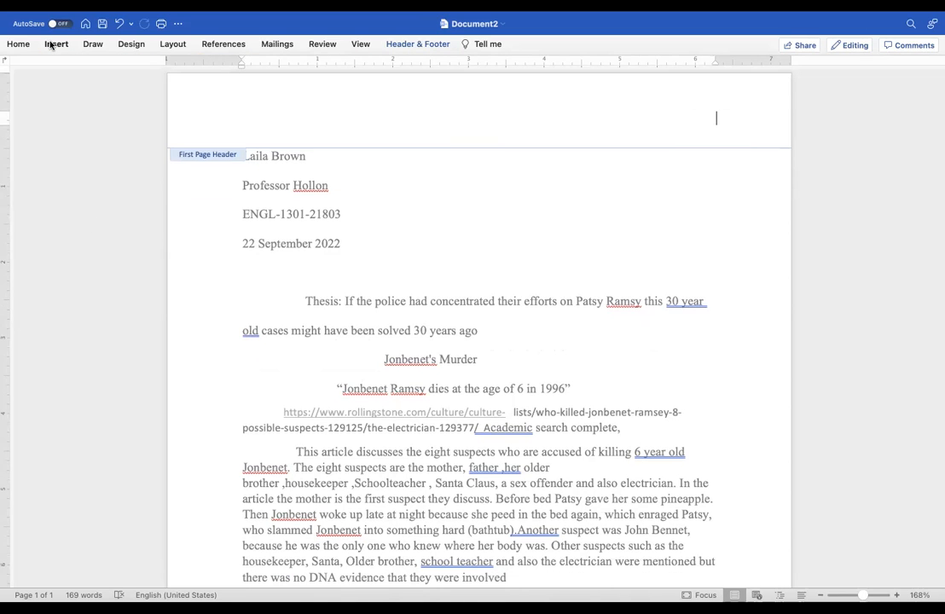
Insert a right-aligned page number and put the surname 'Brown' before it.
click(56, 45)
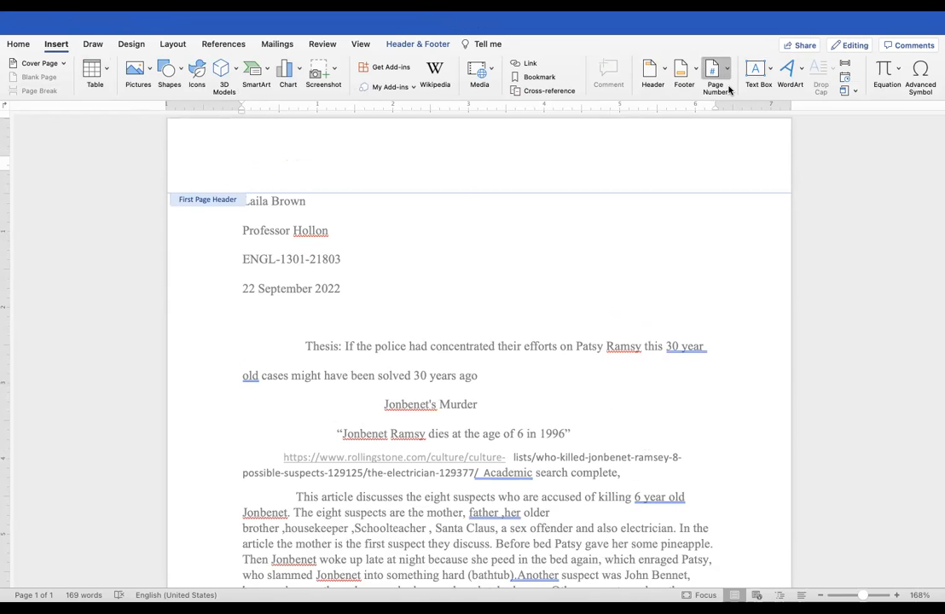
click(715, 75)
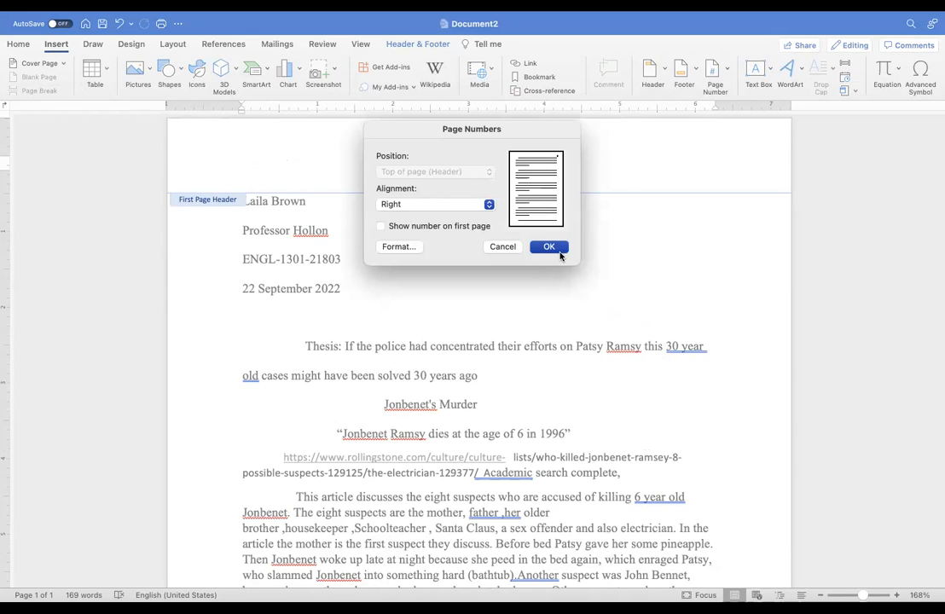
mouse_move(555, 247)
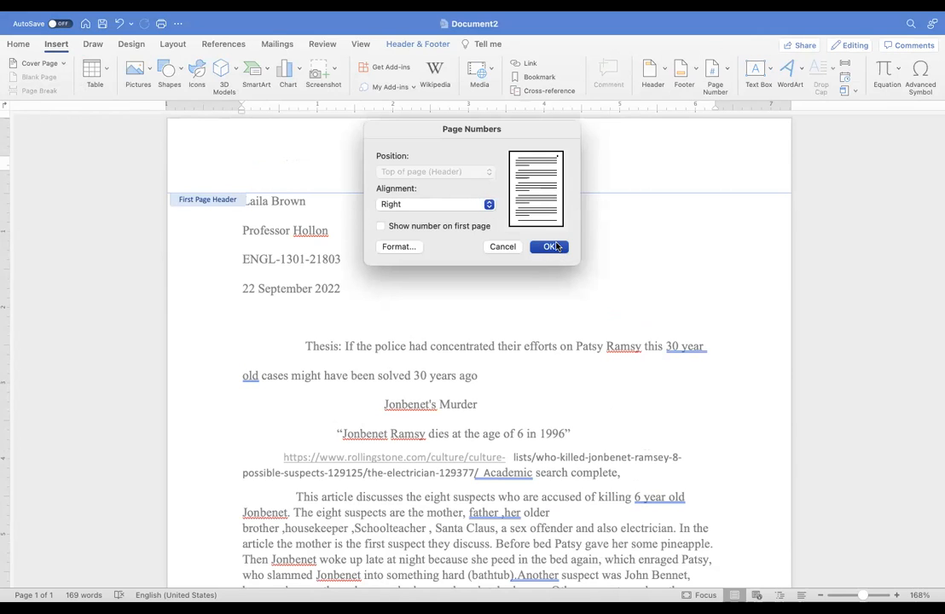
click(549, 246)
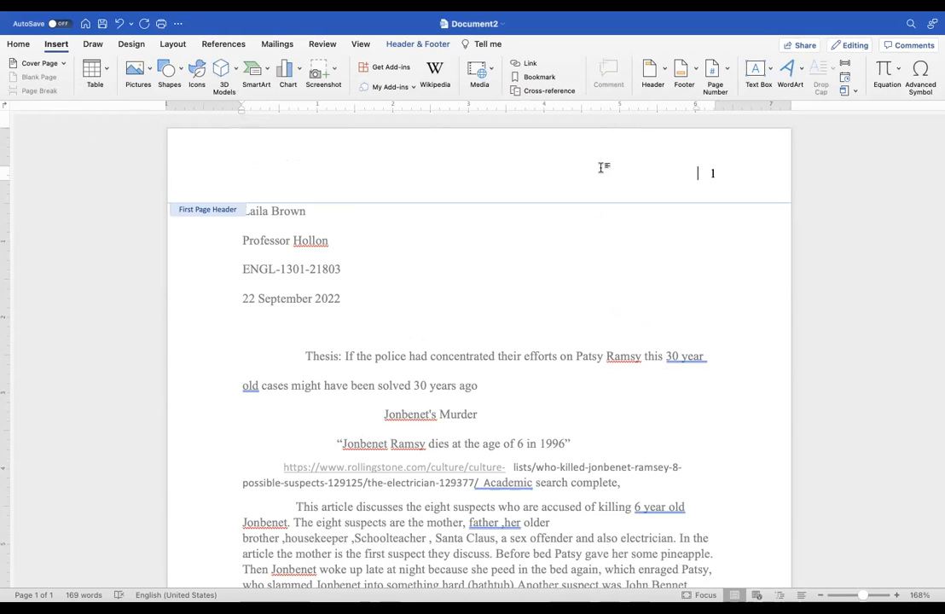
text(Br)
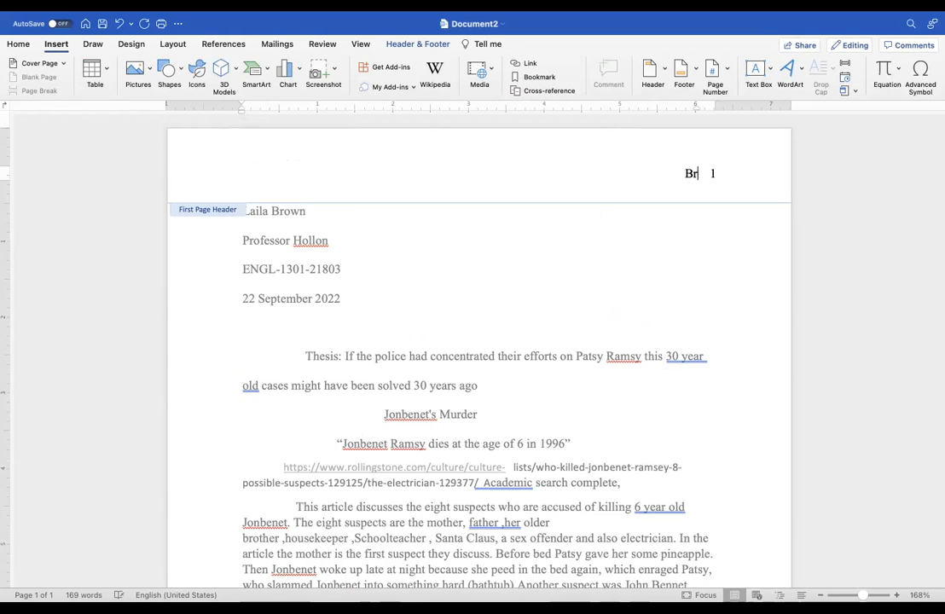
text(own)
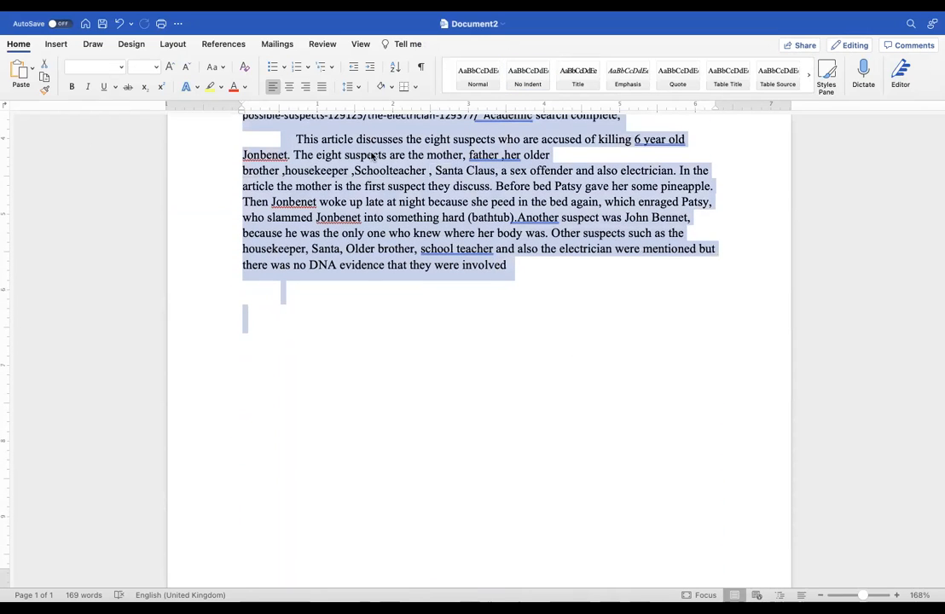
Set the selected essay to 0 spacing after paragraphs and Double line spacing.
right_click(375, 250)
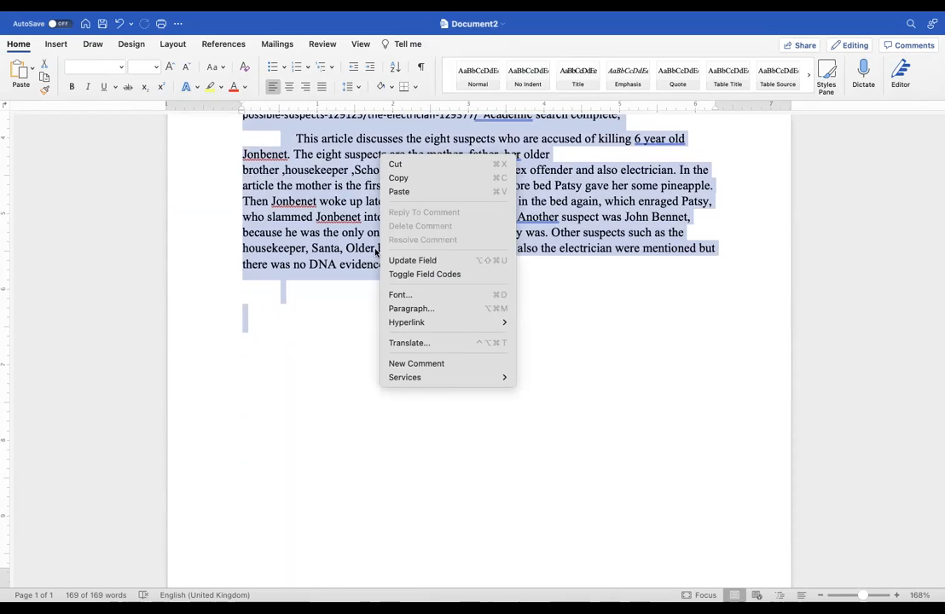
click(411, 307)
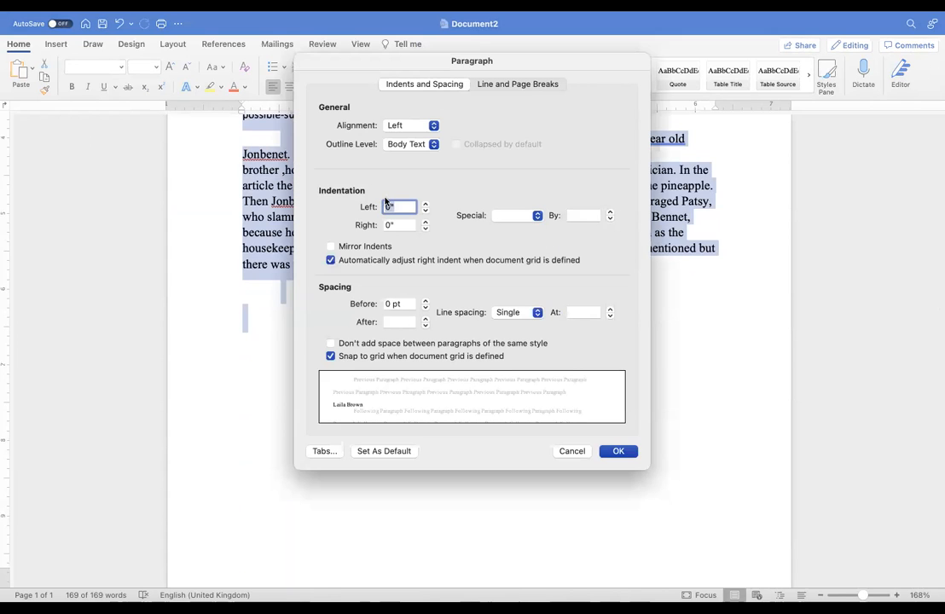
click(399, 321)
text(0)
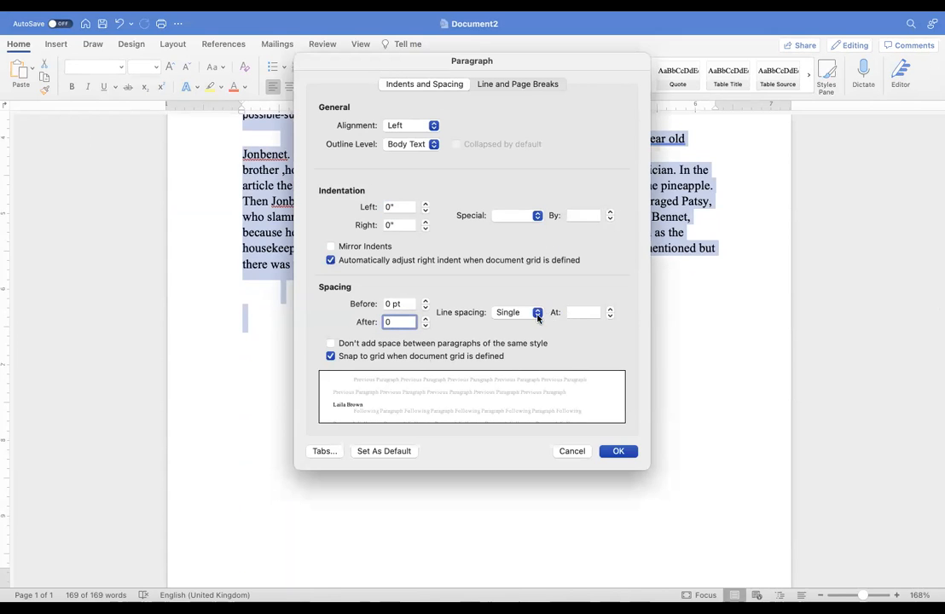
click(516, 312)
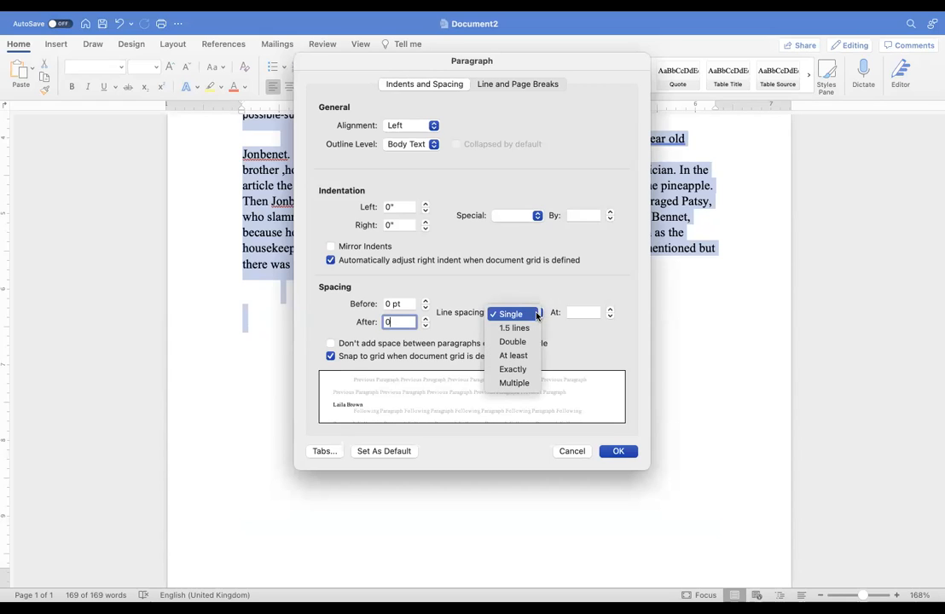
click(512, 341)
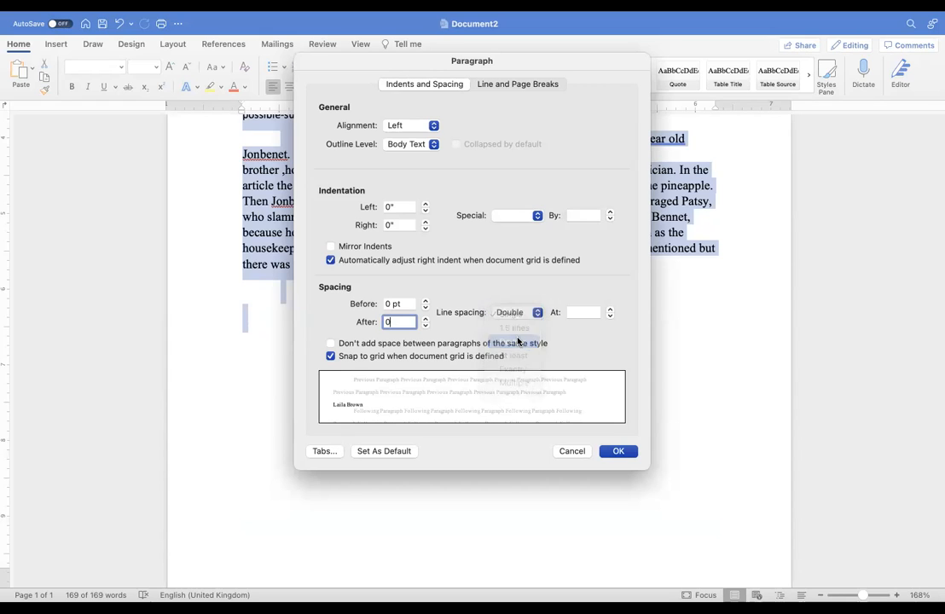
click(618, 451)
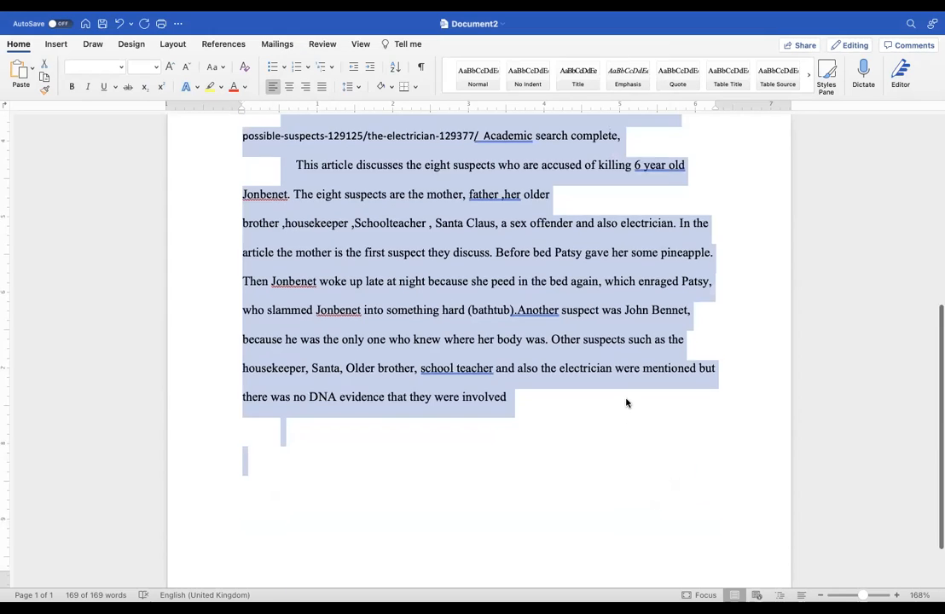
scroll(up, 3)
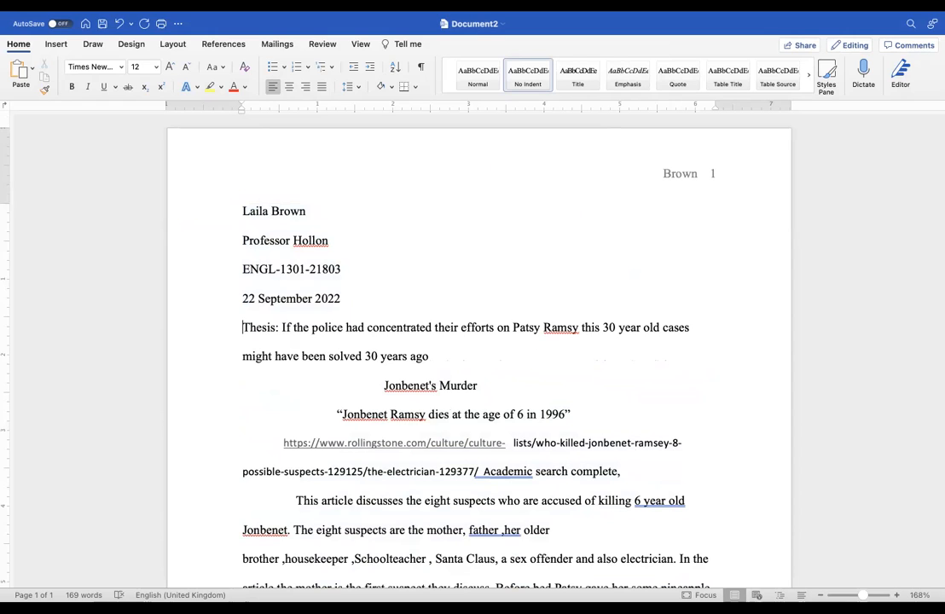
Insert an empty line between the date and the thesis statement.
key(enter)
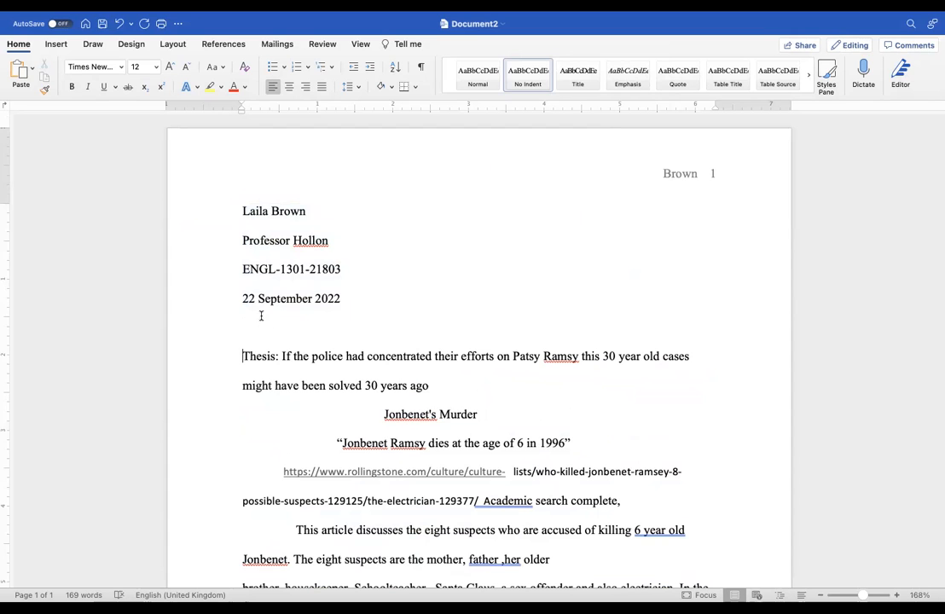
scroll(down, 3)
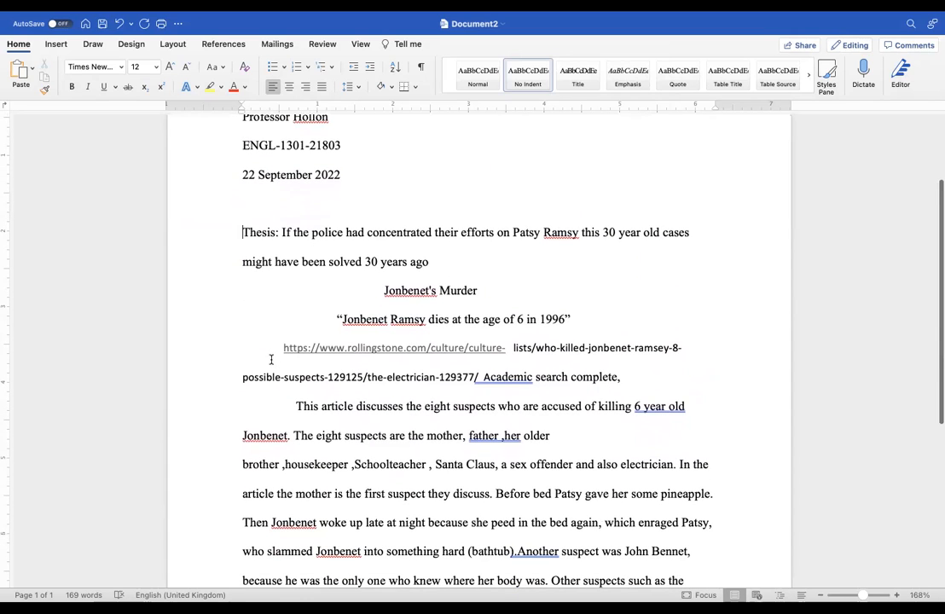
mouse_move(492, 290)
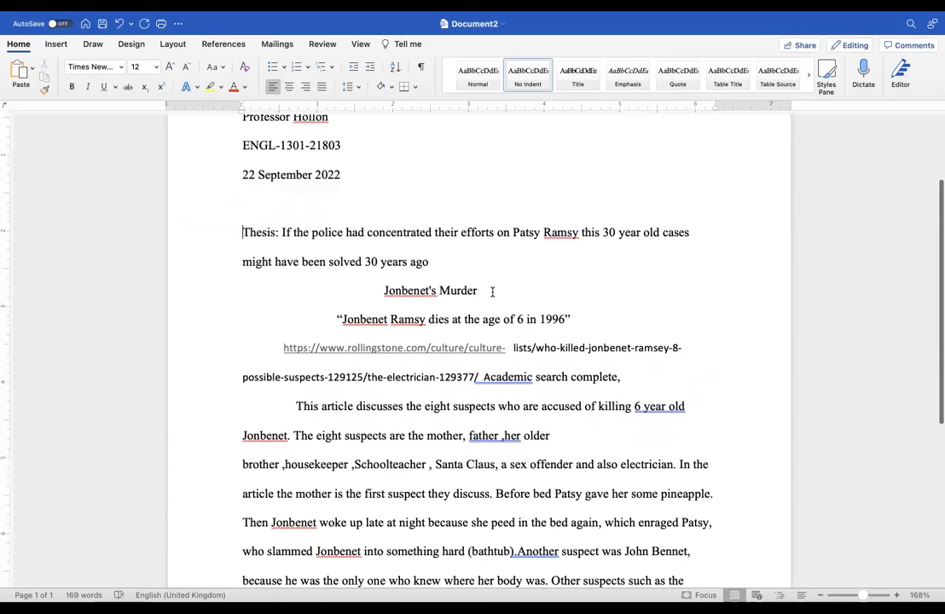
scroll(down, 3)
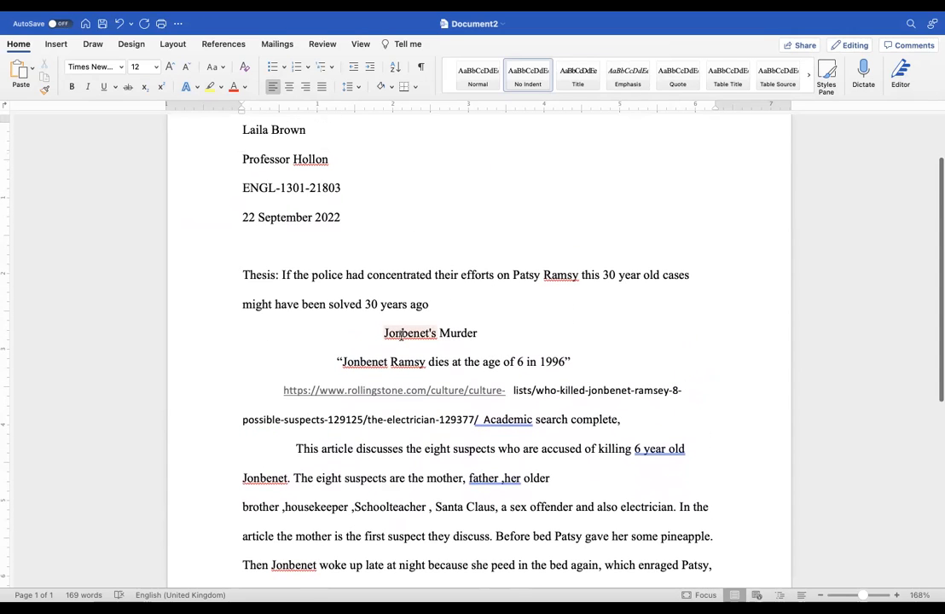
right_click(409, 333)
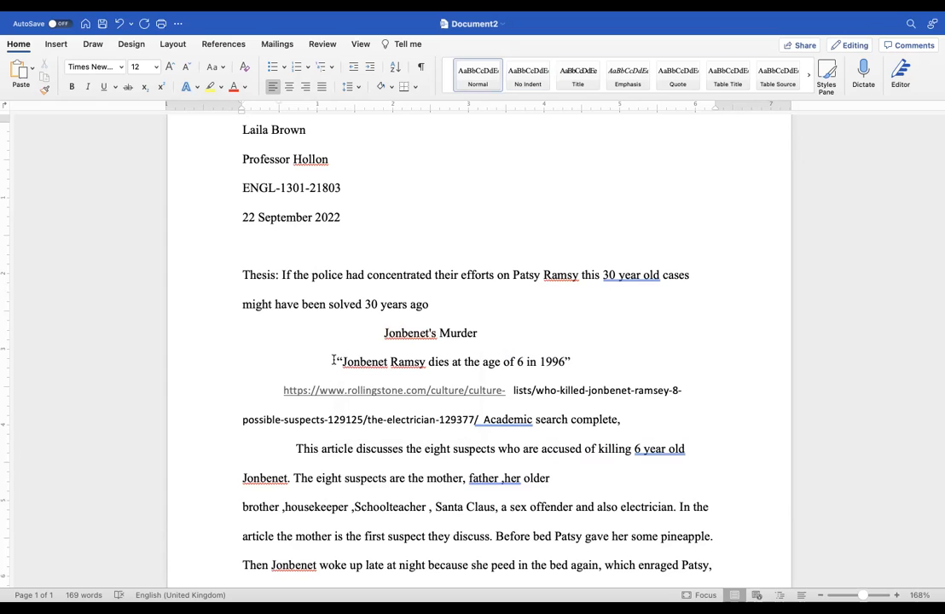
Enter 'Annotated Bibliography' as the start of the centred title.
text(An)
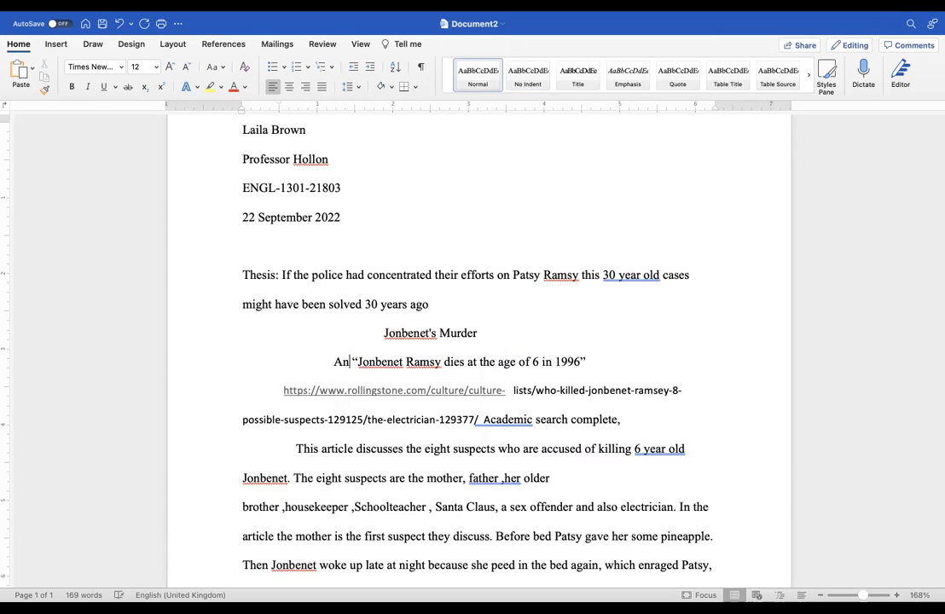
text(notated)
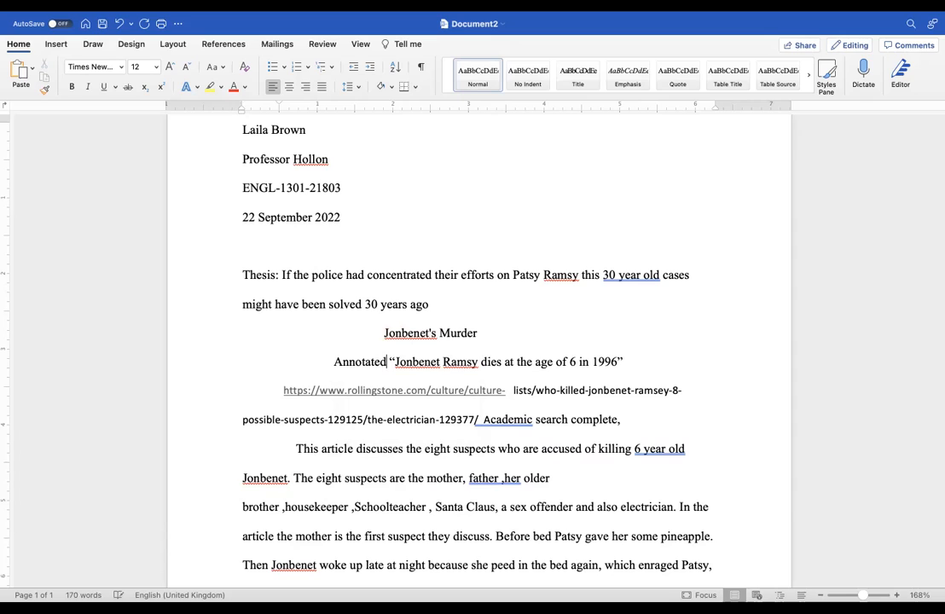
text(Bibliography)
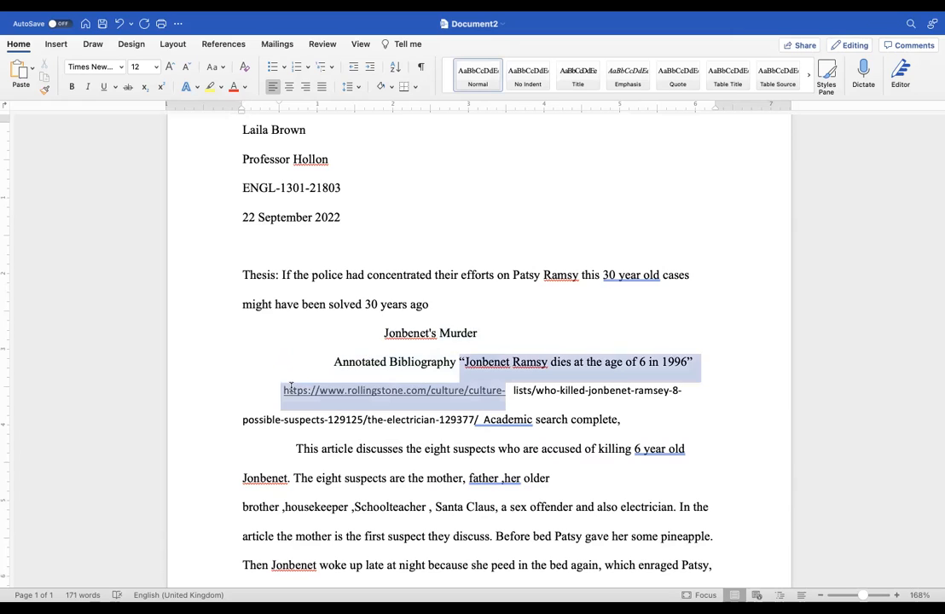
click(285, 370)
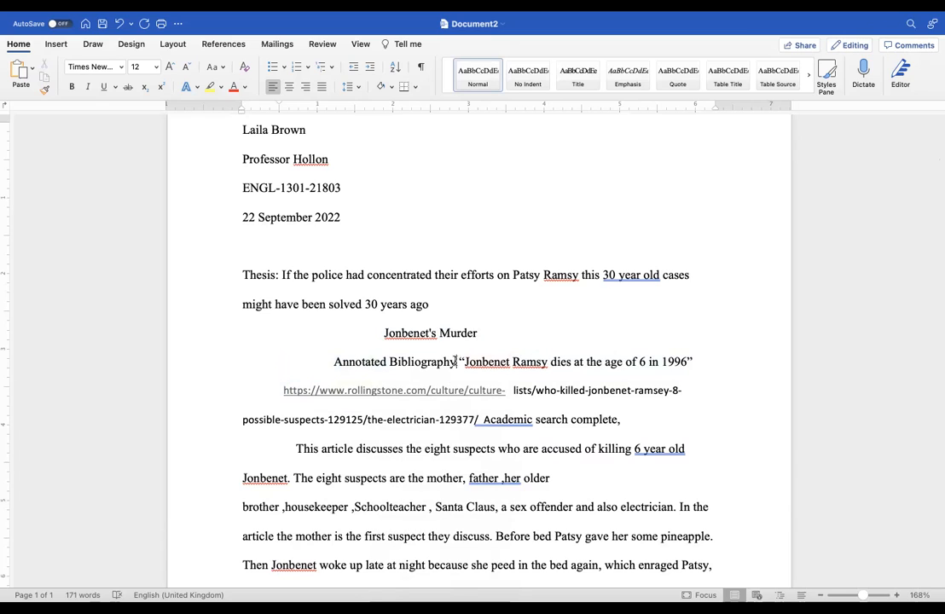
double_click(395, 362)
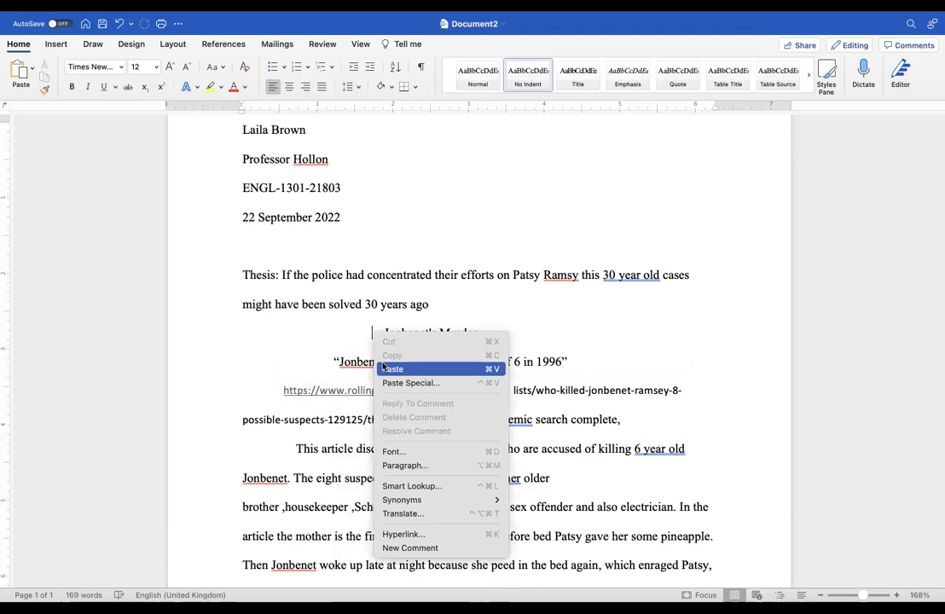
Replace the extra space with a colon so the title reads 'Annotated Bibliography: Jonbenet's Murder'.
click(393, 369)
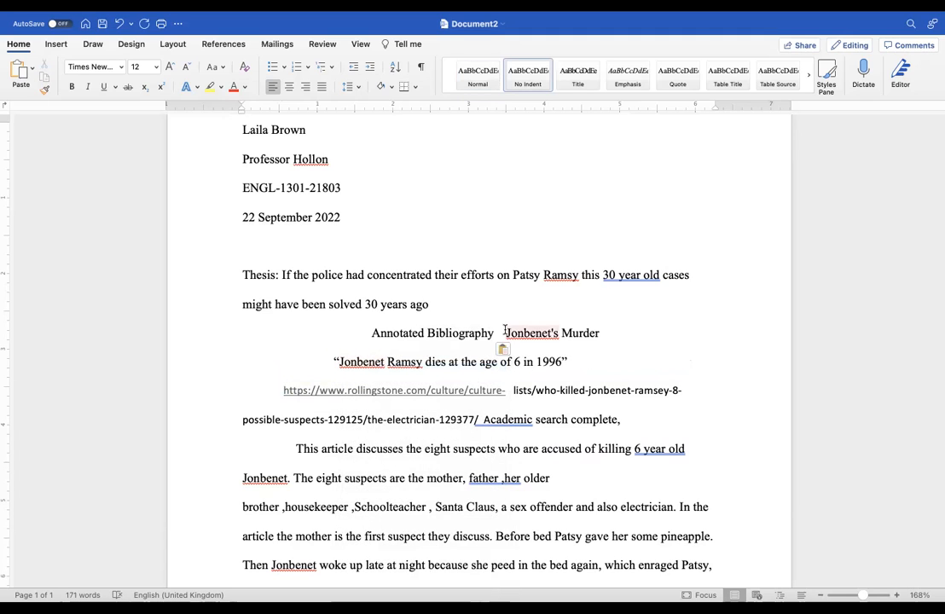
right_click(533, 333)
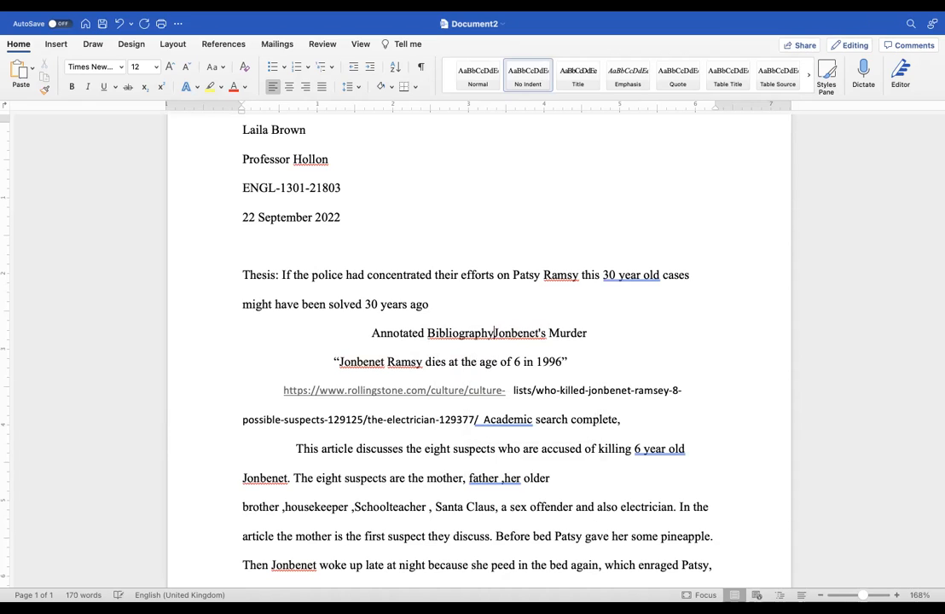
text(:)
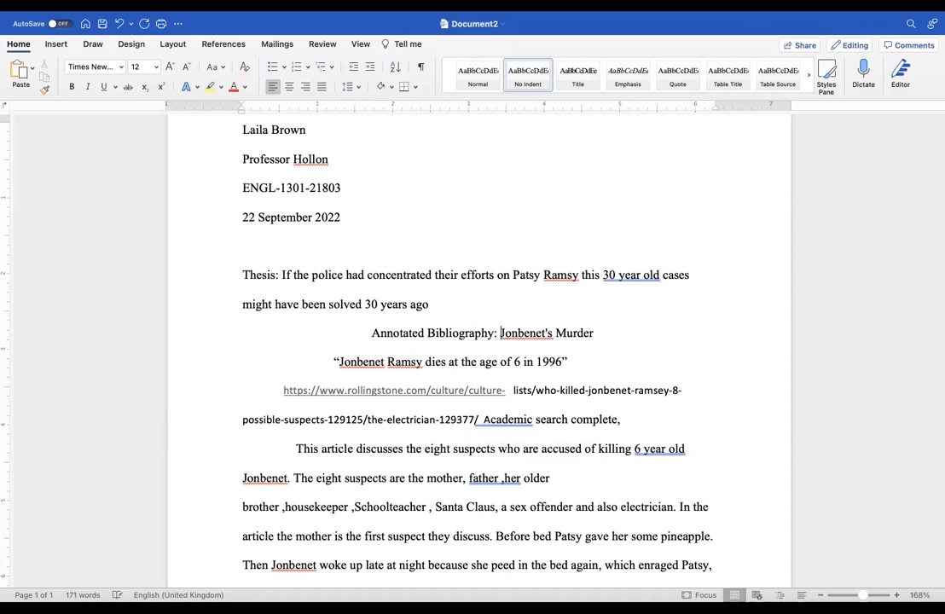
scroll(down, 3)
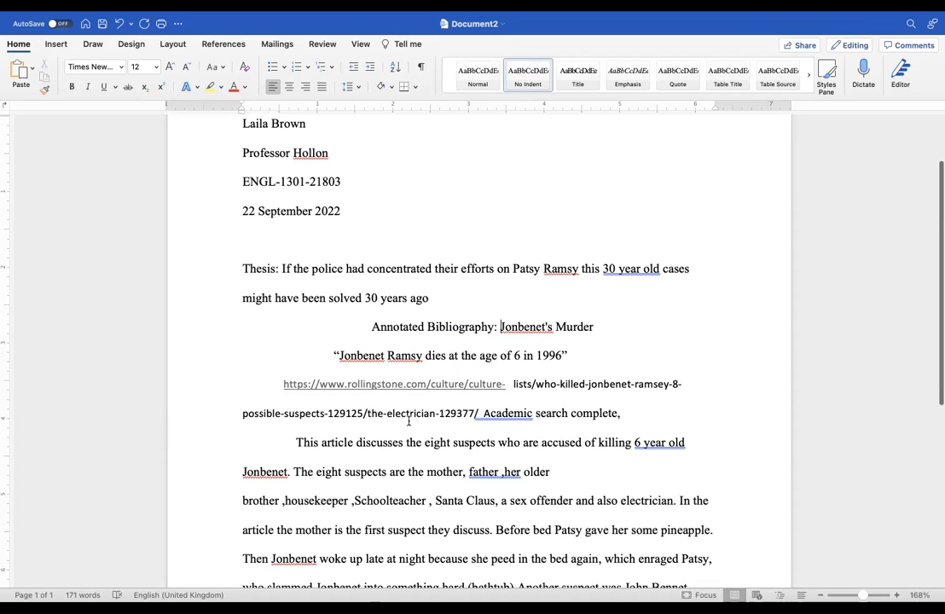
scroll(up, 3)
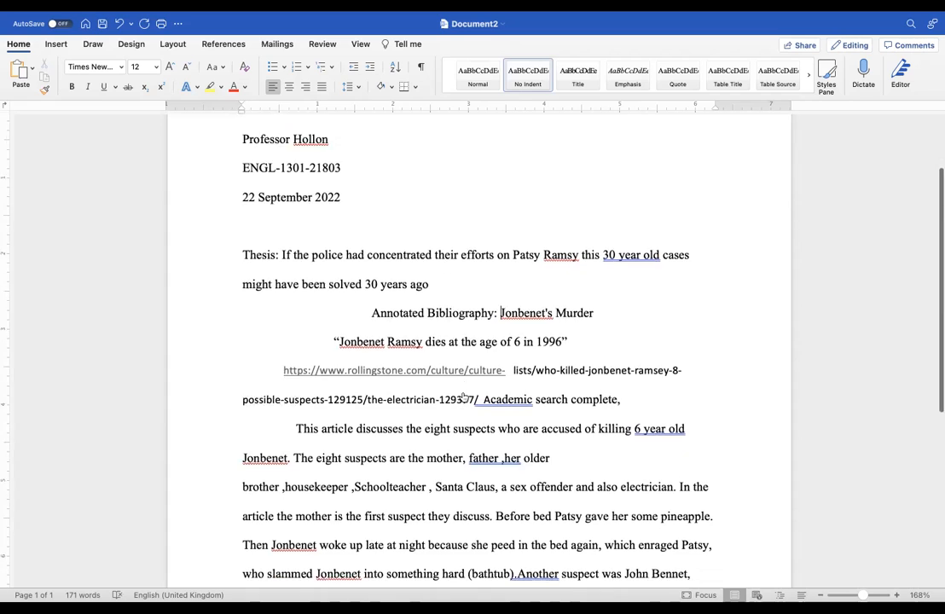
scroll(down, 3)
text(e)
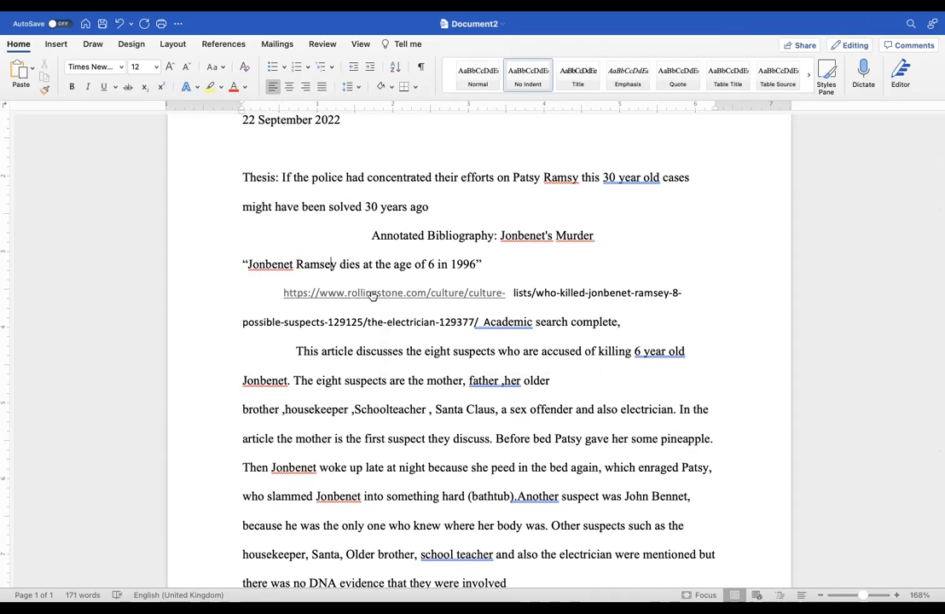
click(622, 321)
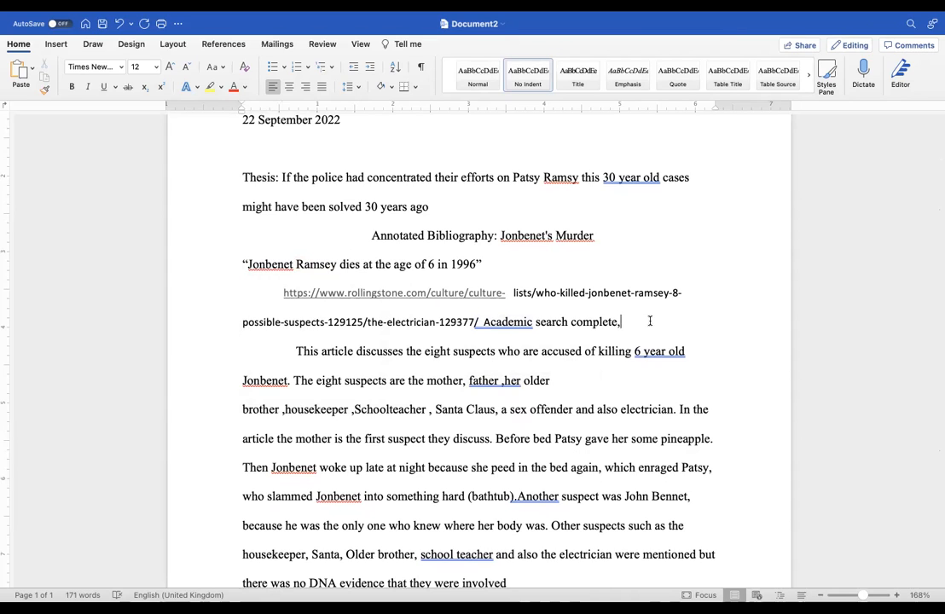
drag(623, 320, 284, 293)
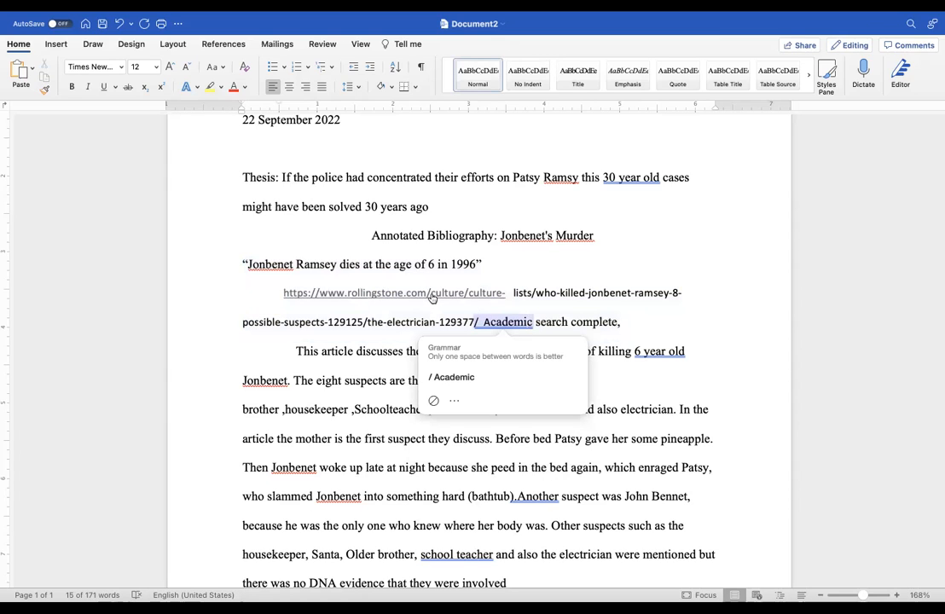
mouse_move(430, 293)
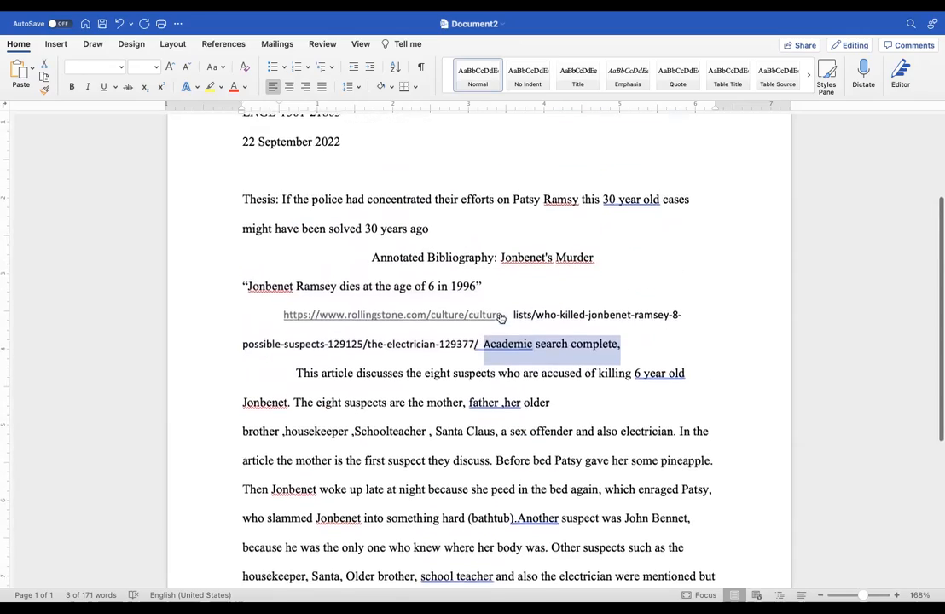
scroll(up, 3)
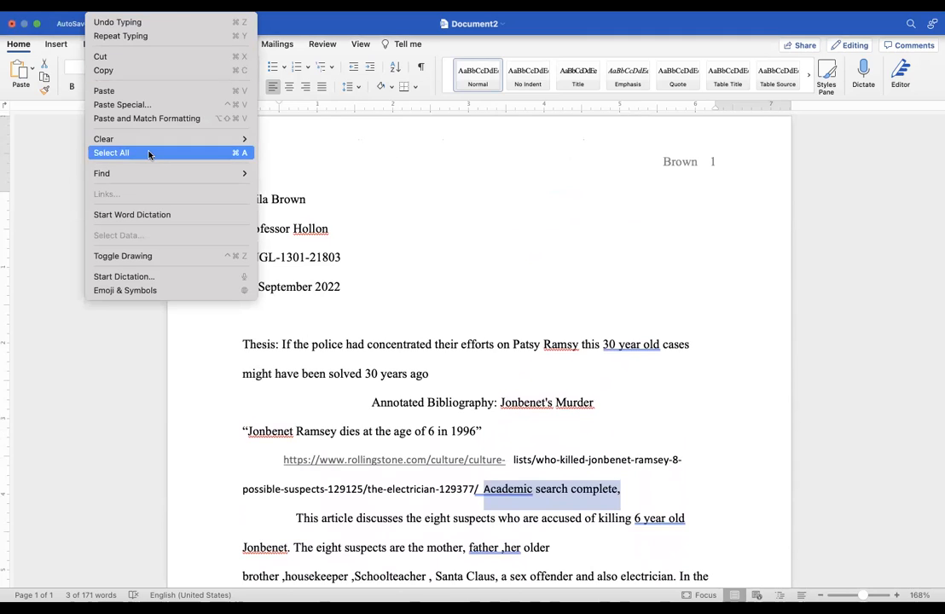
Select all text and review the Paragraph Special indent choices without changing them.
click(111, 152)
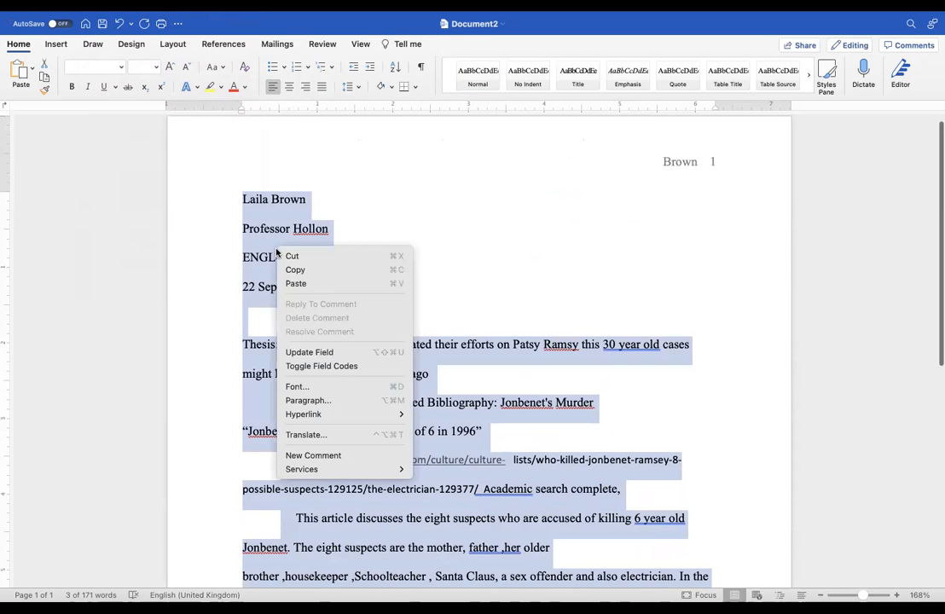
mouse_move(307, 399)
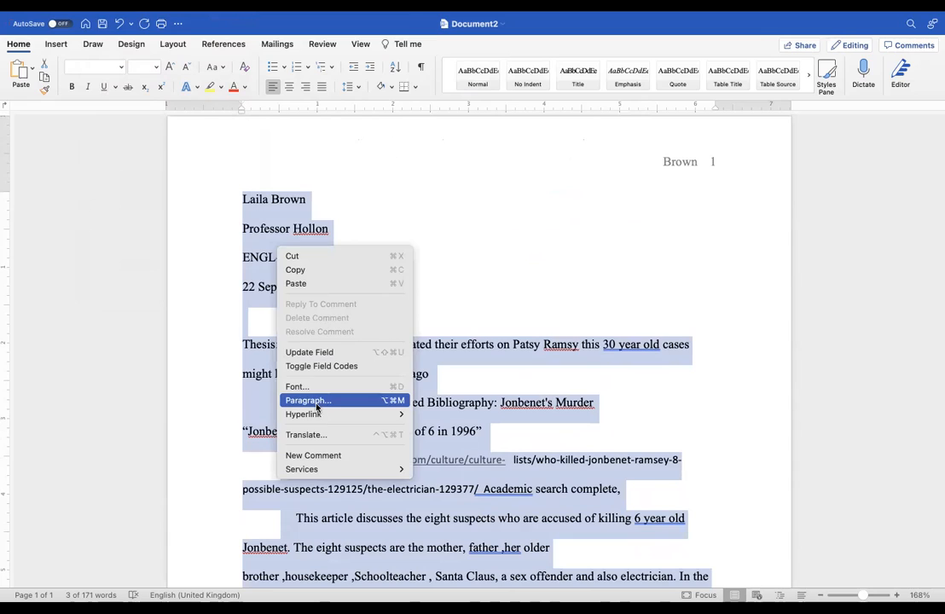
click(307, 399)
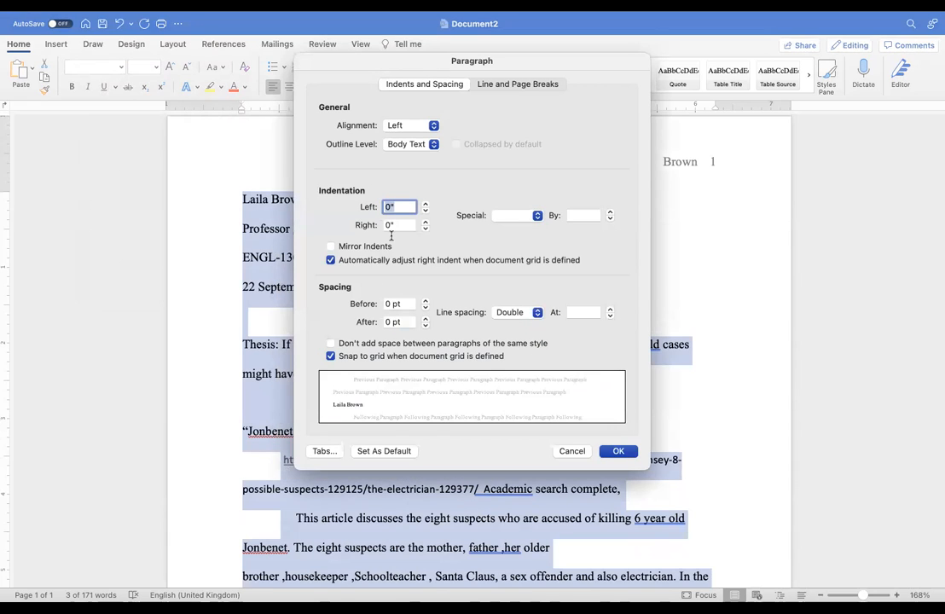
click(515, 215)
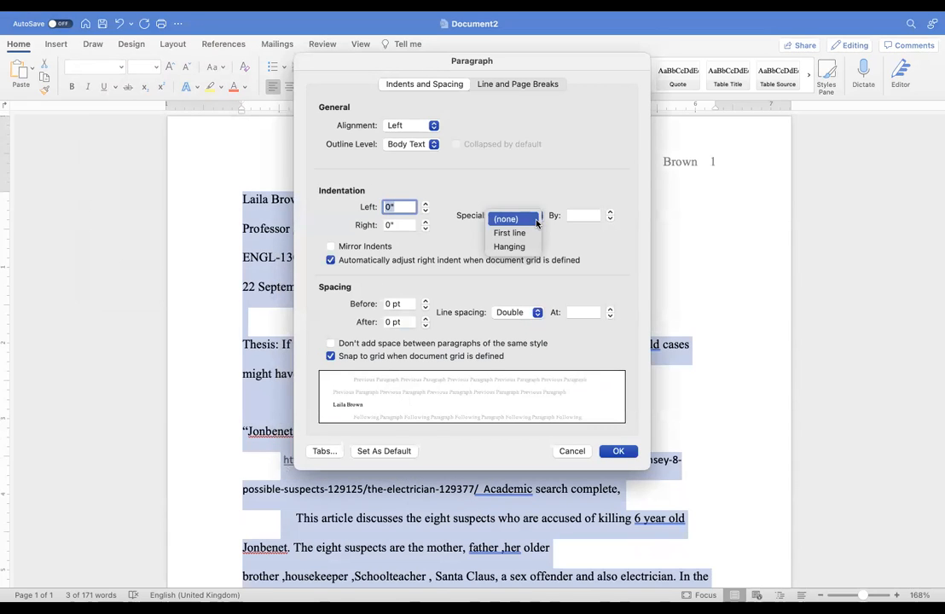
mouse_move(690, 242)
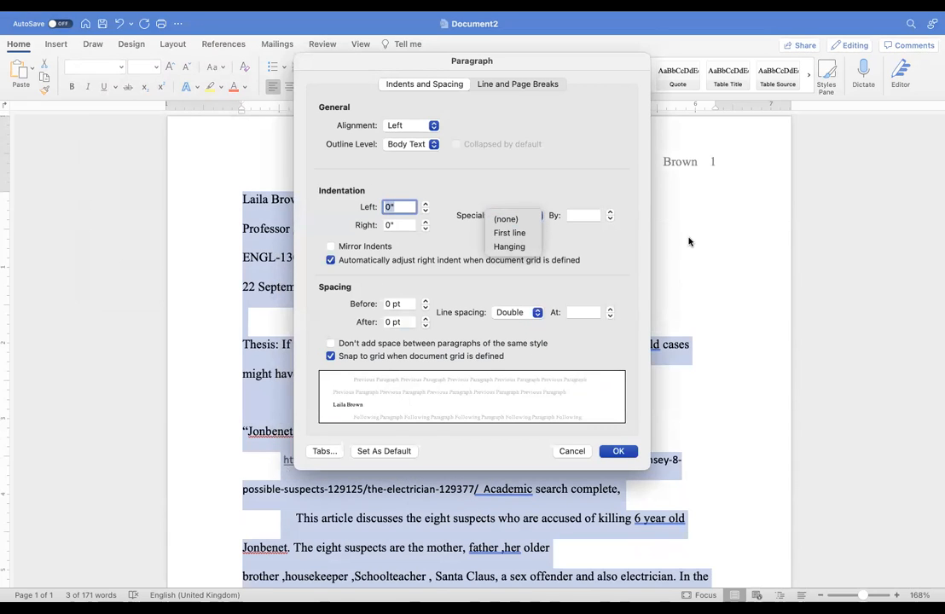
click(506, 218)
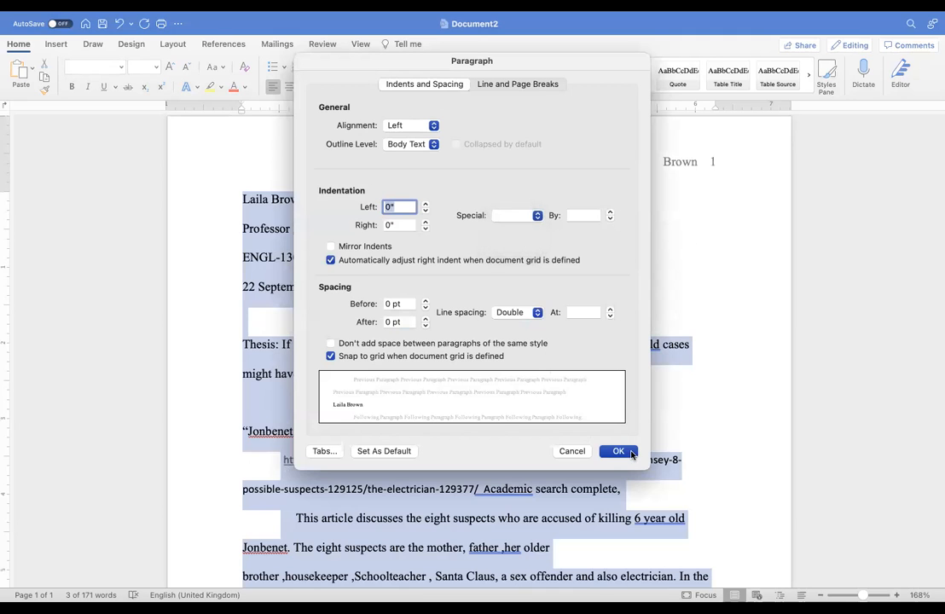
click(617, 450)
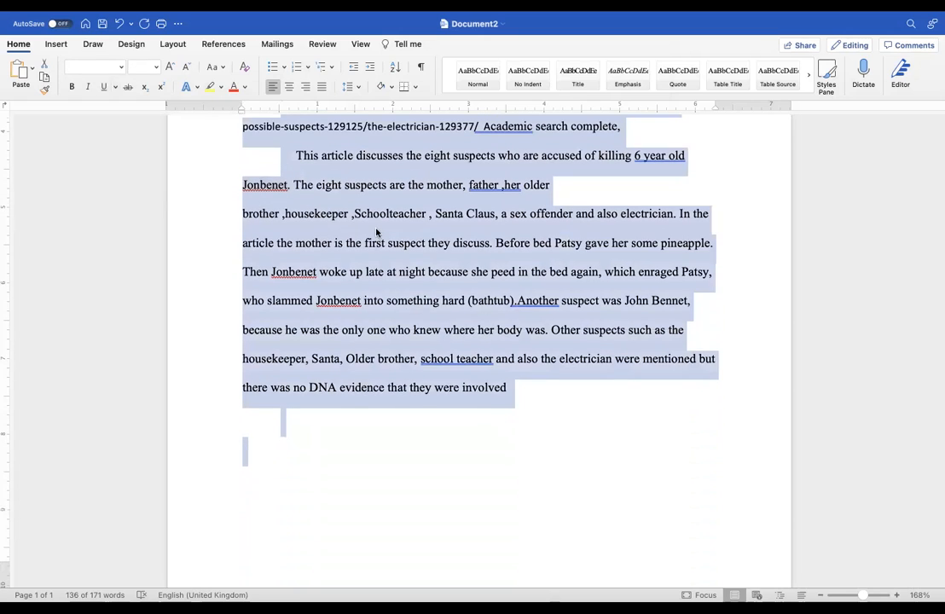
Apply a Hanging 0.5" indent to the citation and annotation paragraphs.
right_click(385, 242)
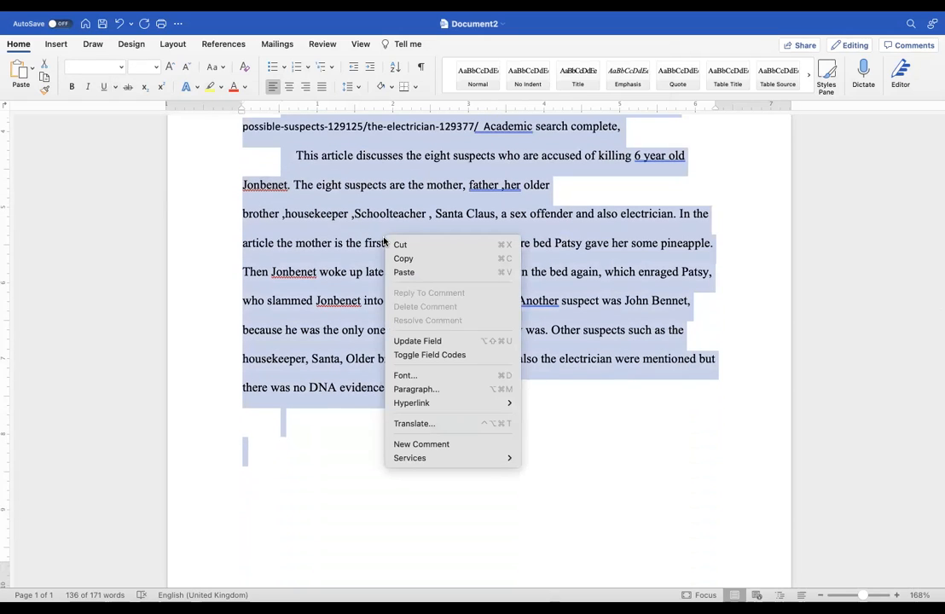
mouse_move(417, 389)
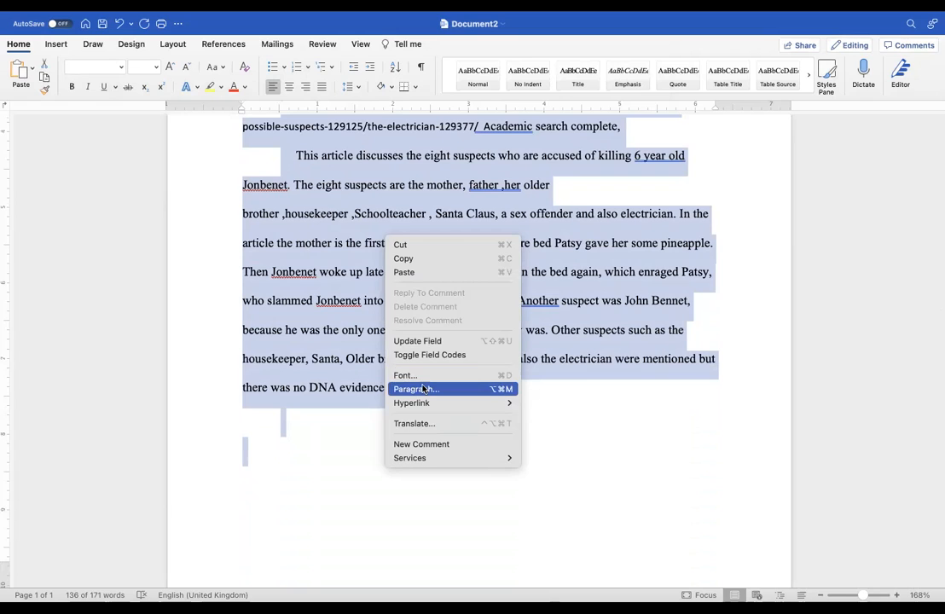
click(416, 389)
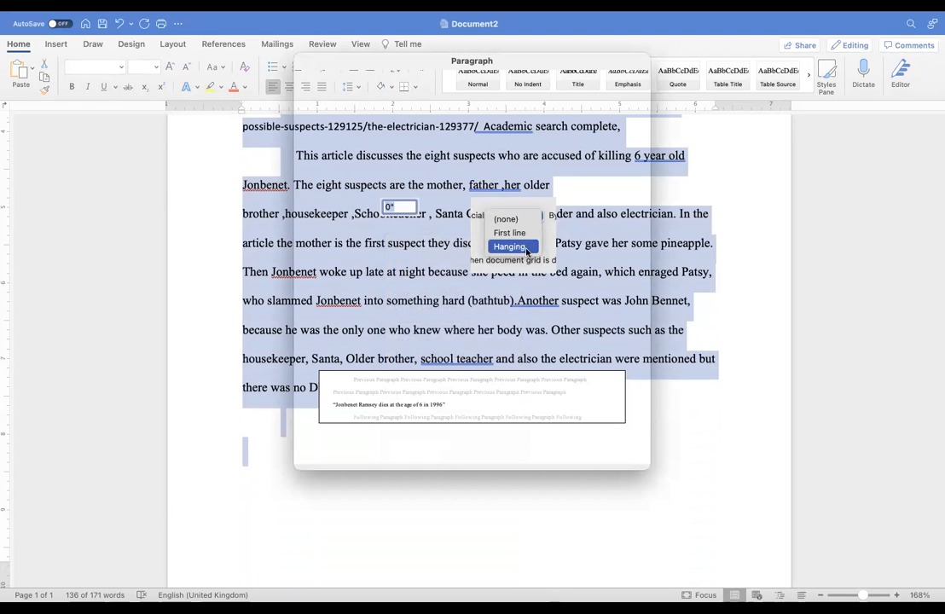
click(509, 246)
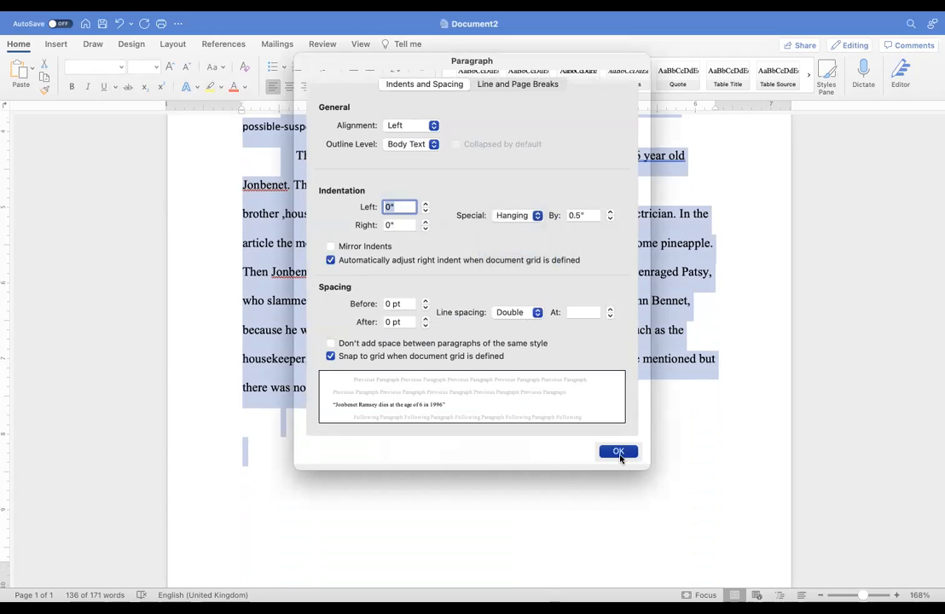
click(618, 450)
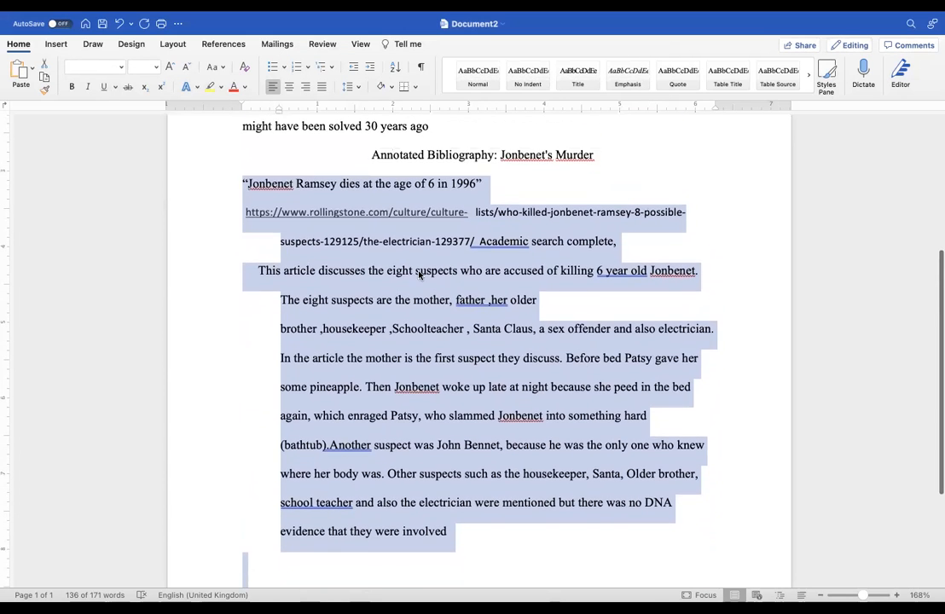
Join the URL to the title line and delete the 'Academic search complete' text.
click(256, 270)
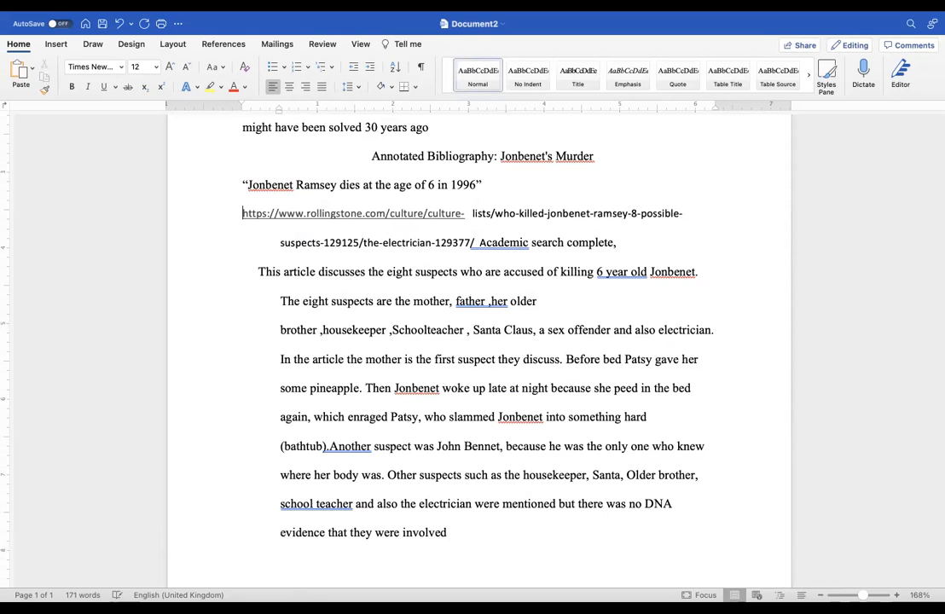
click(527, 75)
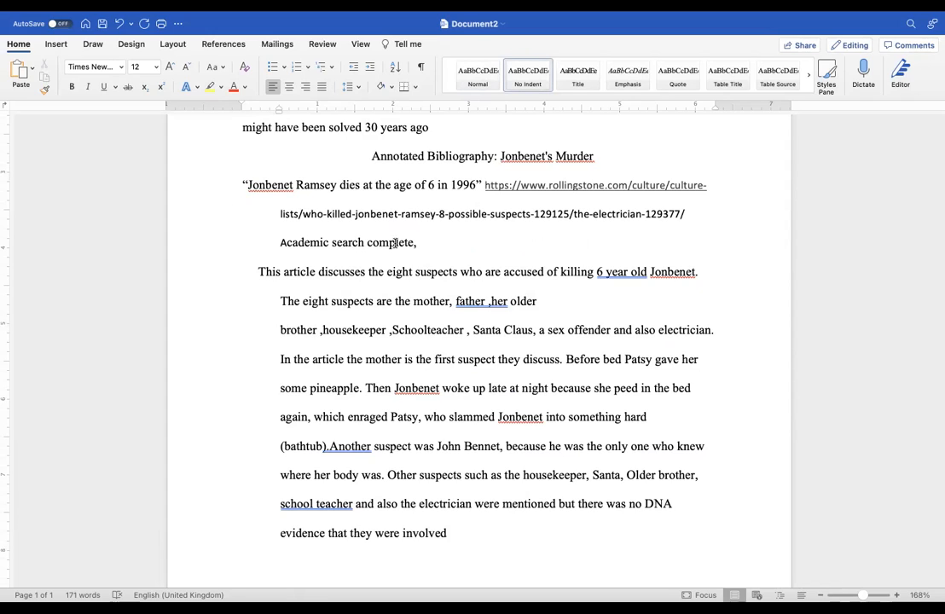
triple_click(348, 242)
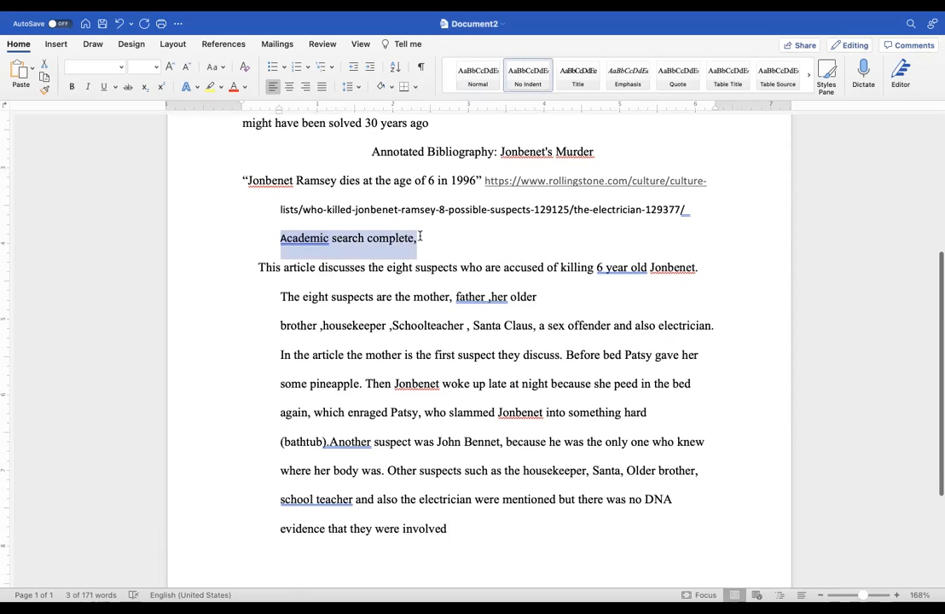
key(Delete)
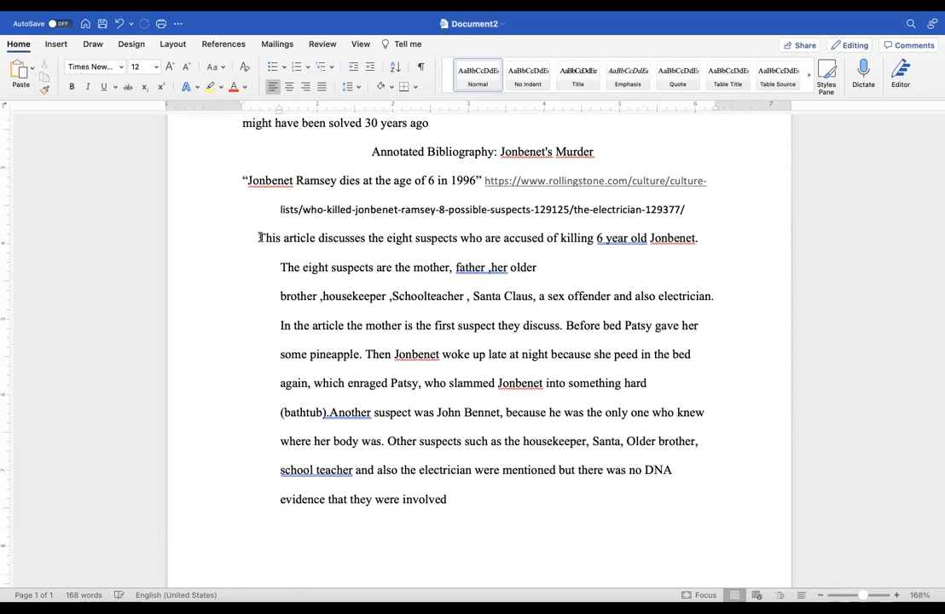
Accept Word's grammar suggestion so the thesis reads '30-year-old cases'.
scroll(up, 3)
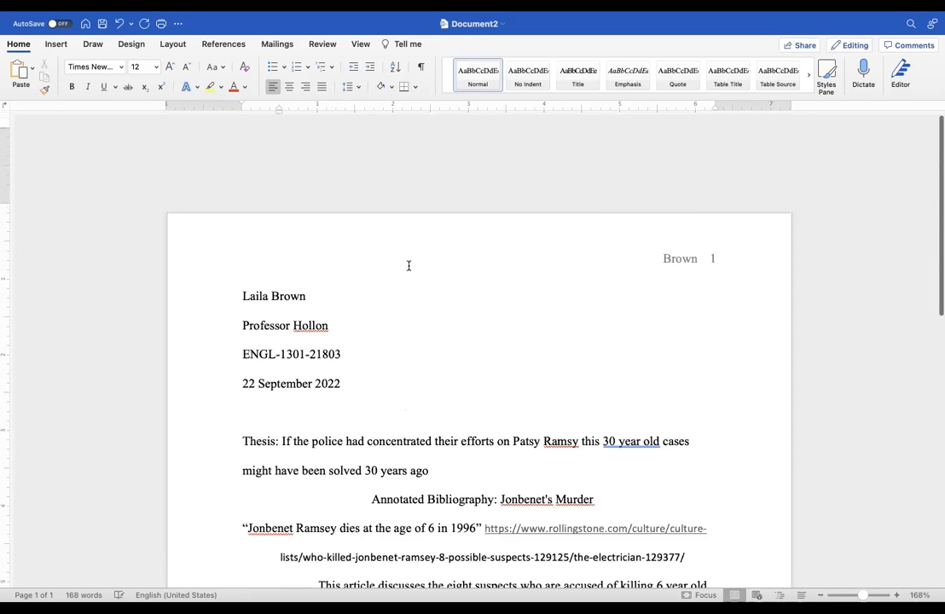
scroll(down, 3)
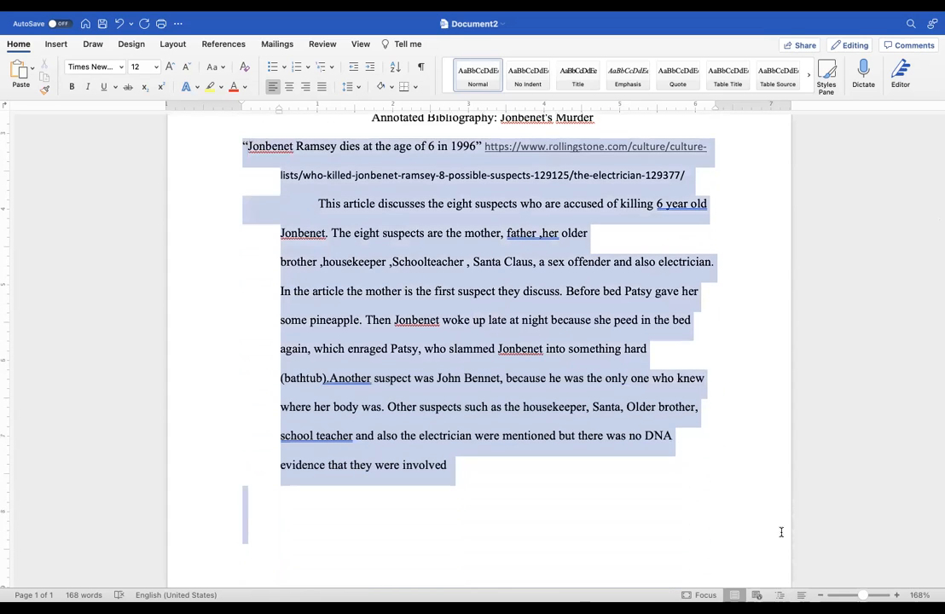
right_click(468, 319)
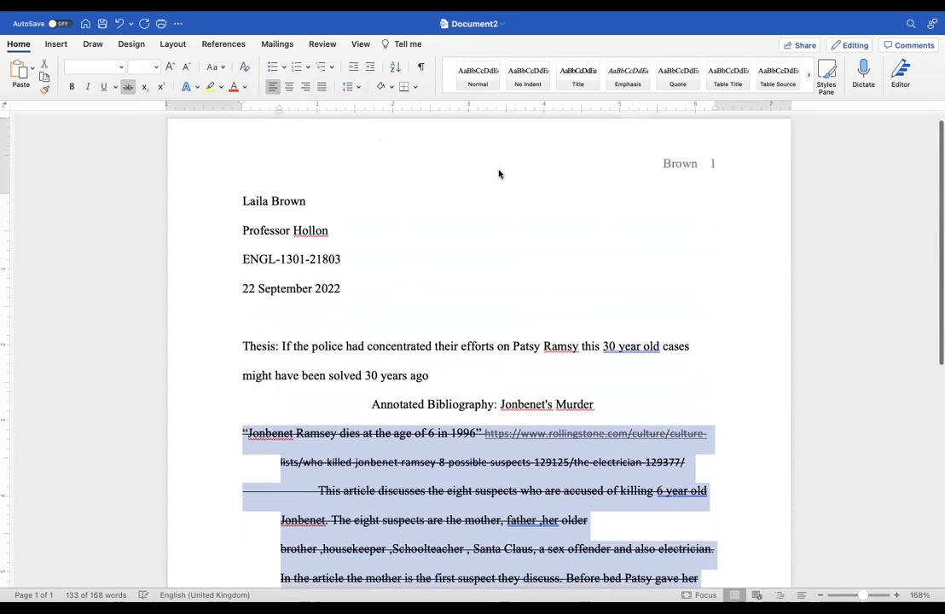
scroll(up, 3)
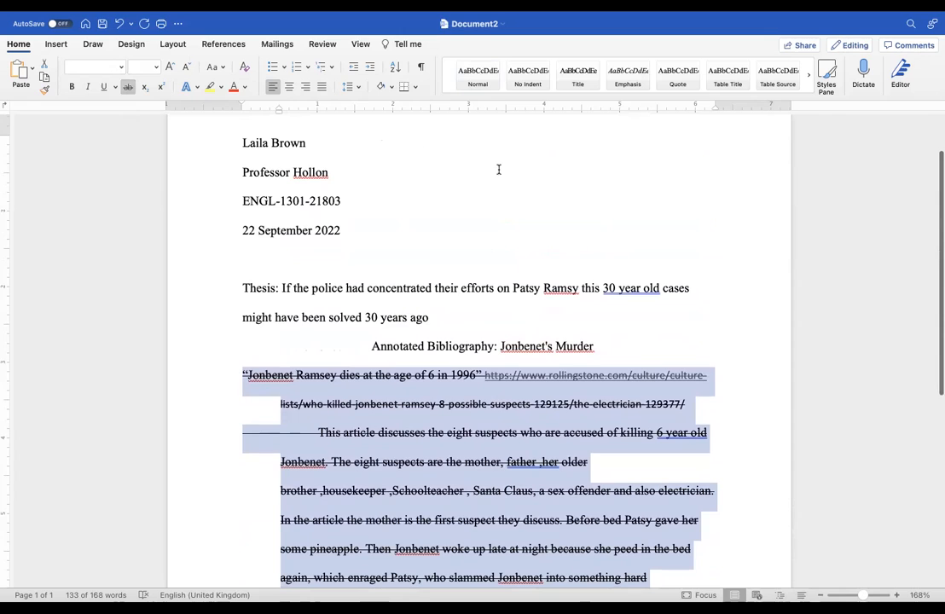
mouse_move(679, 315)
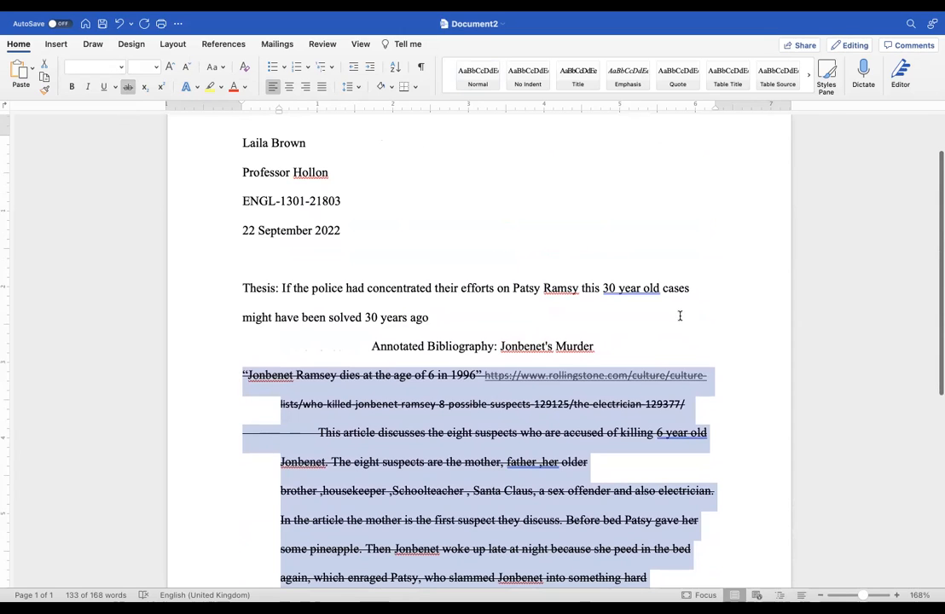
click(631, 287)
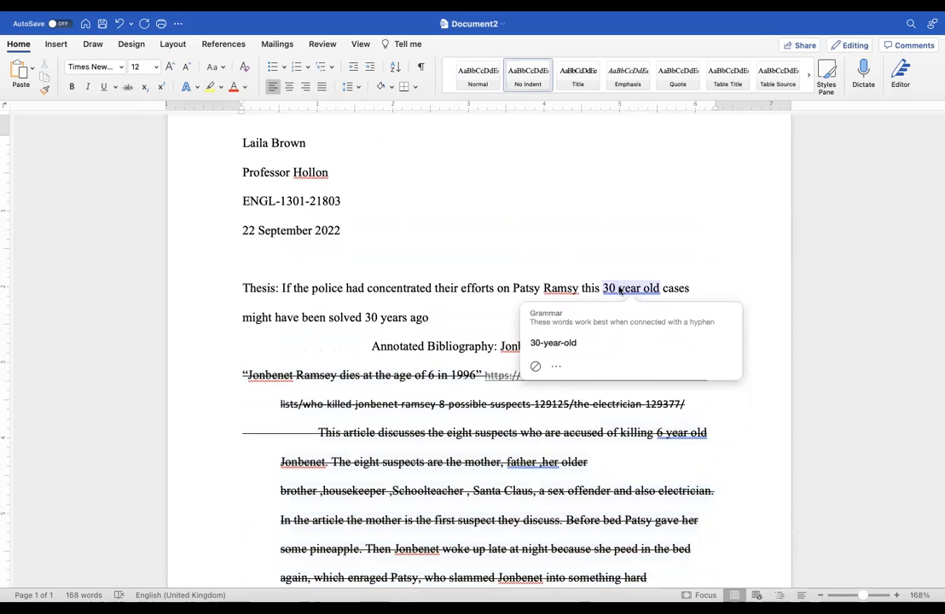
click(553, 341)
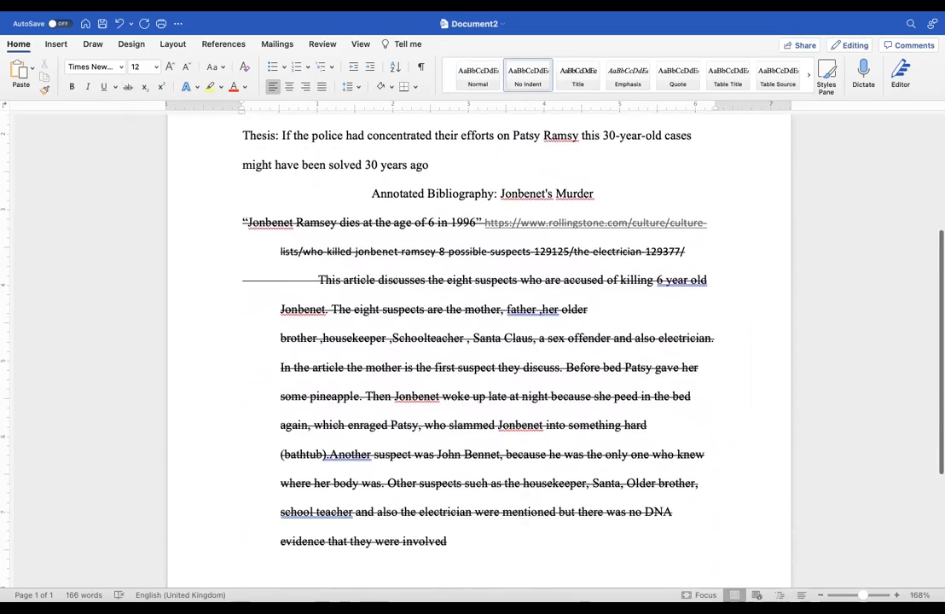
scroll(up, 3)
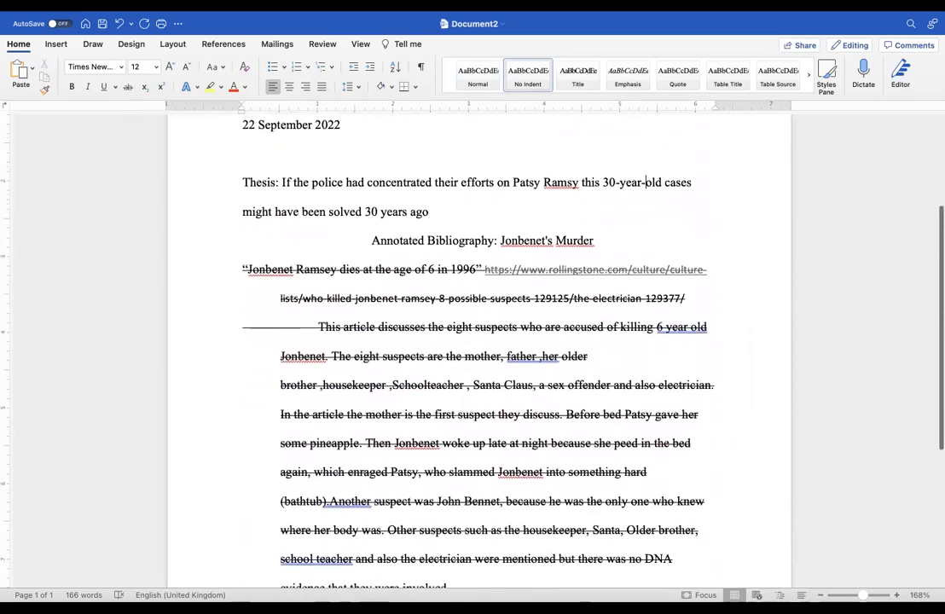
scroll(up, 3)
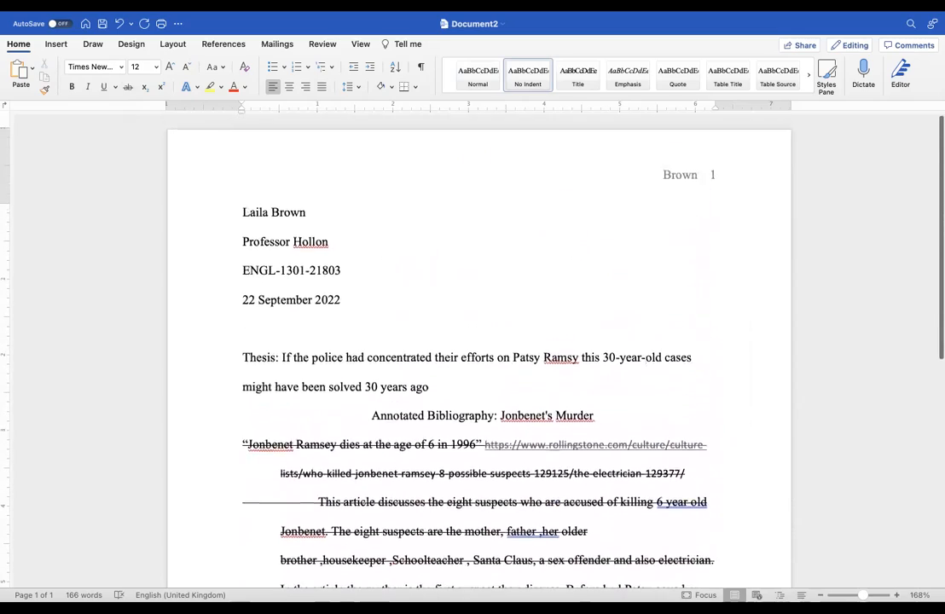
Scroll the Dallas College Databases A–Z page to the 'A' entries.
scroll(down, 3)
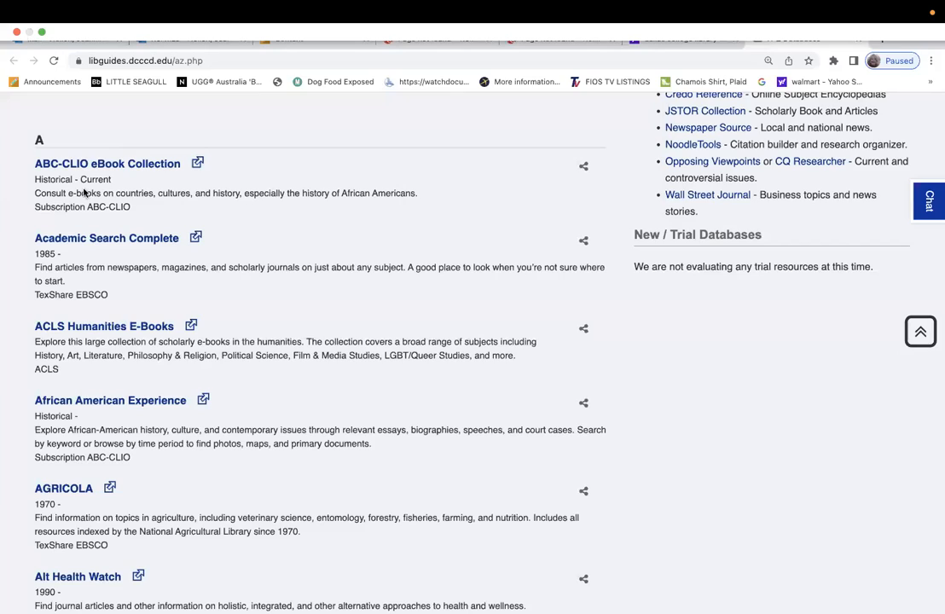
scroll(up, 3)
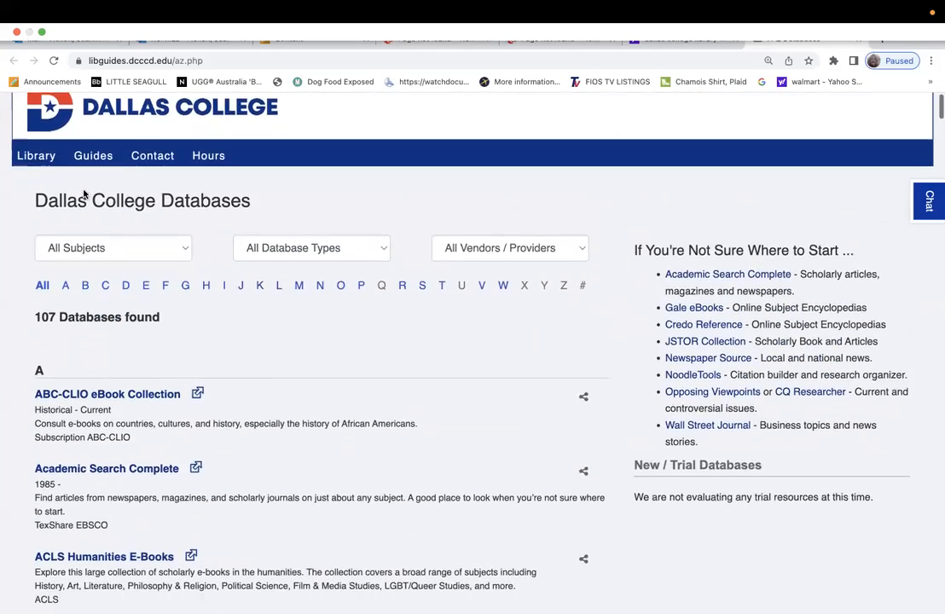
scroll(down, 3)
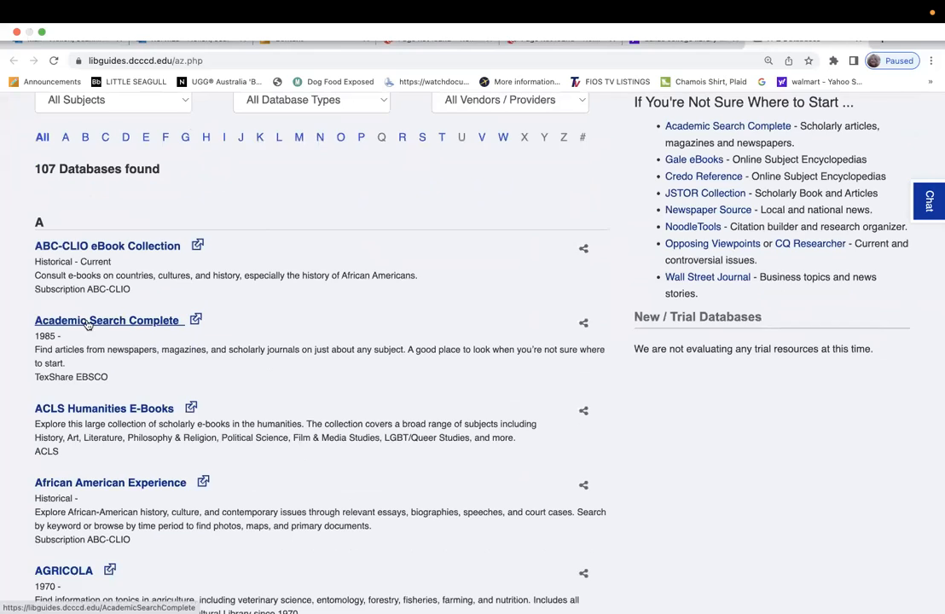
Enter Academic Search Complete with the Student/Staff/Faculty login.
click(107, 321)
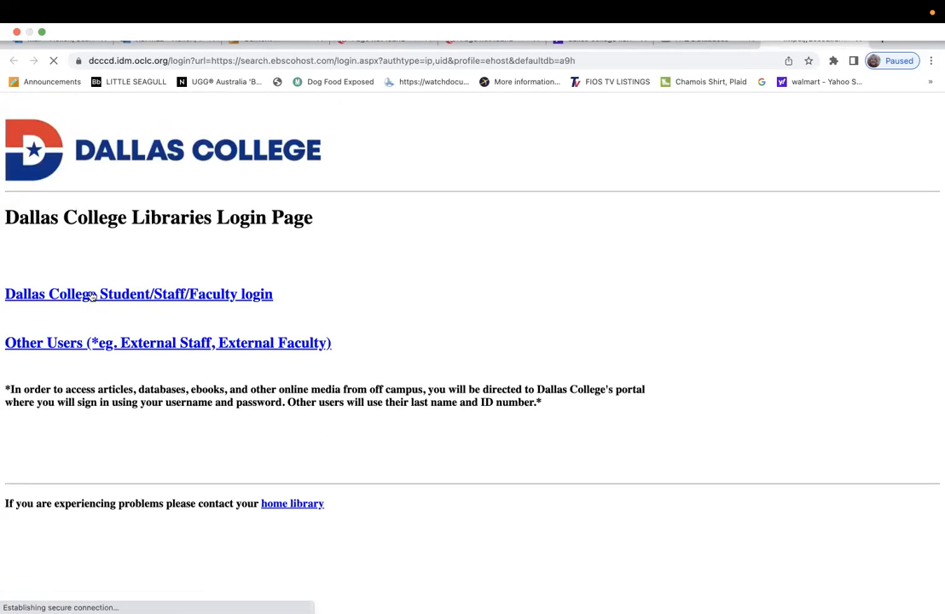
click(138, 293)
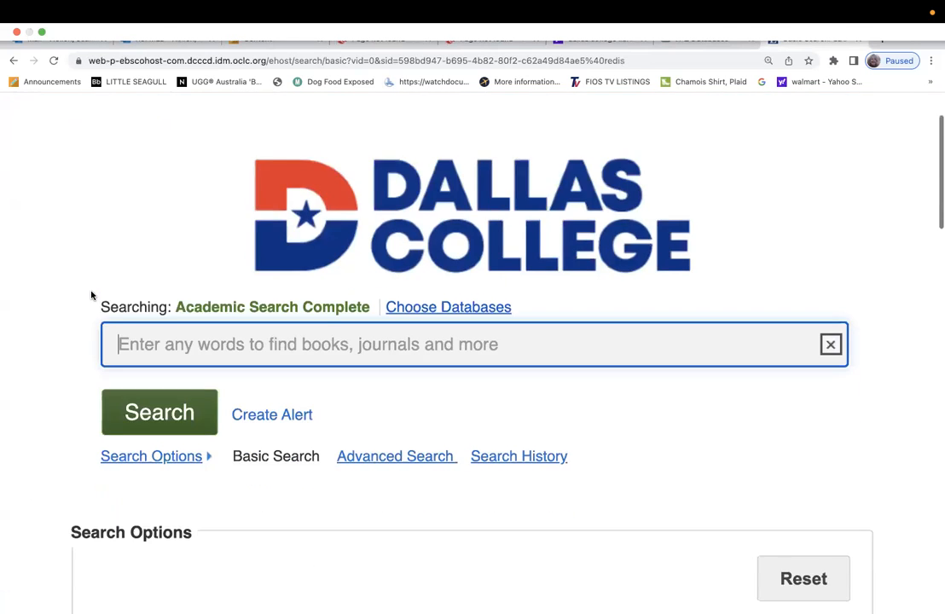
scroll(down, 3)
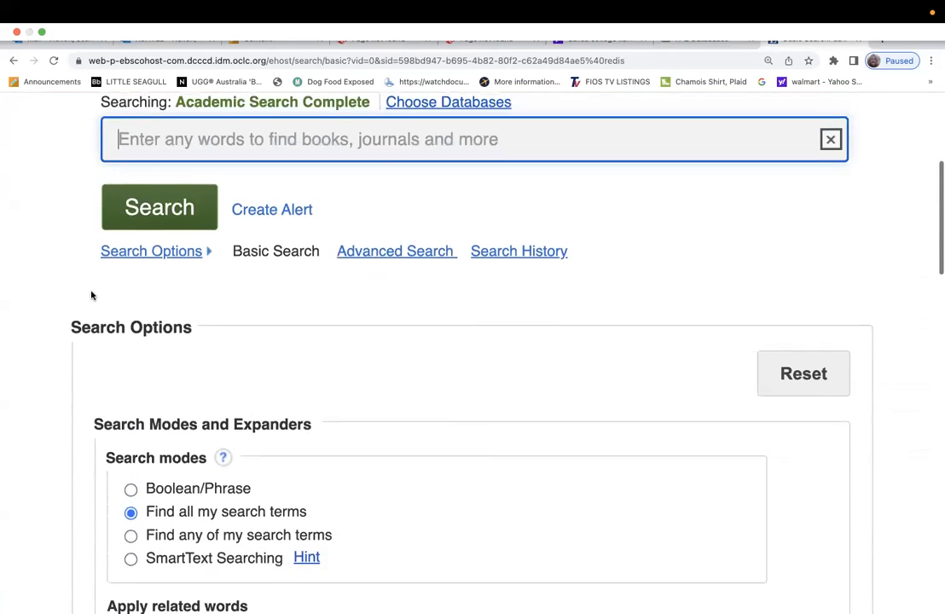
scroll(up, 3)
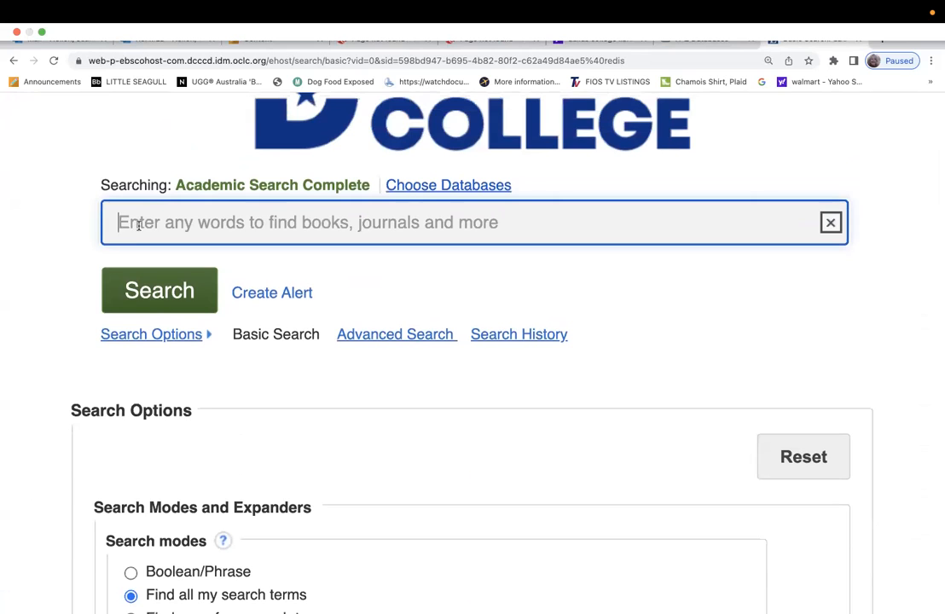
Clear stray text and enter 'did patsy ramsey kill her daughter?' in the search box.
text(sis)
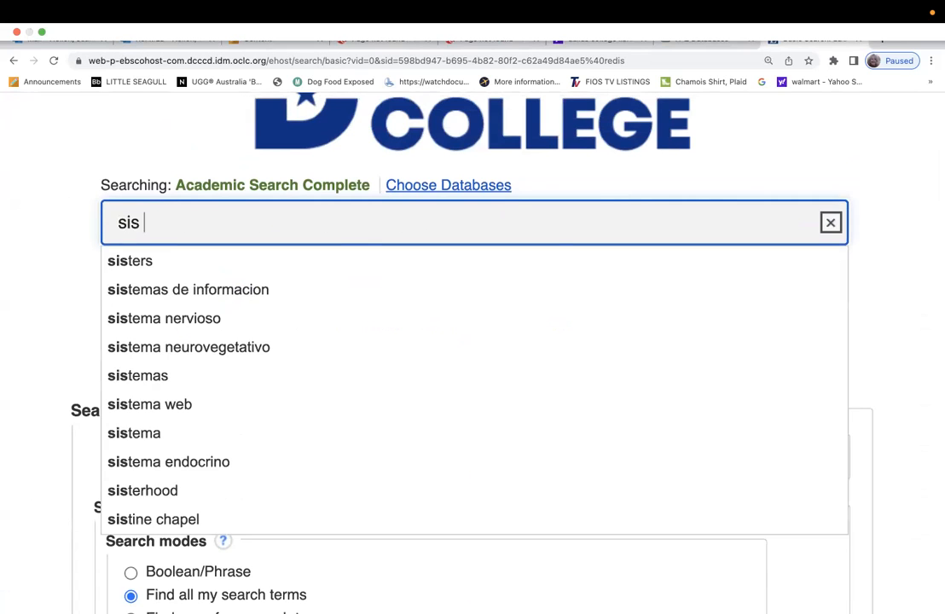
click(830, 222)
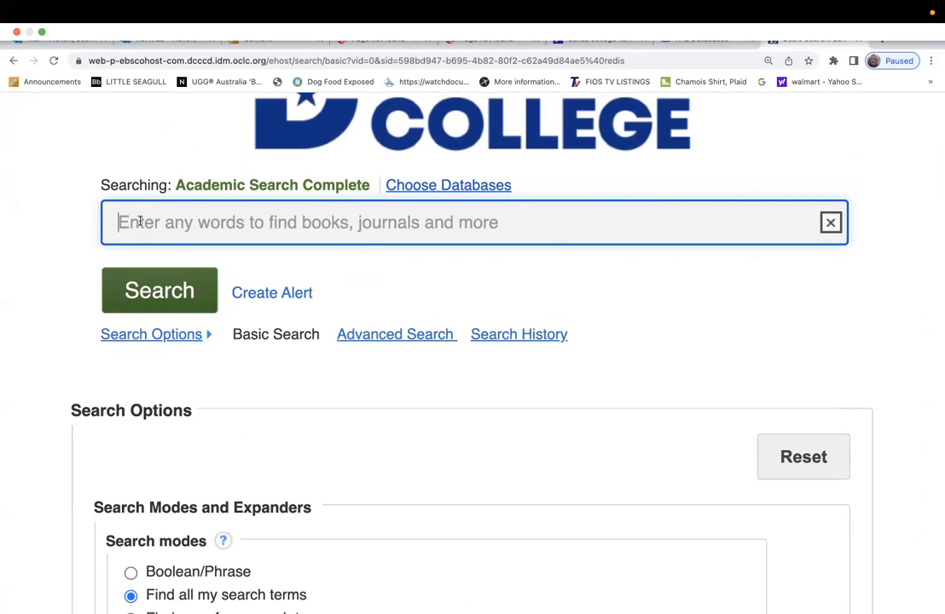
text(did patsy ramsey)
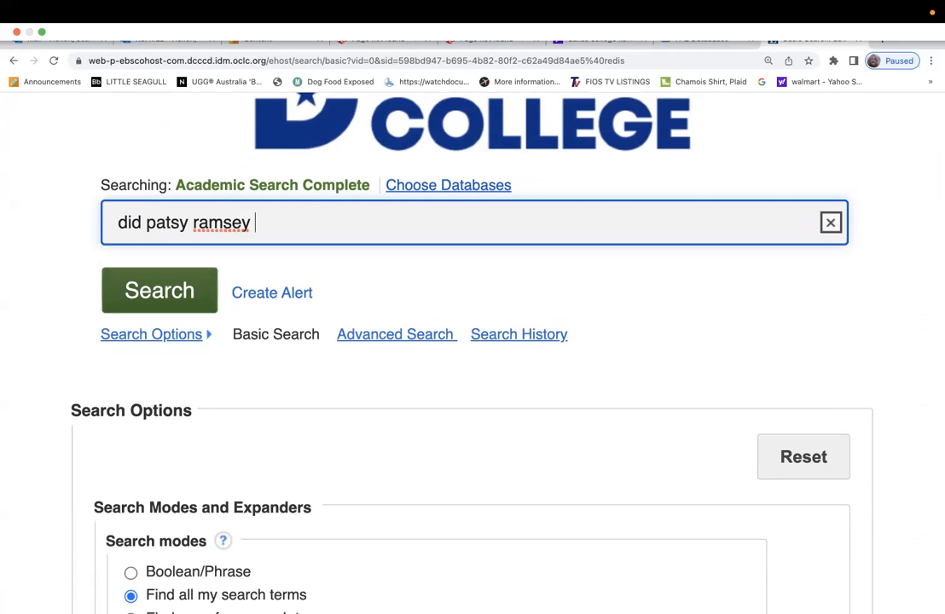
text(kill her daughter?)
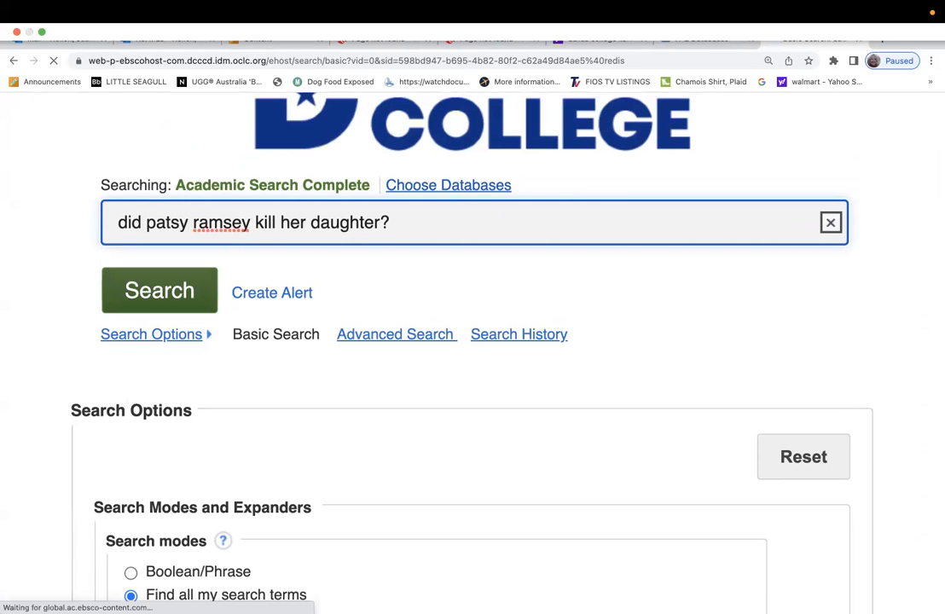
Run the Patsy Ramsey search and limit source types to magazines and academic journals.
click(160, 290)
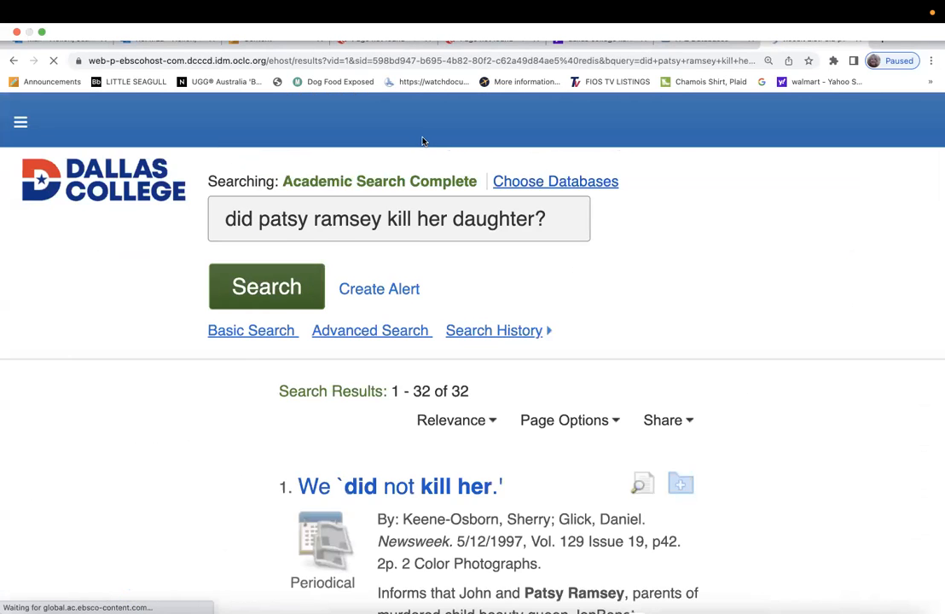
scroll(down, 3)
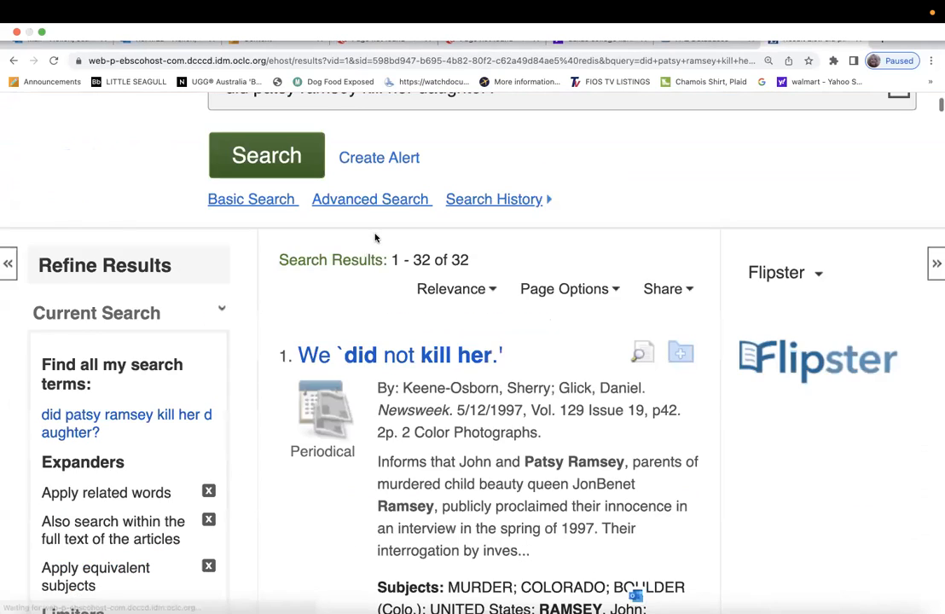
scroll(down, 3)
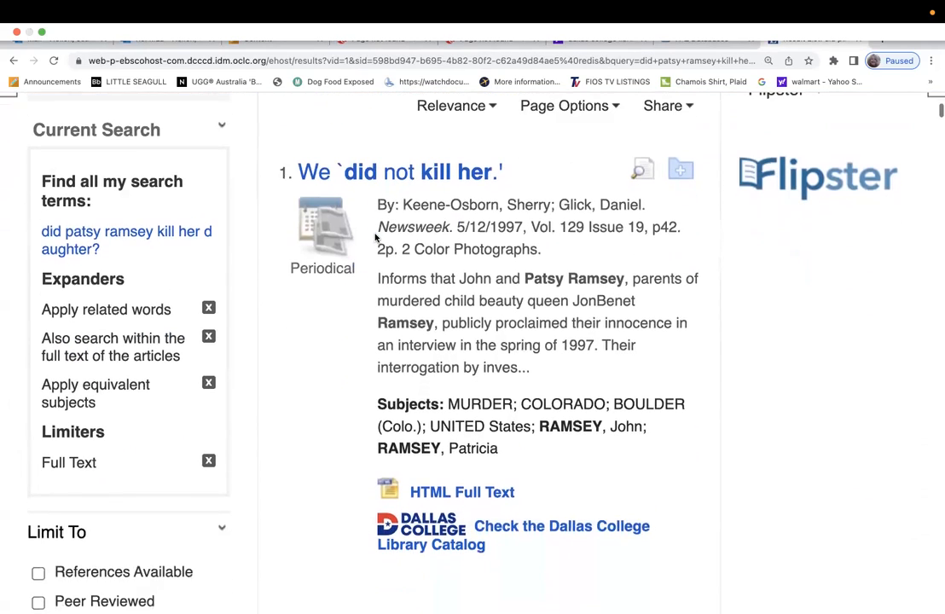
scroll(down, 3)
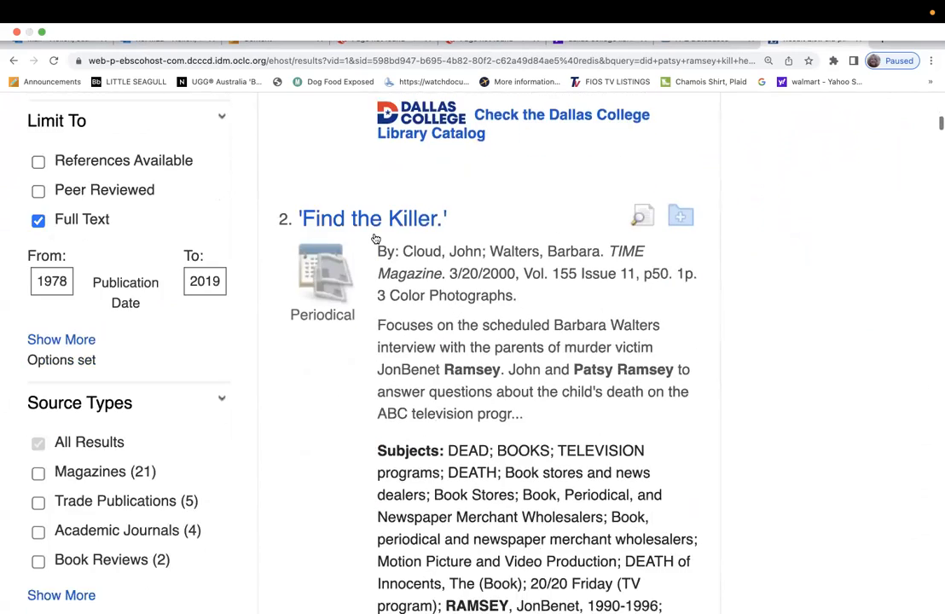
scroll(down, 3)
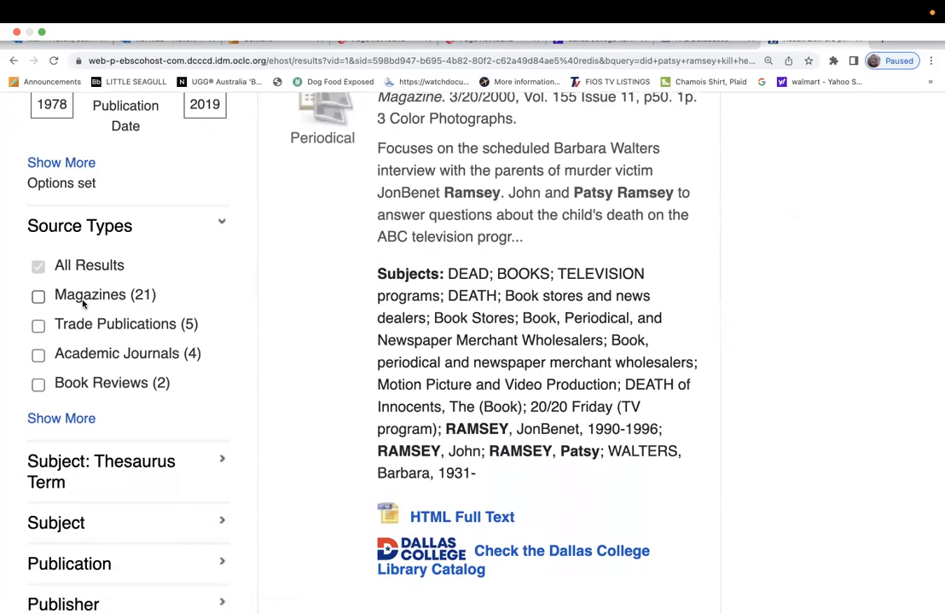
click(38, 297)
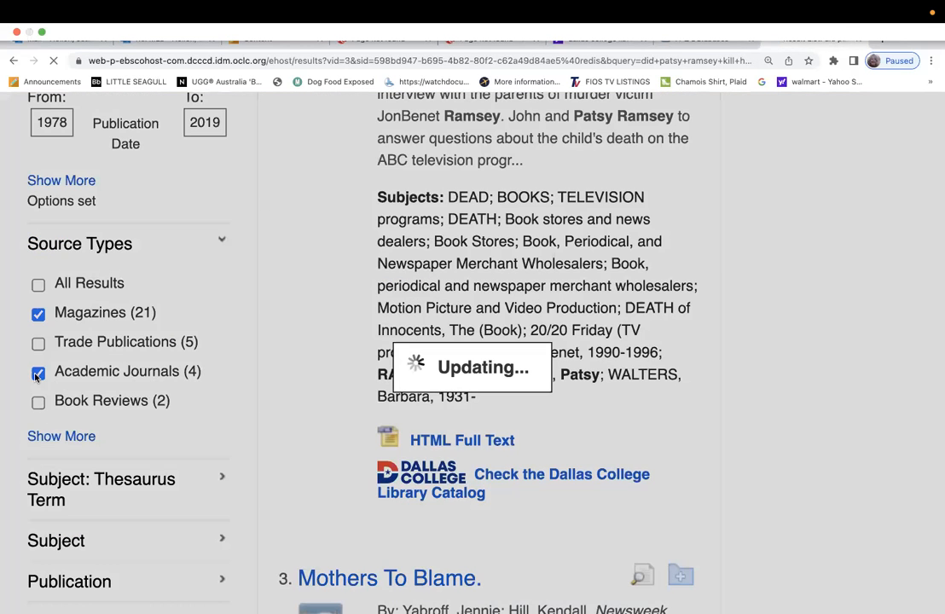
click(38, 372)
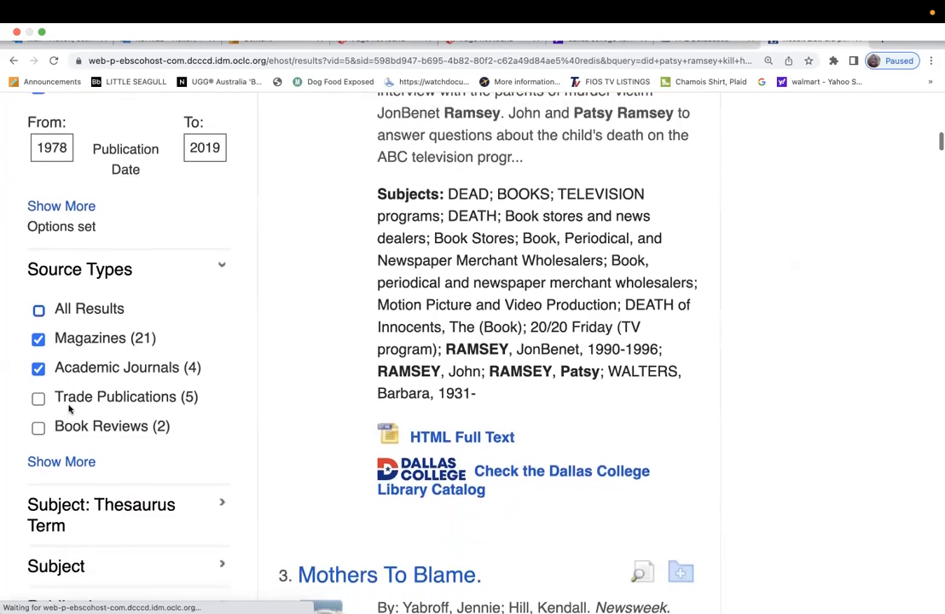
scroll(up, 3)
text(1997)
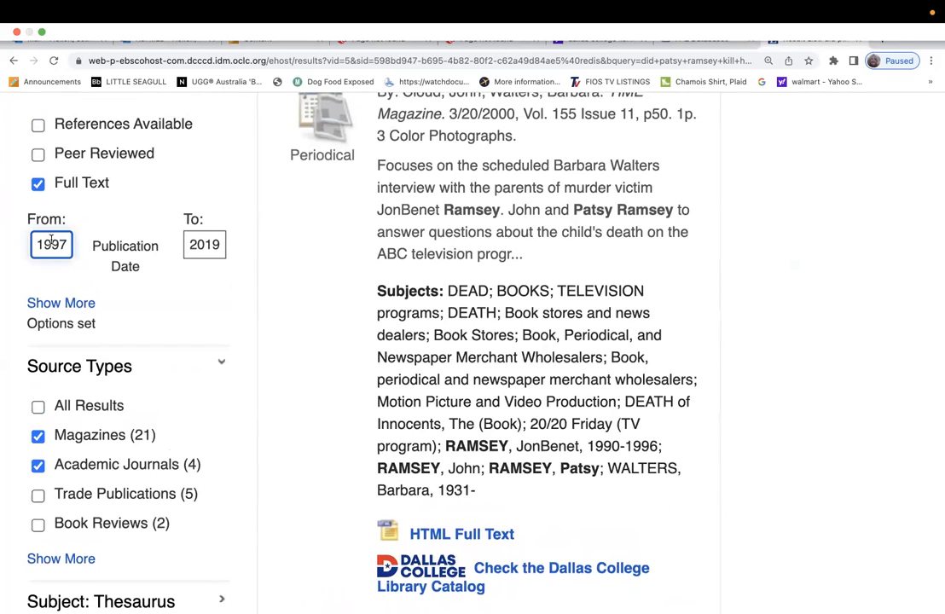
Look through the 25 full-text results and reach the Publication Date 1997–2019 limiter.
scroll(down, 3)
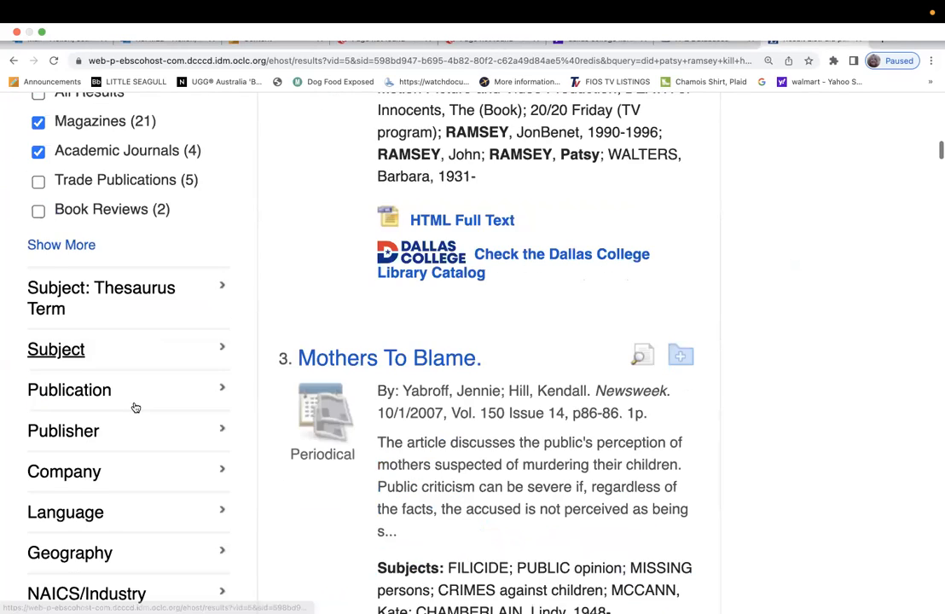
scroll(up, 3)
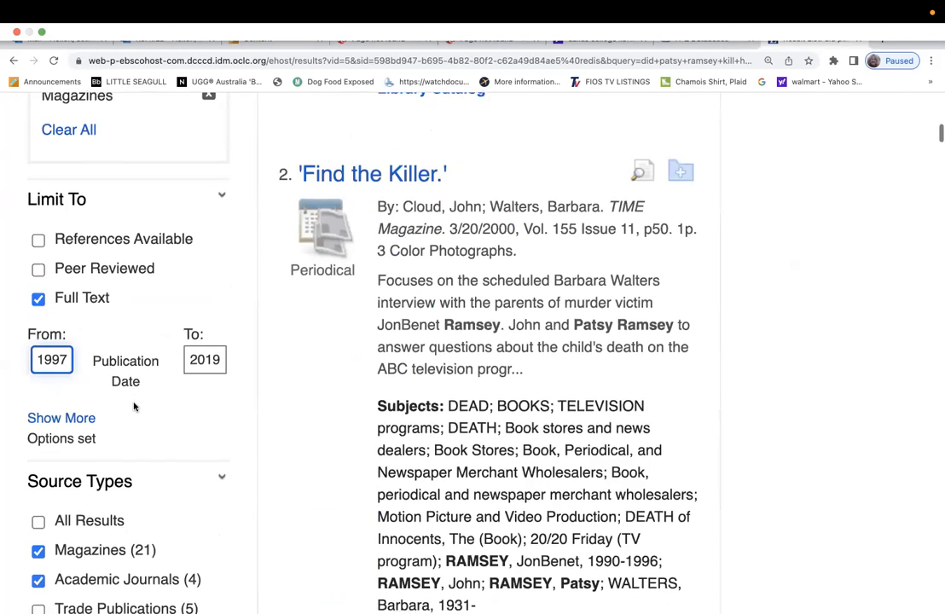
scroll(down, 3)
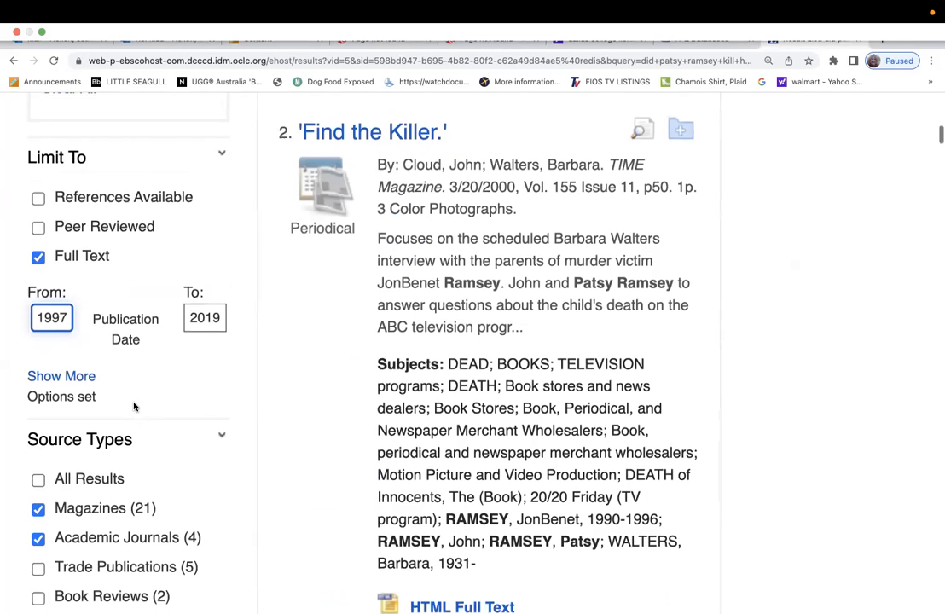
scroll(down, 3)
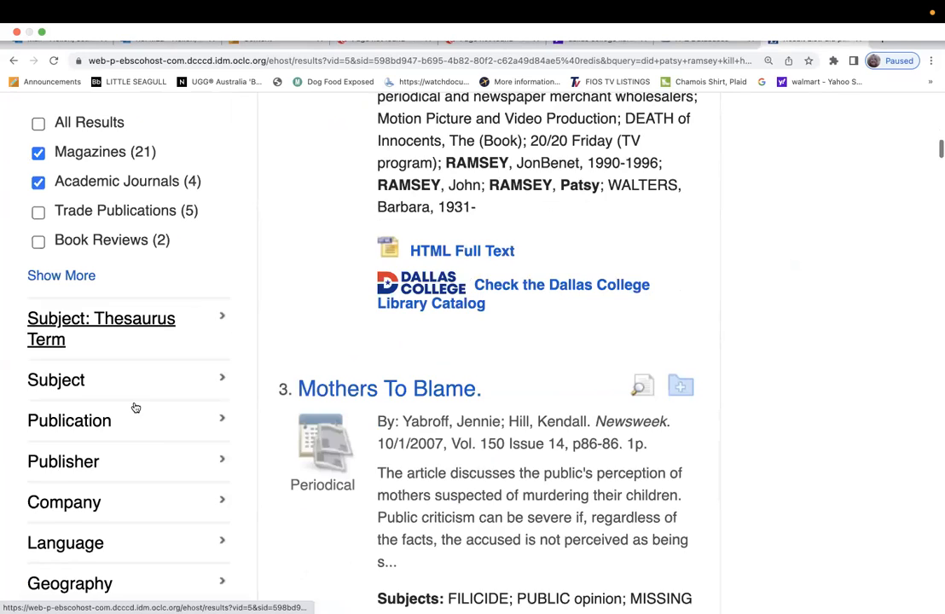
scroll(up, 3)
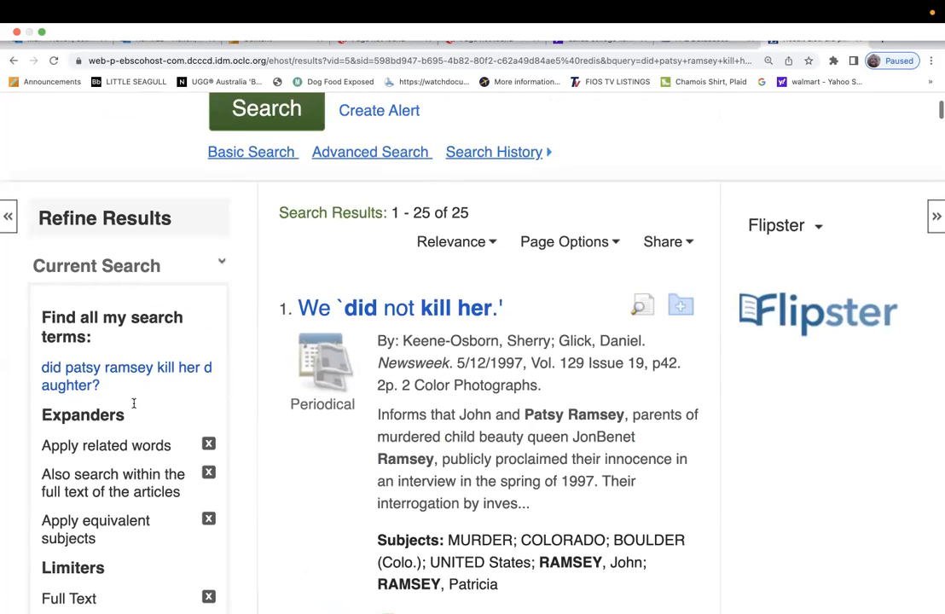
scroll(up, 3)
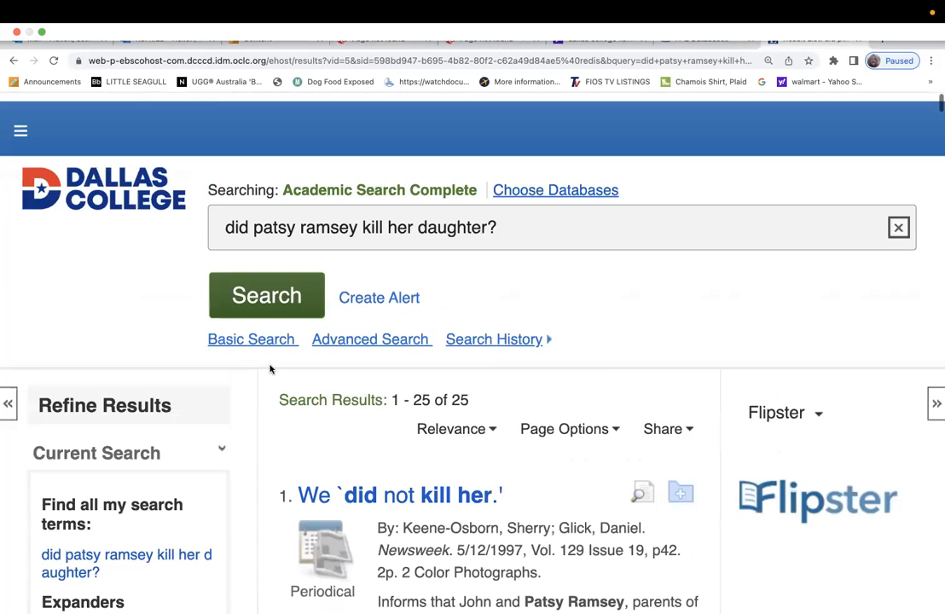
scroll(down, 3)
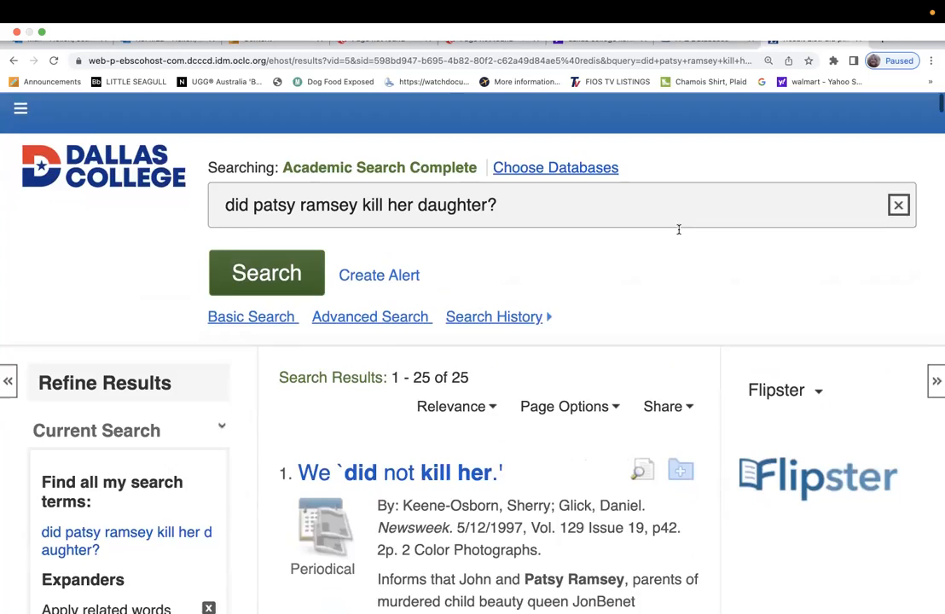
scroll(down, 3)
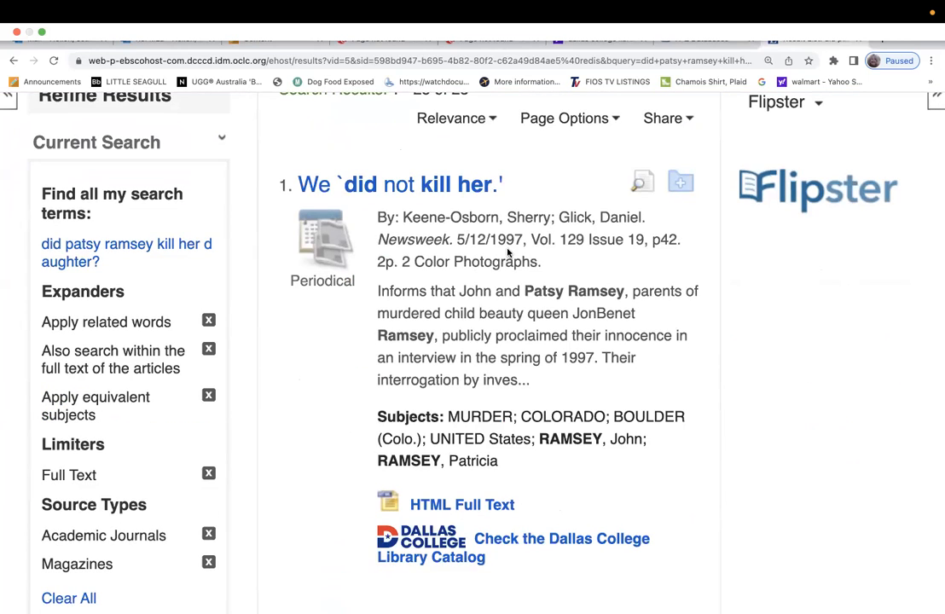
scroll(down, 3)
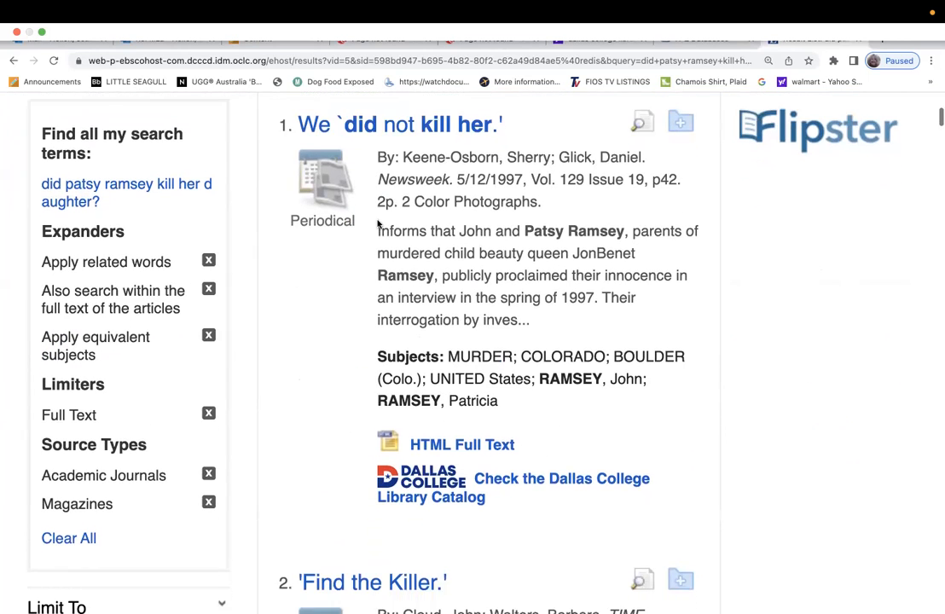
scroll(down, 3)
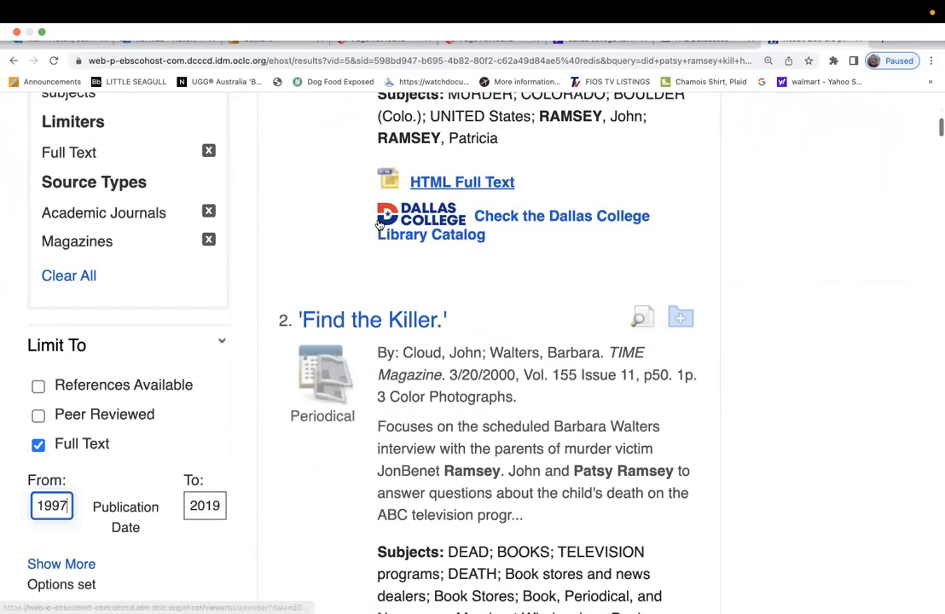
scroll(down, 3)
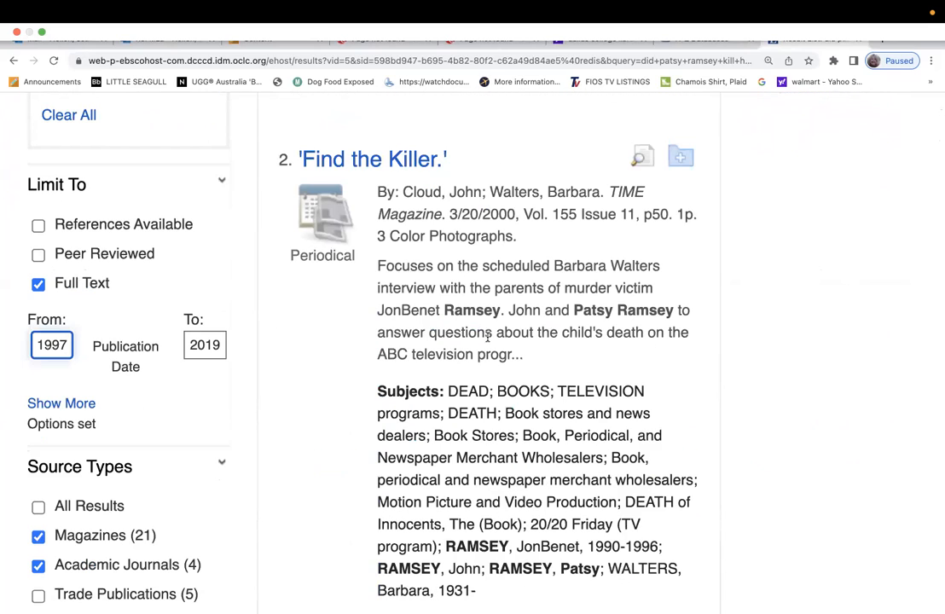
scroll(down, 3)
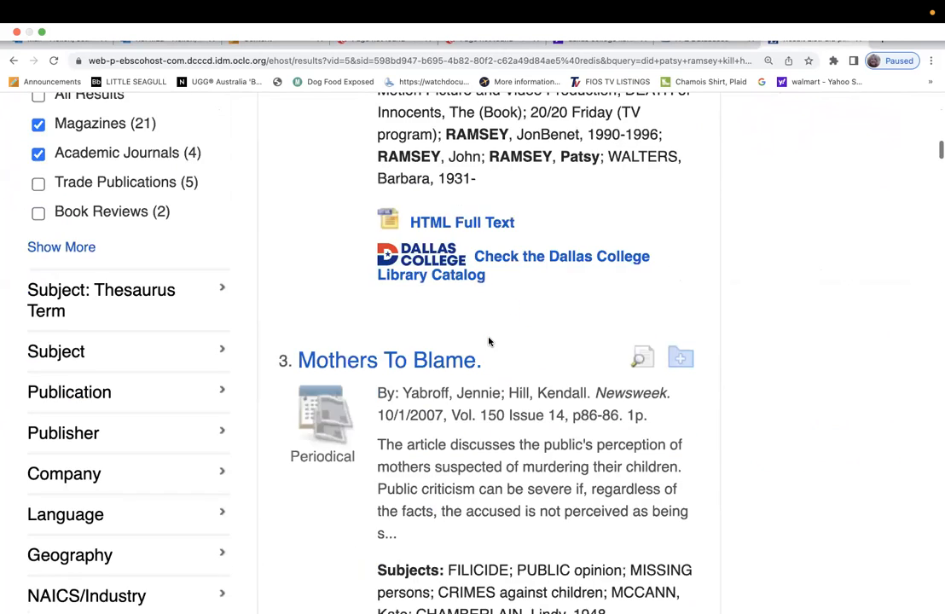
scroll(down, 3)
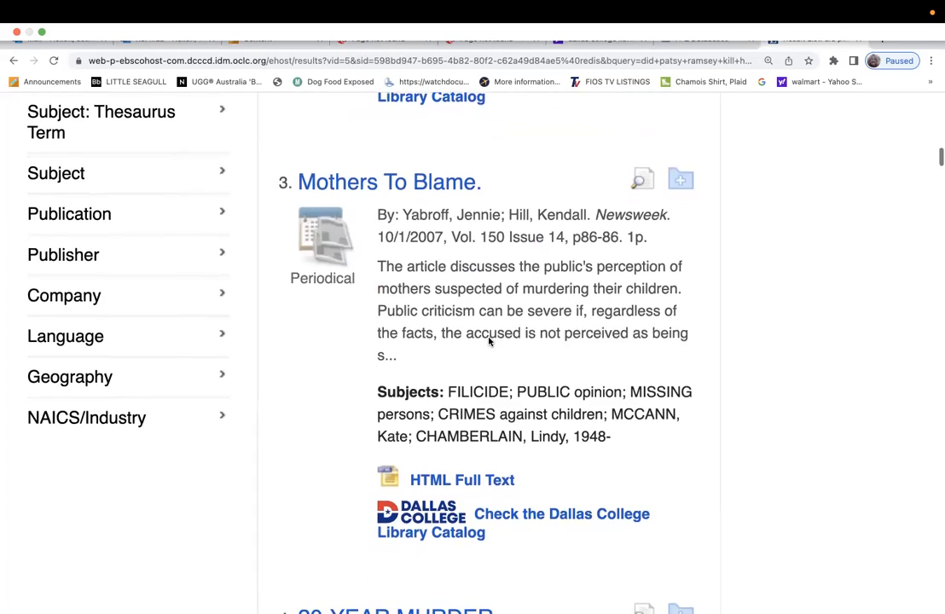
scroll(down, 3)
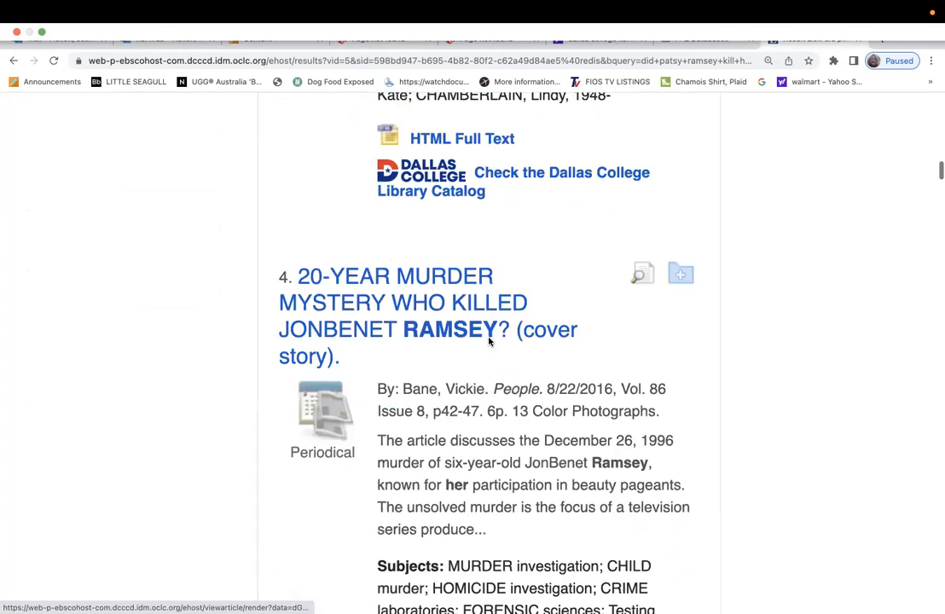
scroll(down, 3)
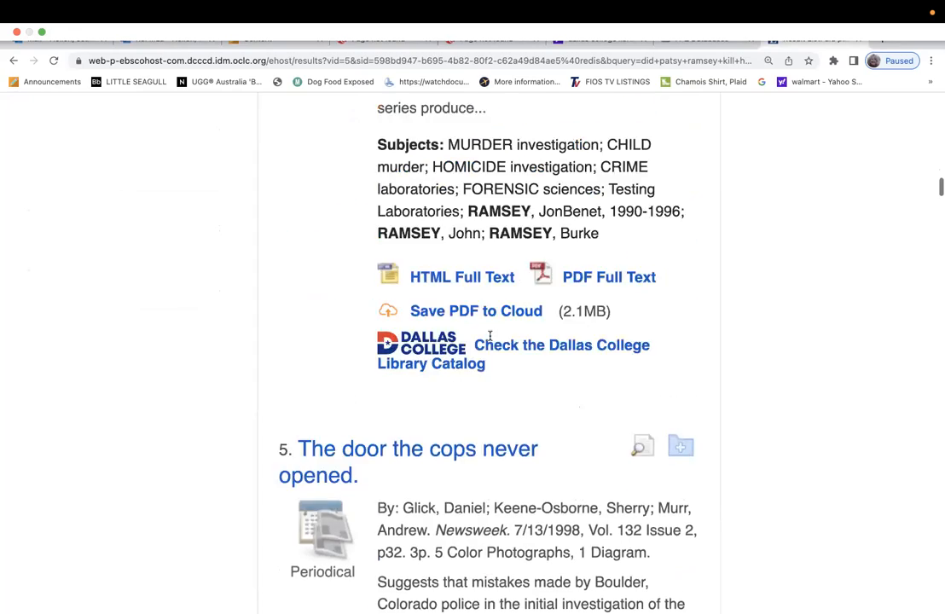
scroll(up, 3)
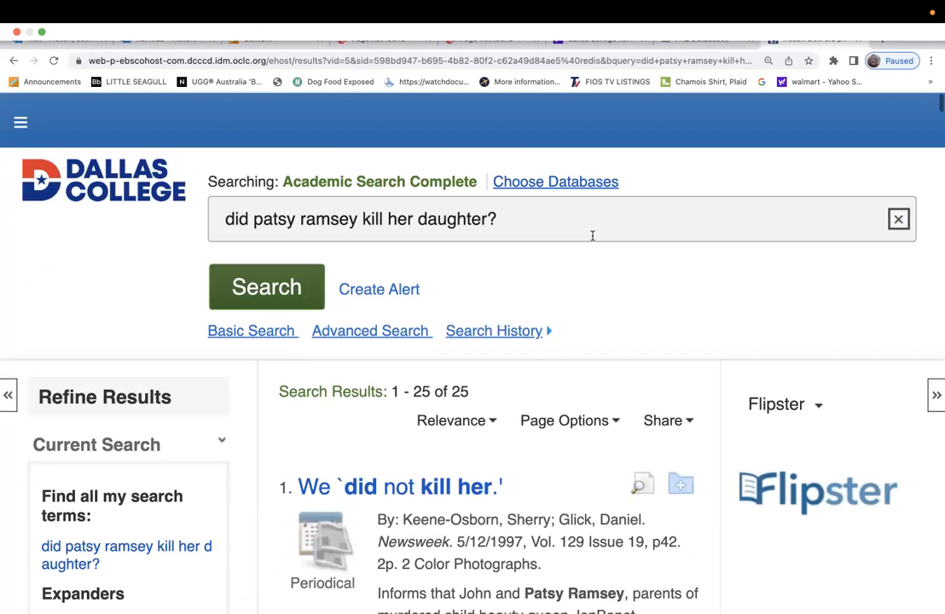
Apply the 1997–2019 date limit, narrowing to 23 articles, and locate TIME's 'Find the Killer.'.
click(267, 287)
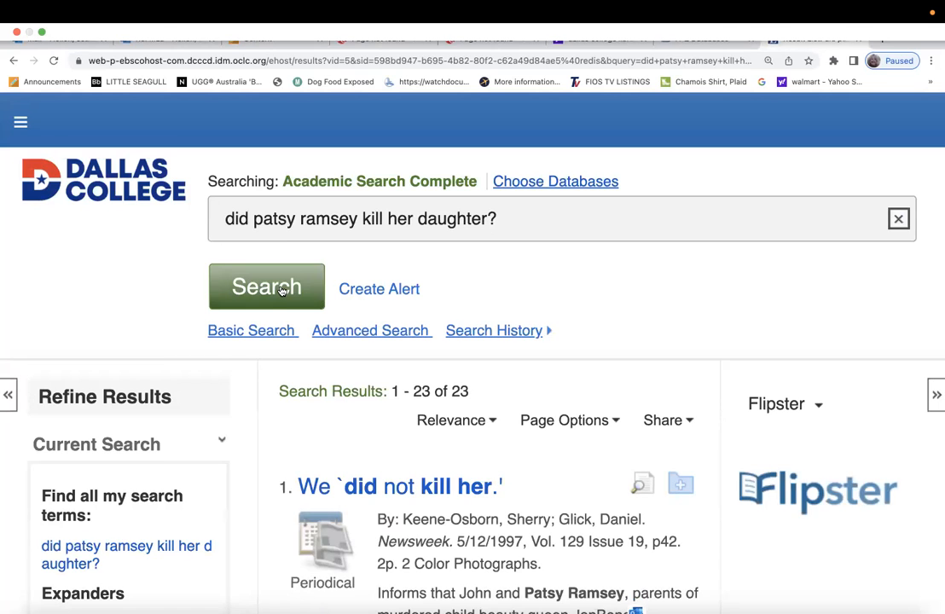
scroll(down, 3)
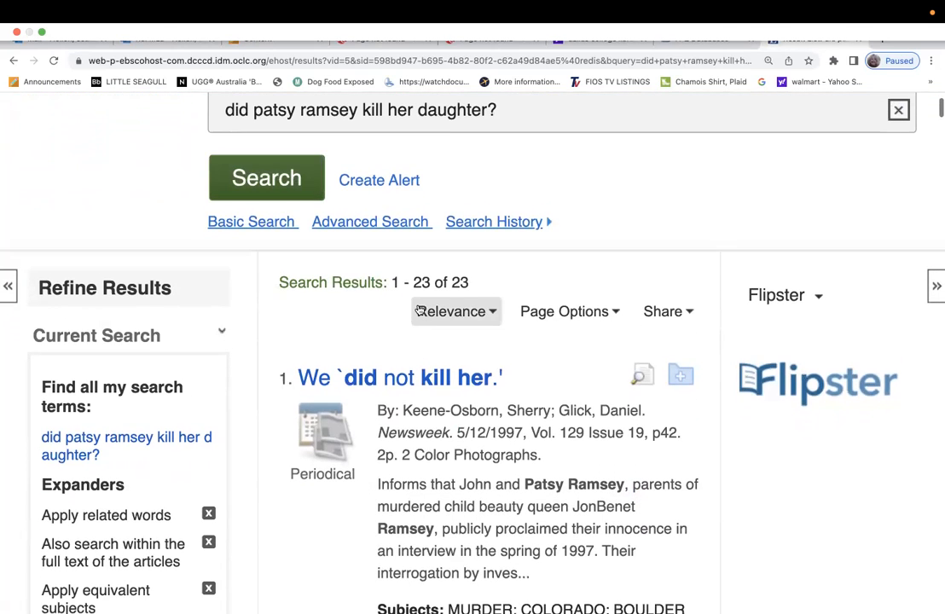
scroll(down, 3)
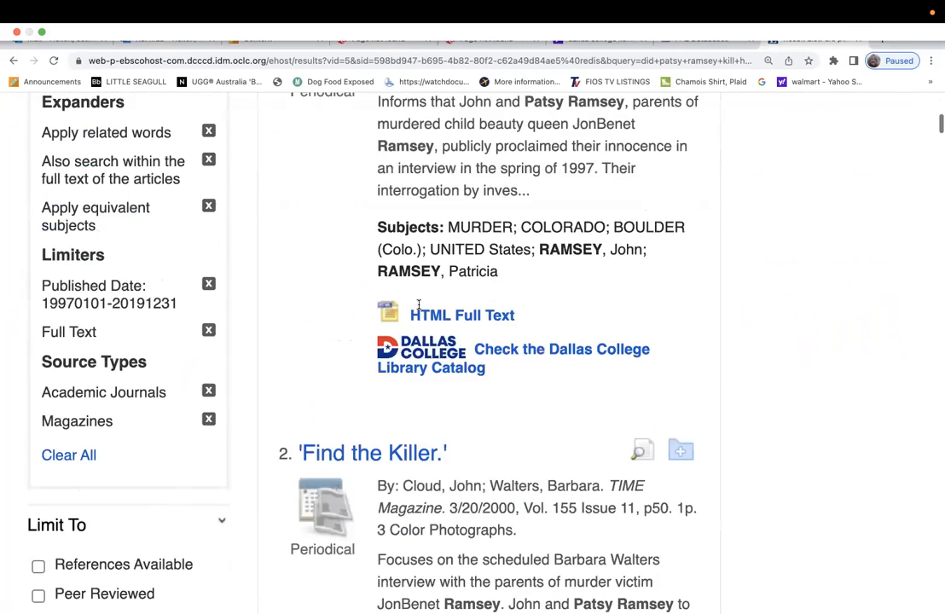
scroll(up, 3)
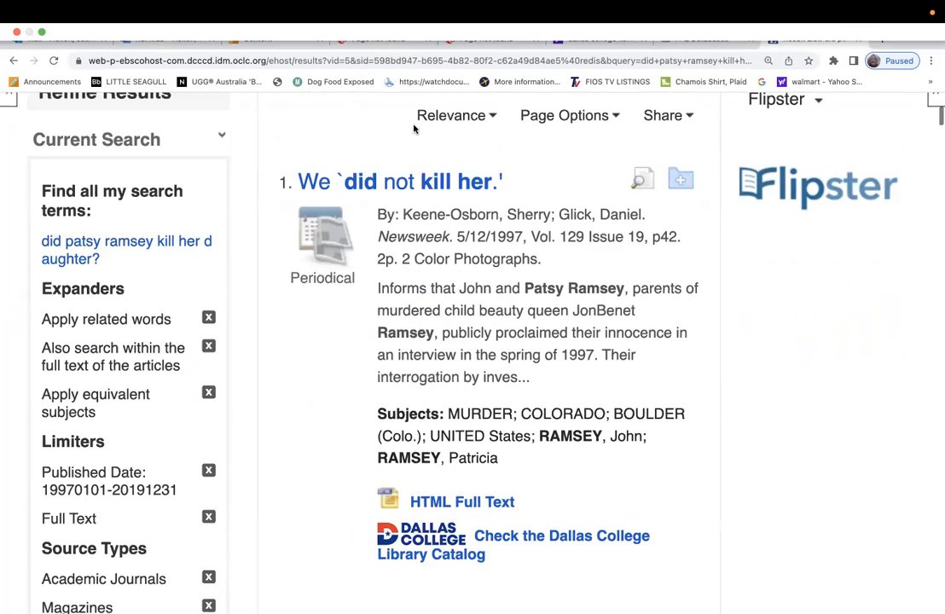
scroll(up, 3)
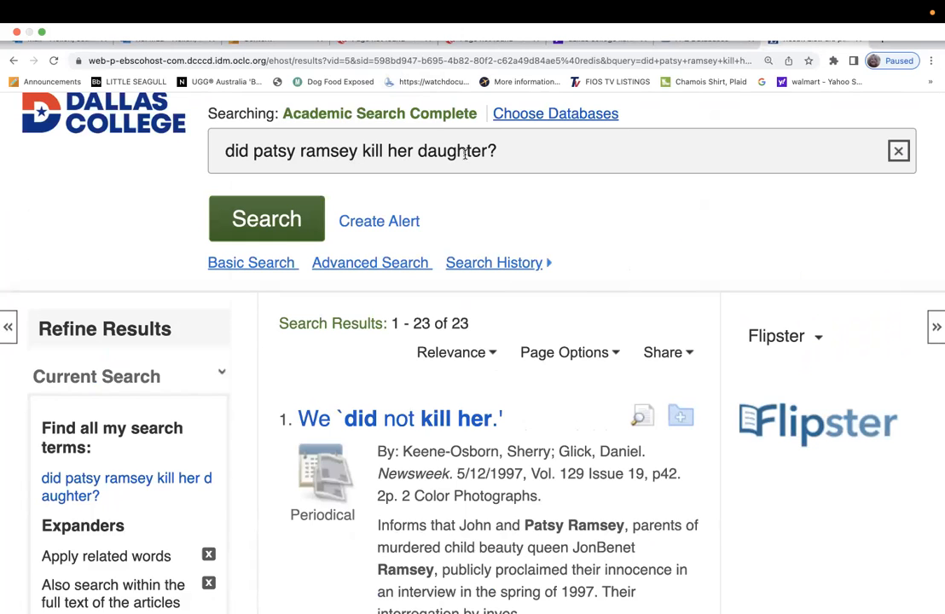
scroll(down, 3)
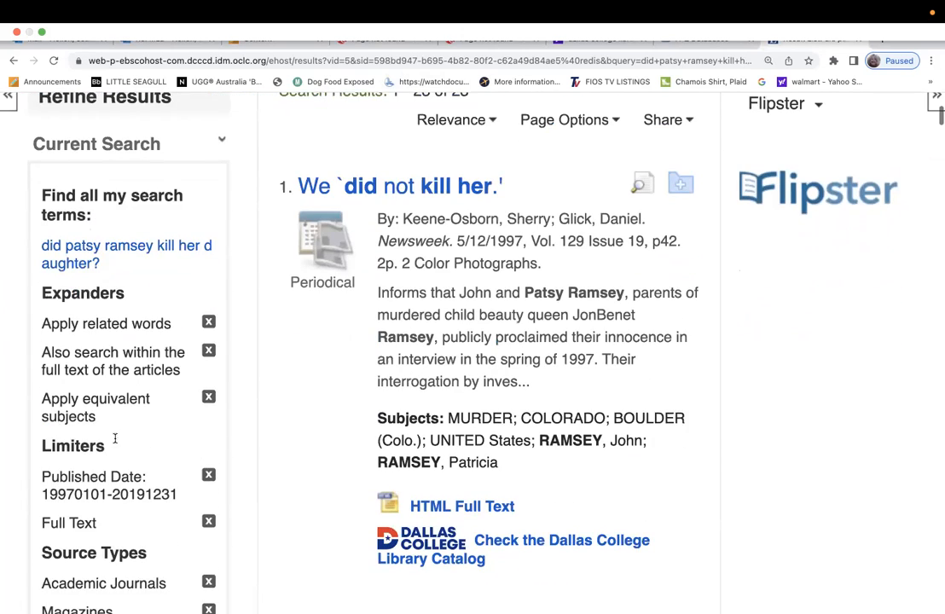
scroll(down, 3)
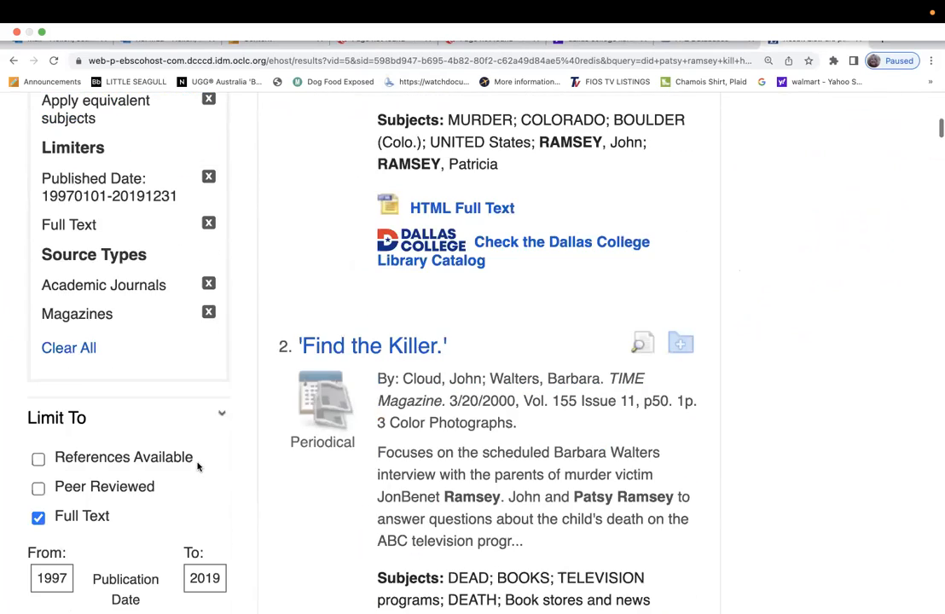
scroll(down, 3)
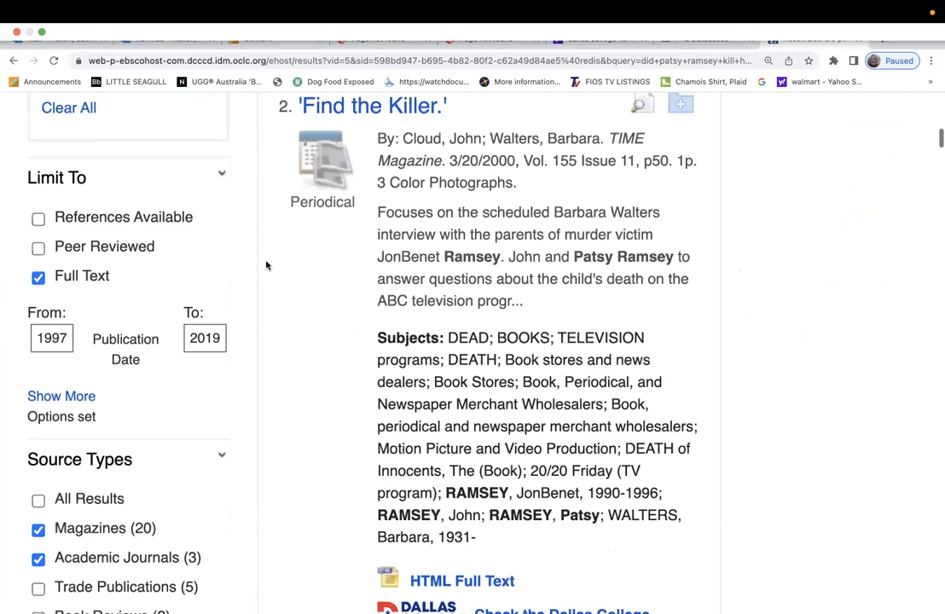
scroll(down, 3)
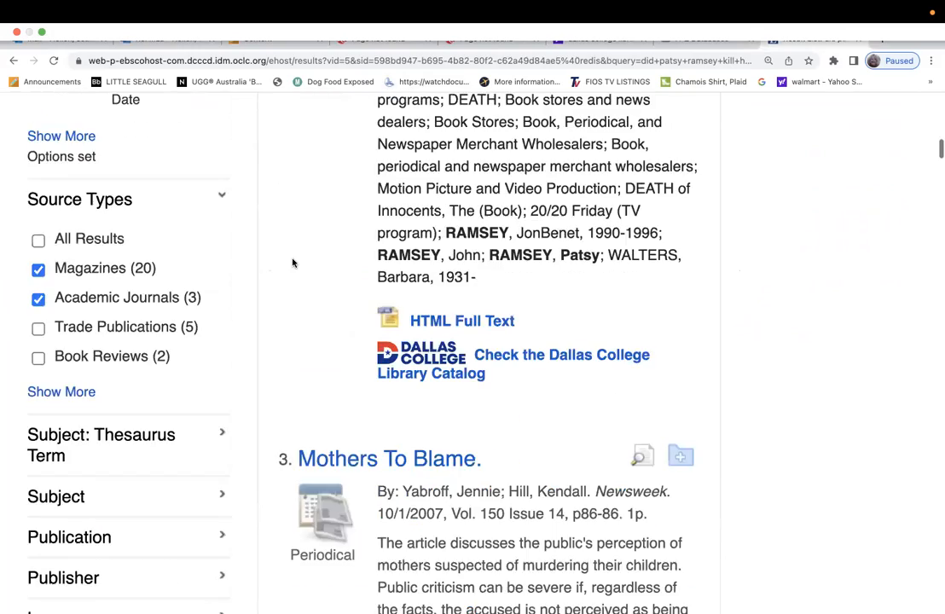
scroll(down, 3)
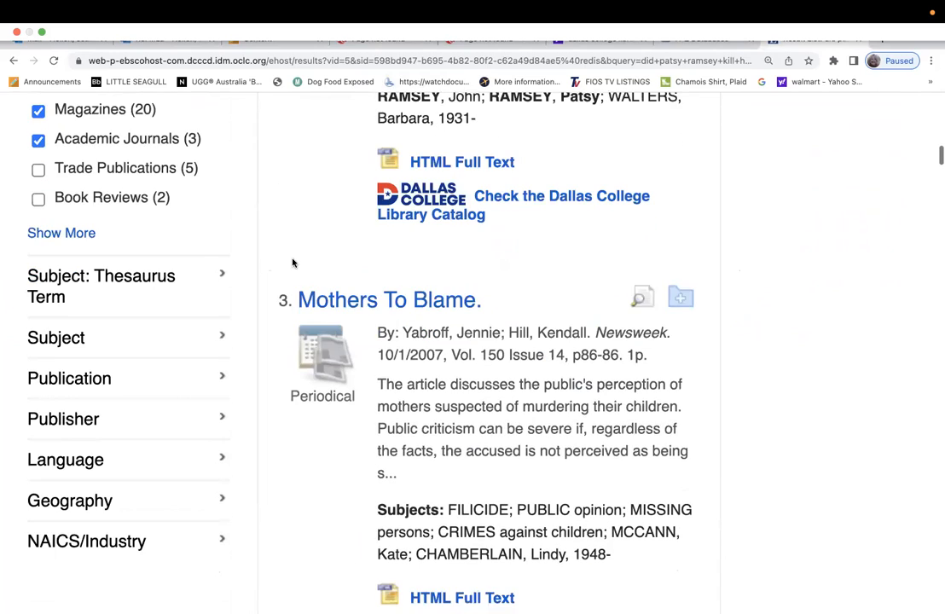
scroll(up, 3)
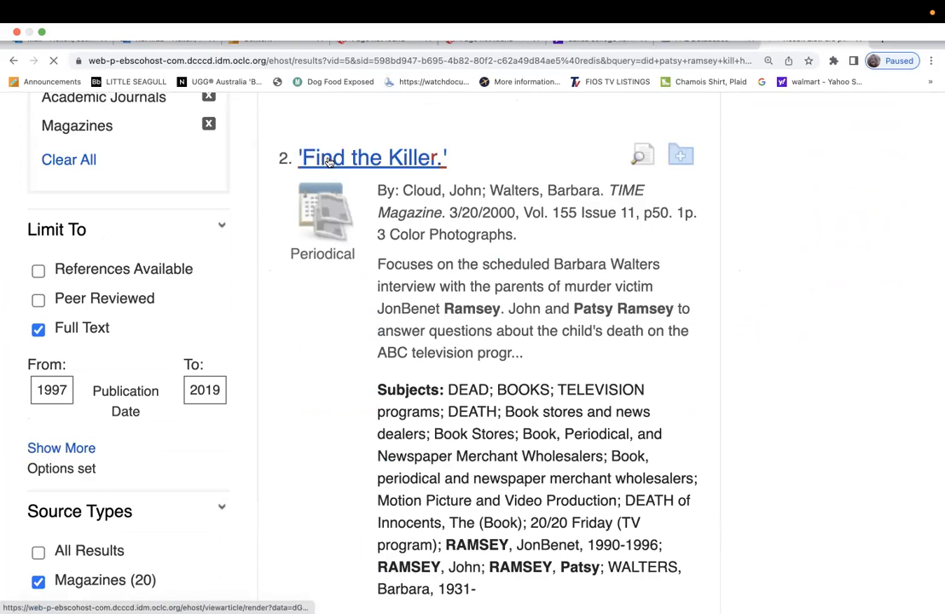
click(370, 157)
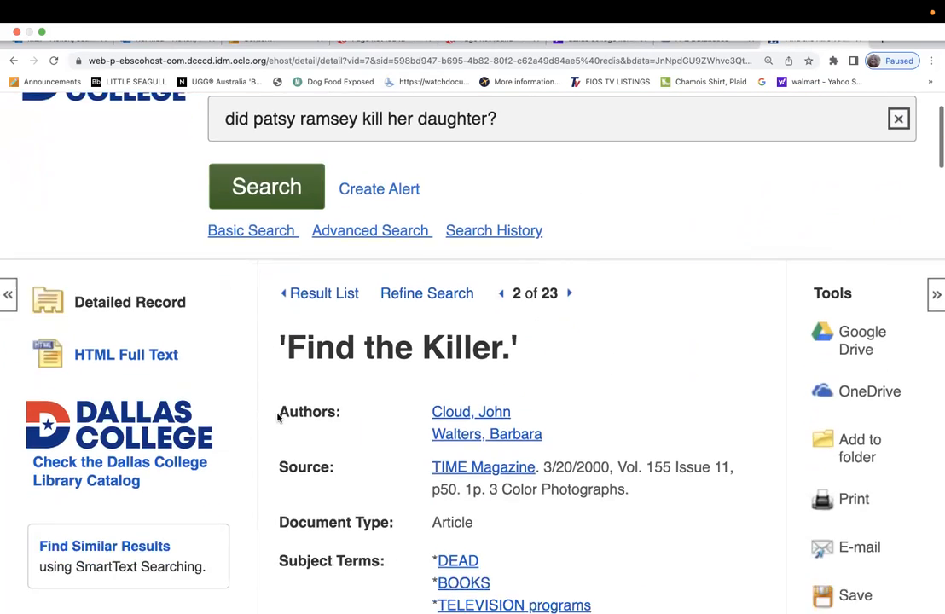
scroll(down, 3)
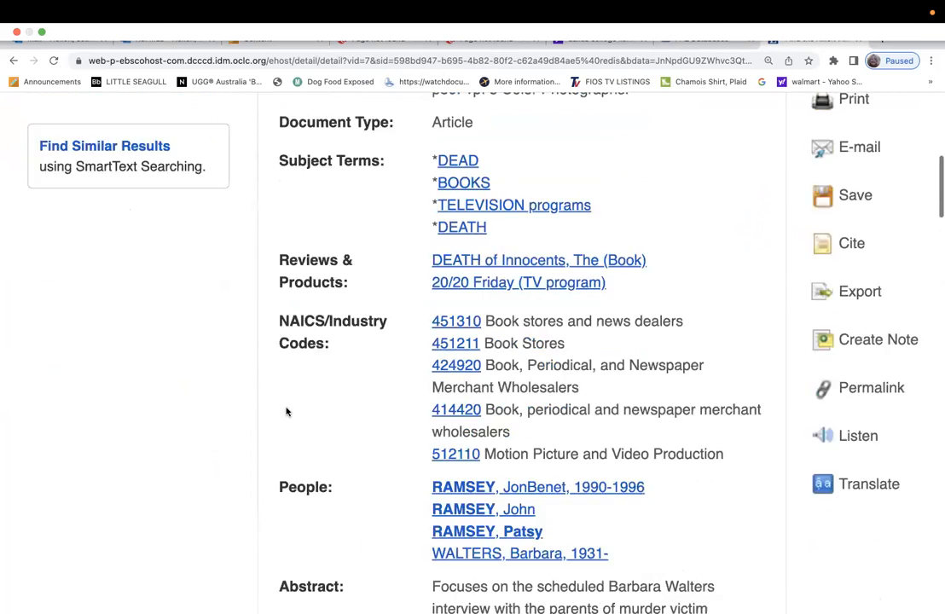
scroll(up, 3)
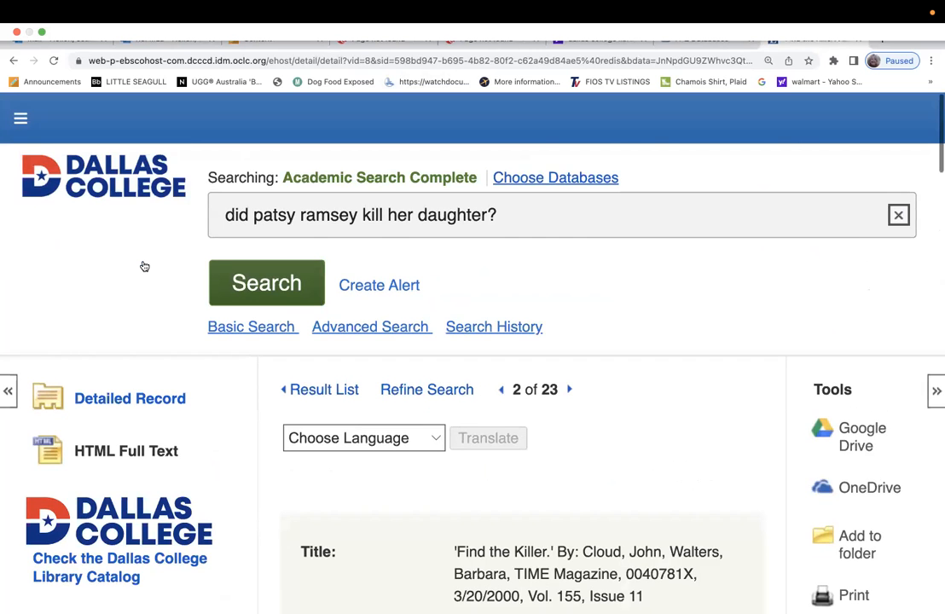
scroll(down, 3)
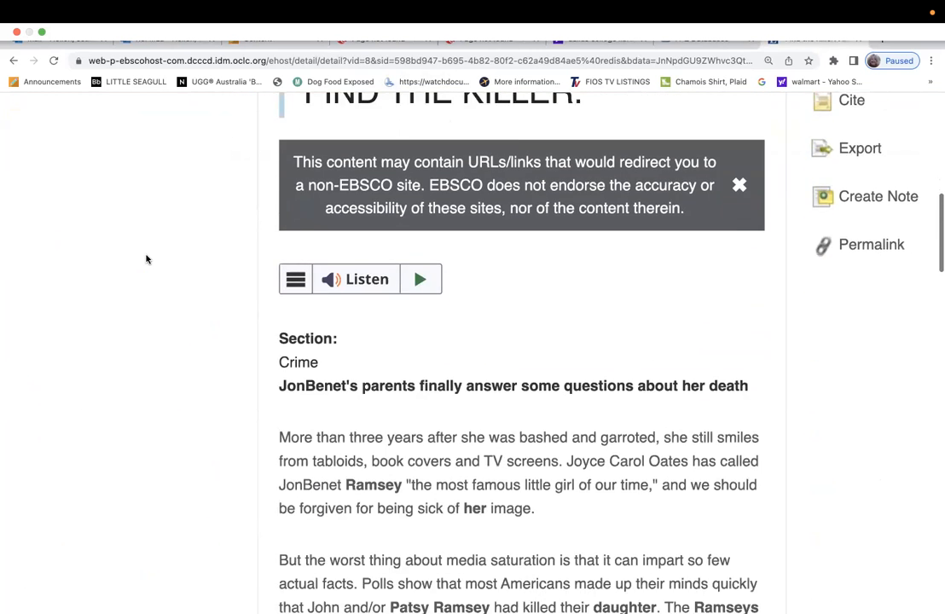
scroll(down, 3)
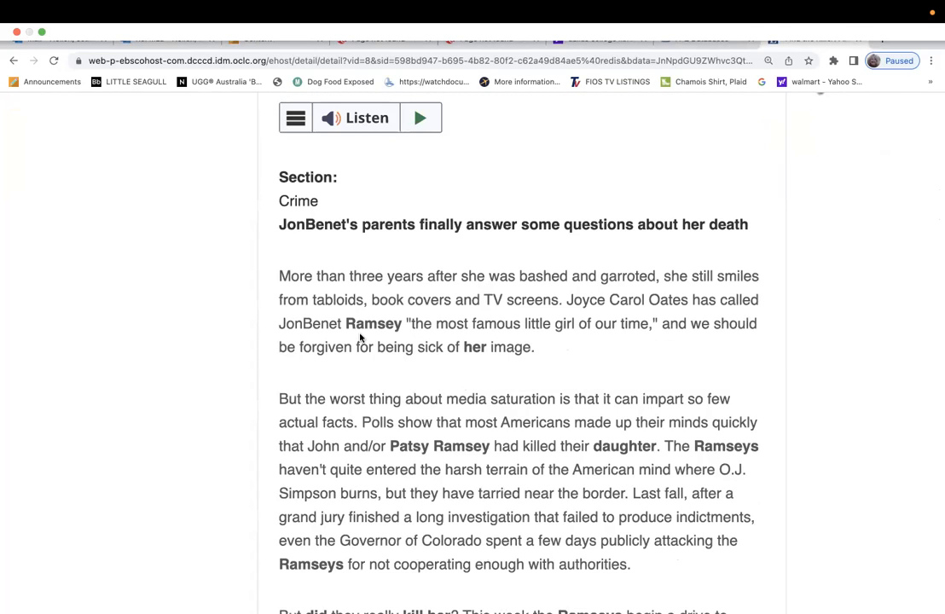
scroll(down, 3)
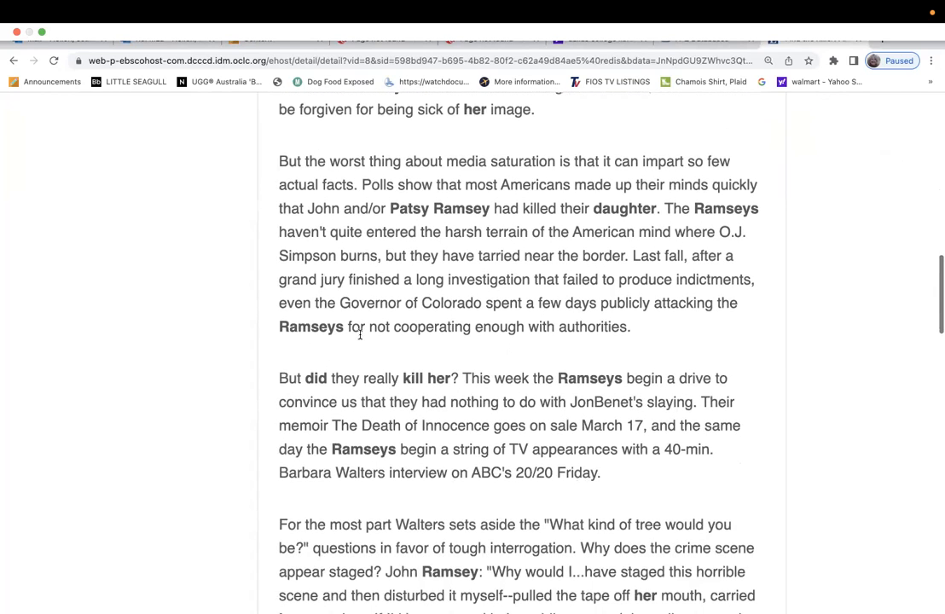
scroll(down, 3)
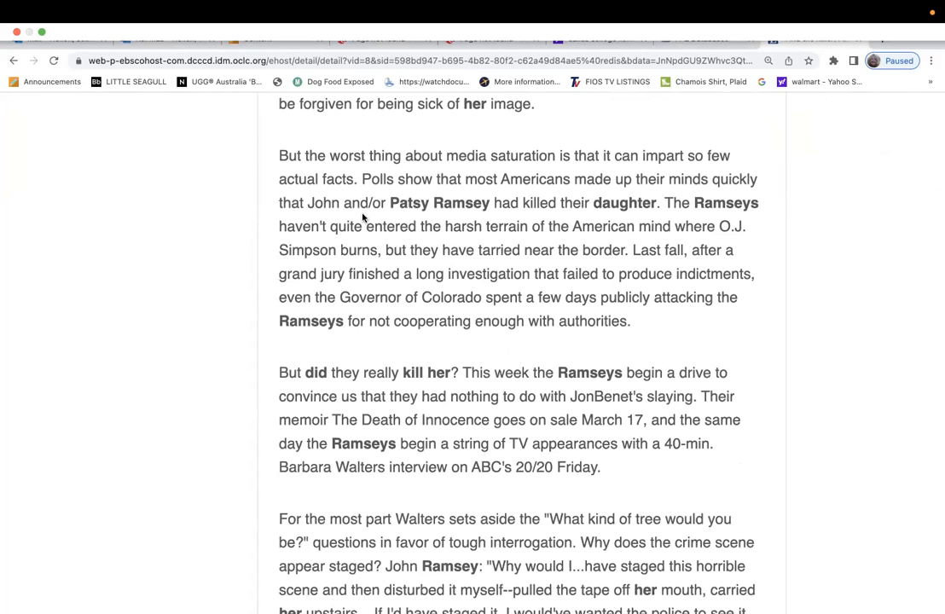
scroll(down, 3)
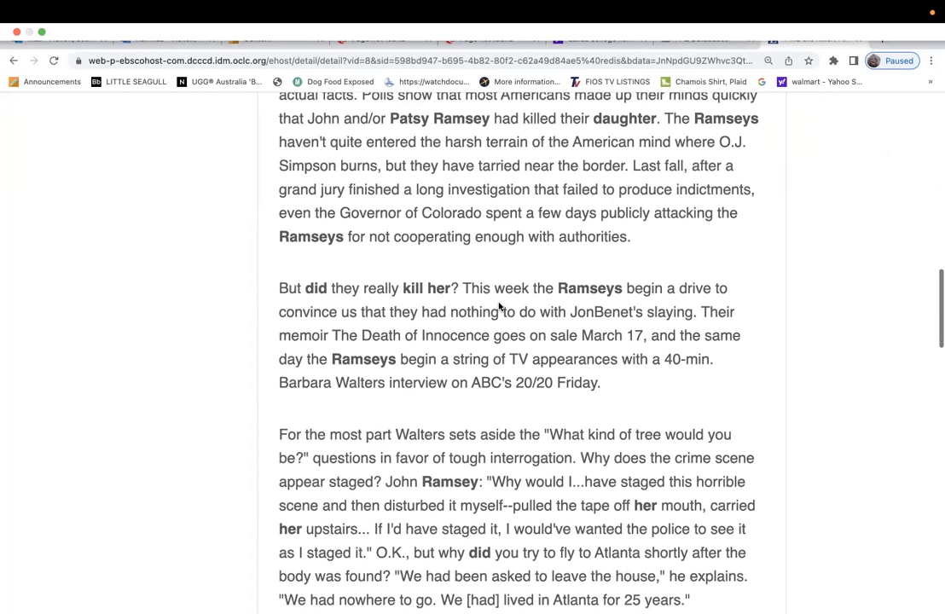
scroll(down, 3)
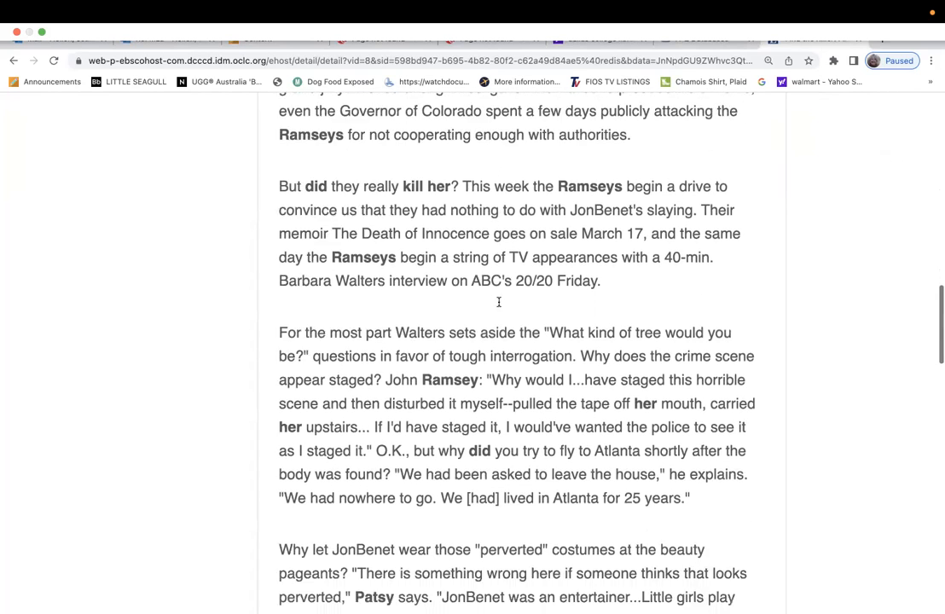
scroll(down, 3)
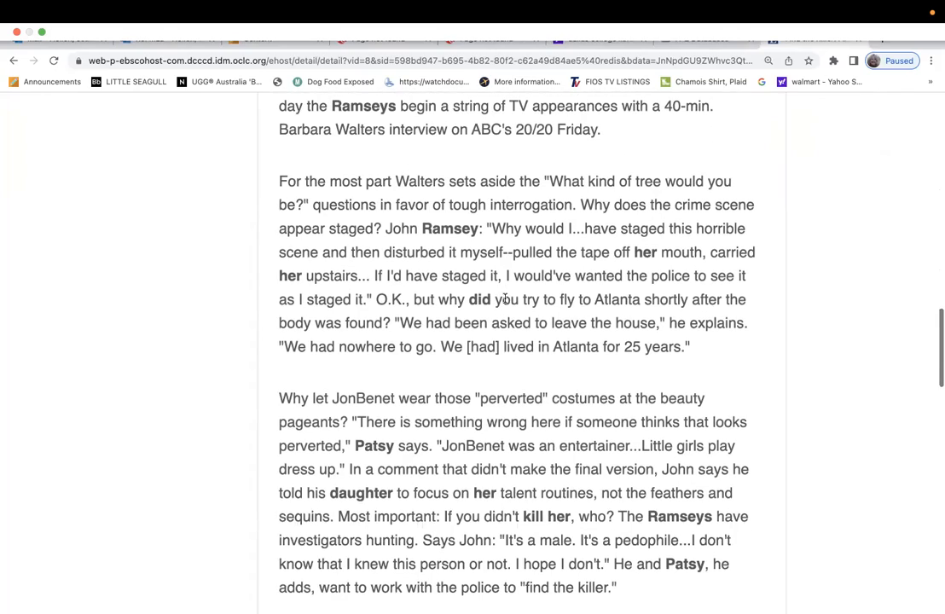
scroll(down, 3)
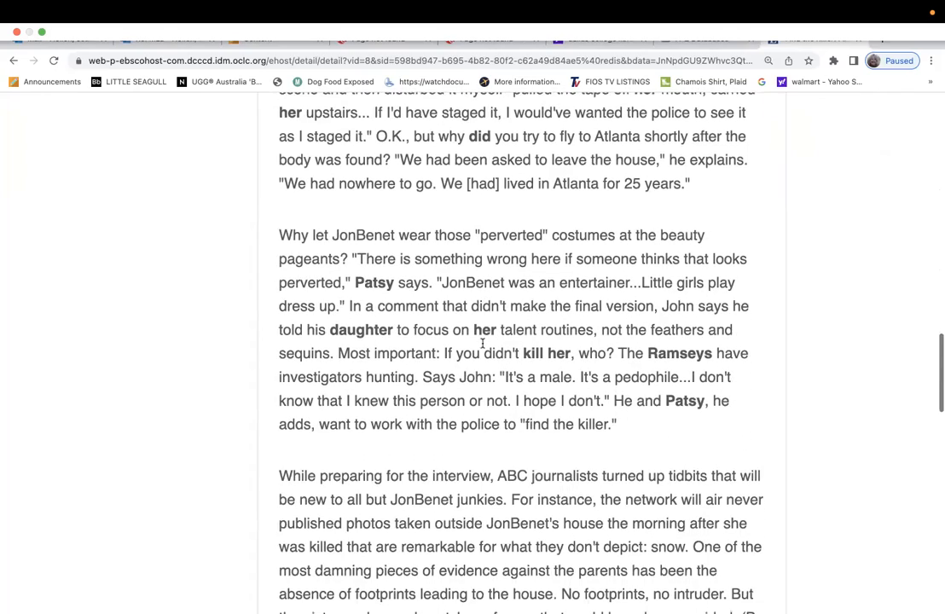
scroll(down, 3)
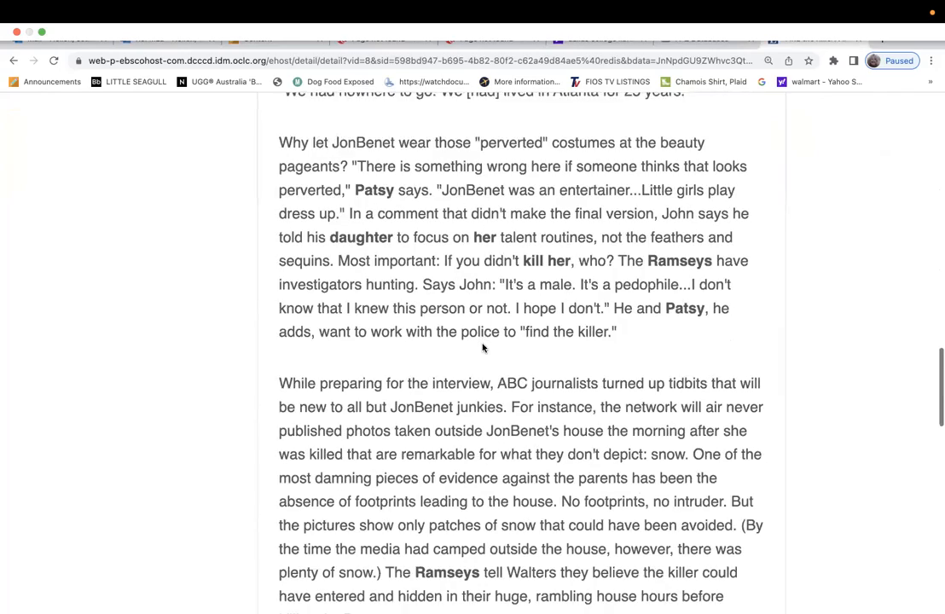
scroll(down, 3)
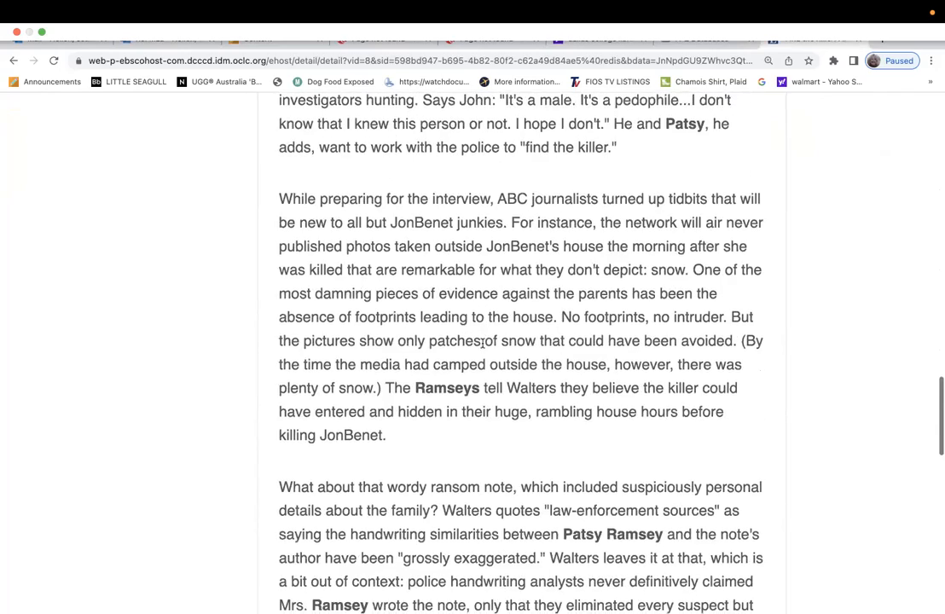
scroll(down, 3)
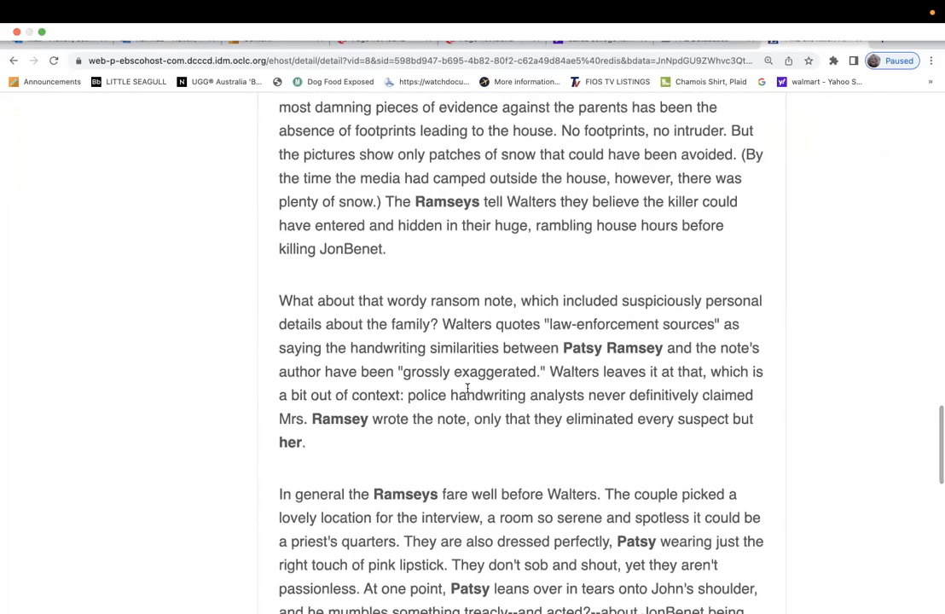
scroll(down, 3)
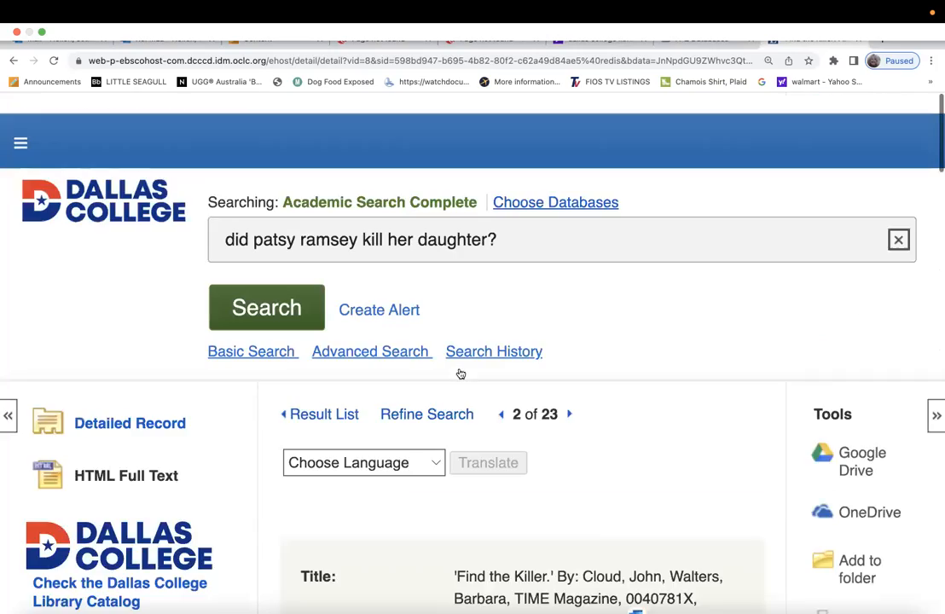
scroll(down, 3)
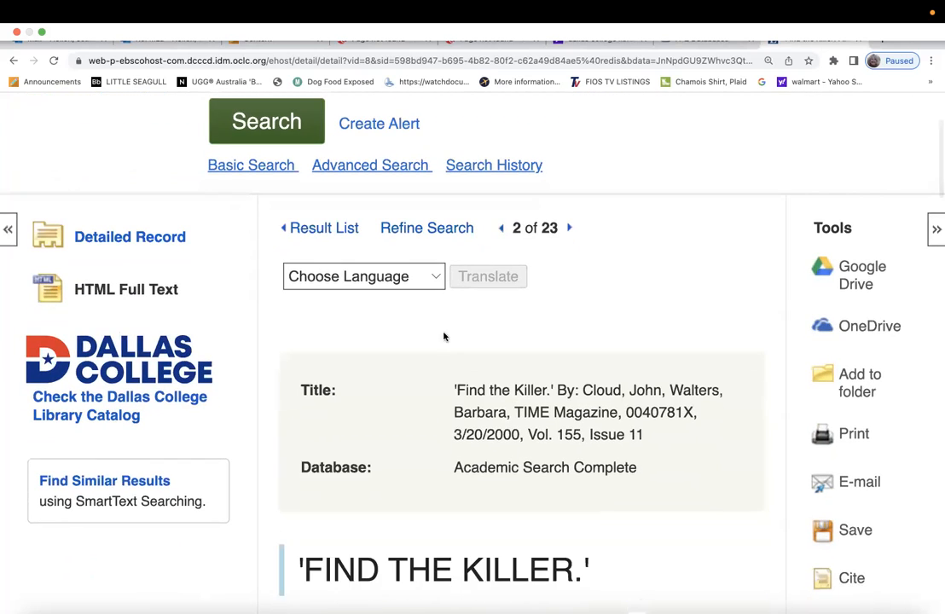
mouse_move(718, 485)
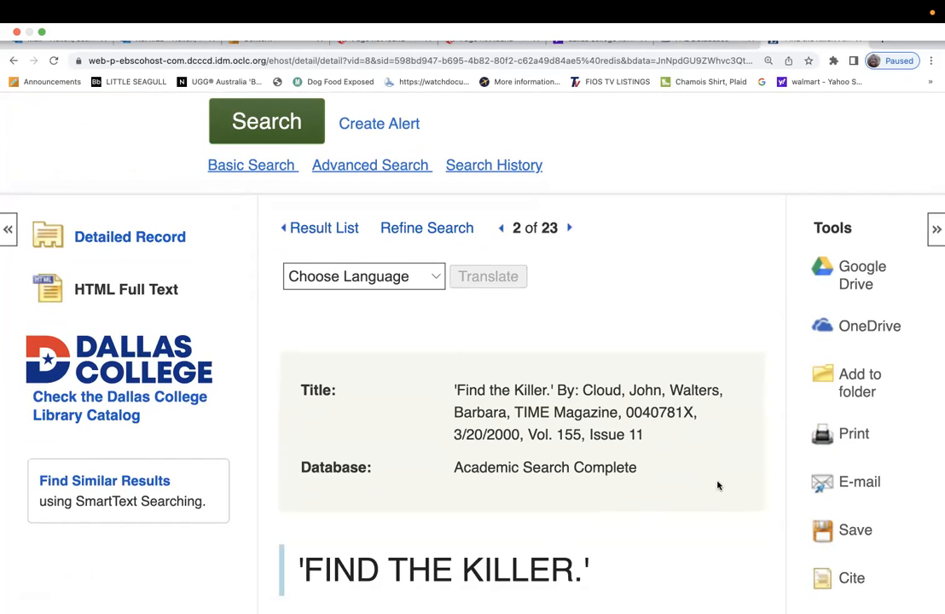
mouse_move(860, 481)
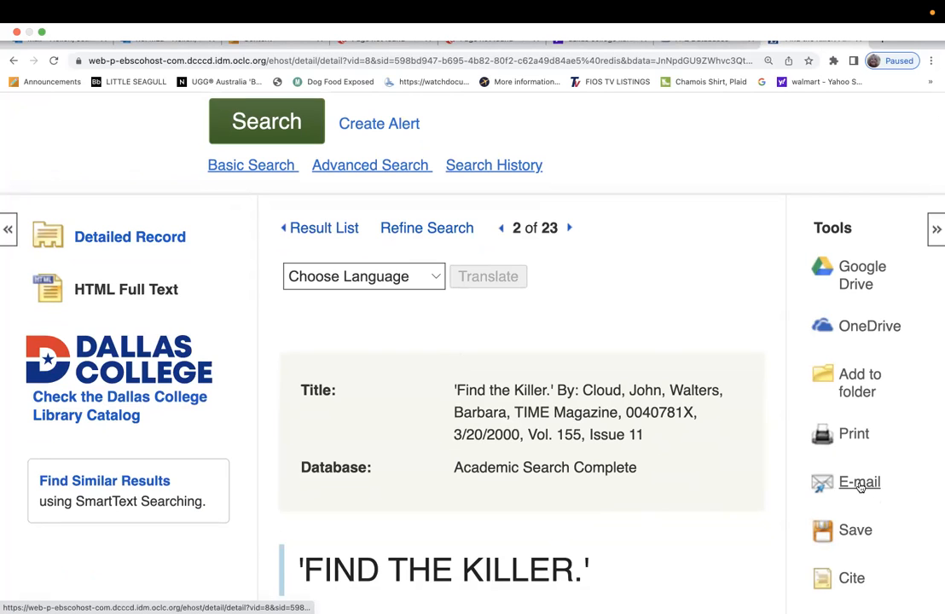
Check the E-mail options for 'Find the Killer.' and dismiss them without sending.
click(860, 481)
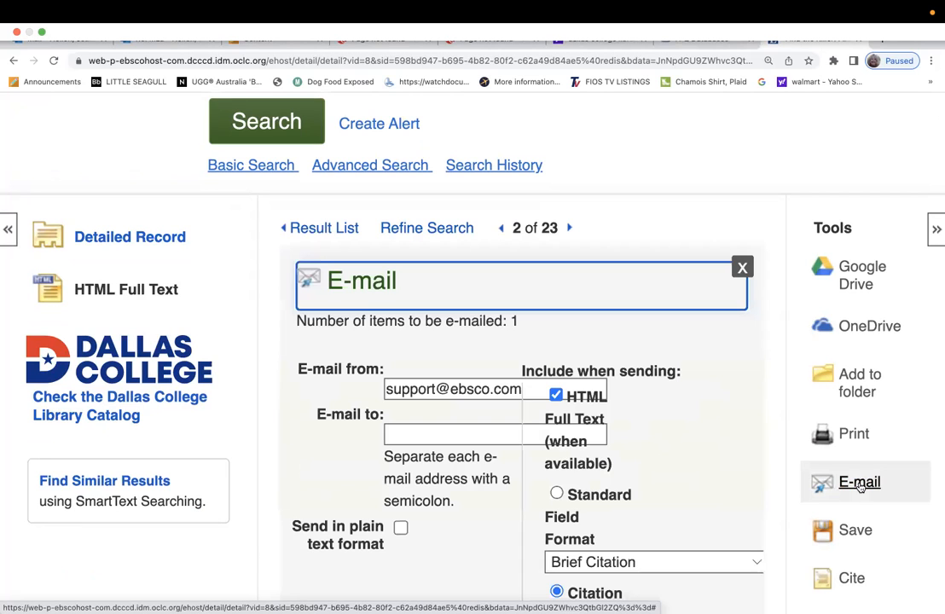
click(452, 435)
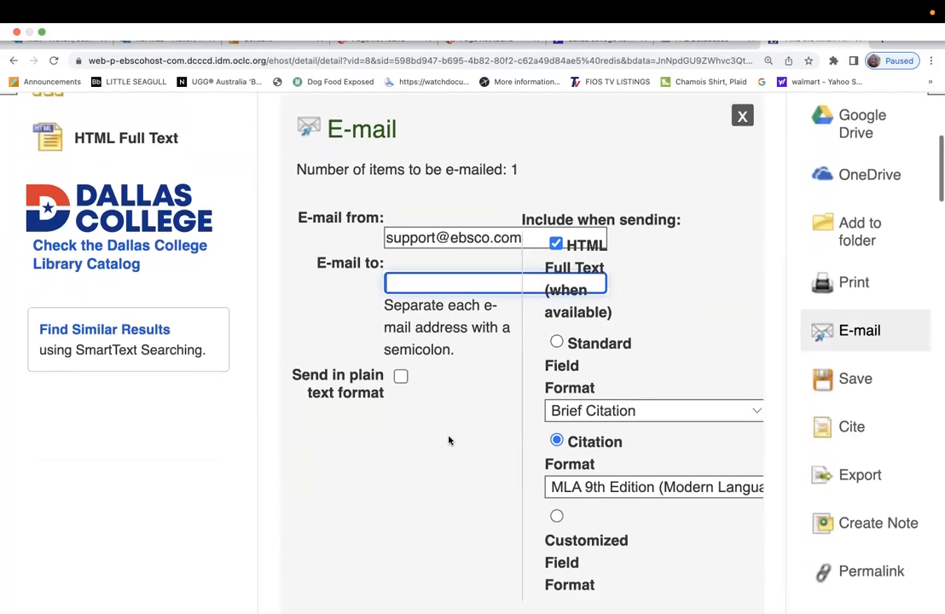
scroll(down, 3)
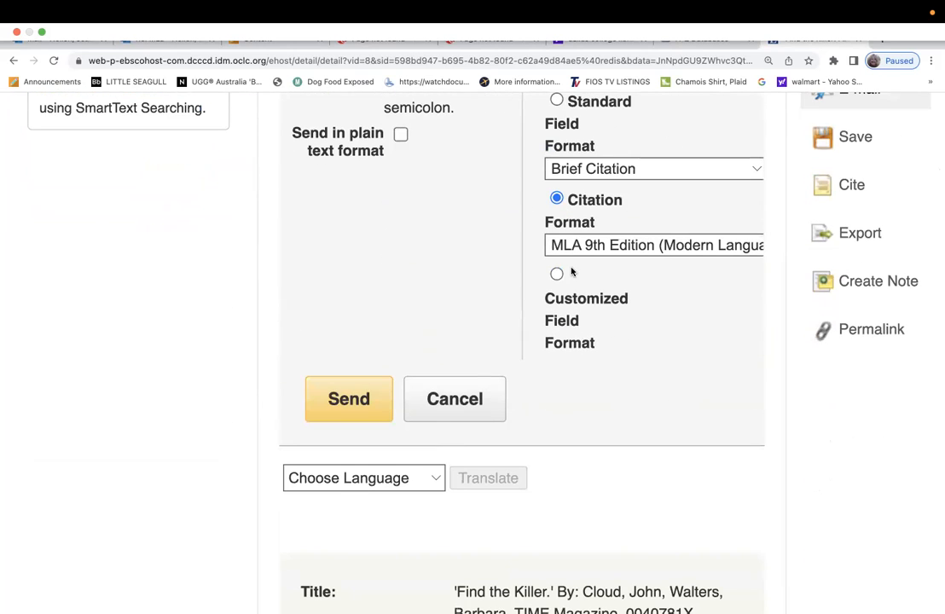
mouse_move(929, 498)
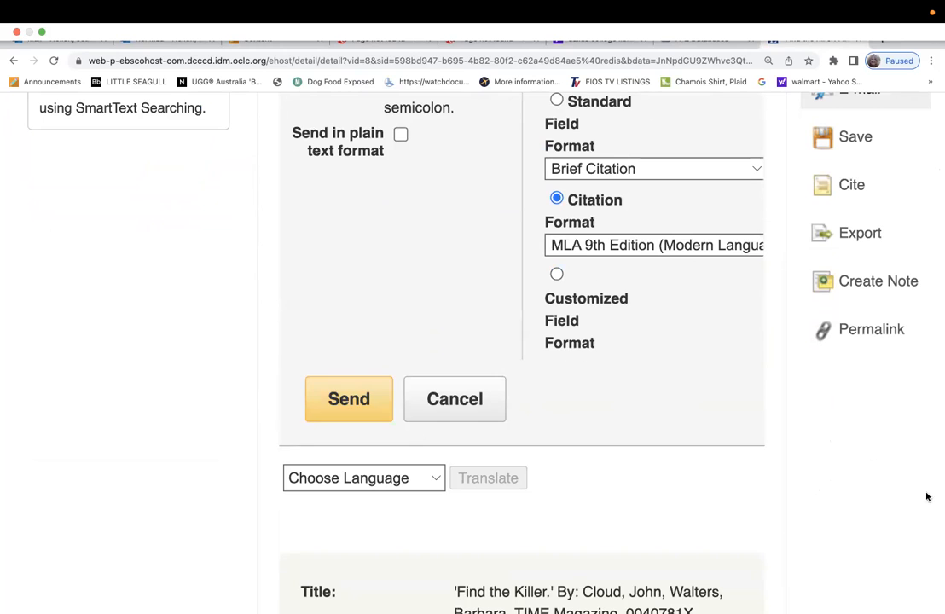
scroll(up, 3)
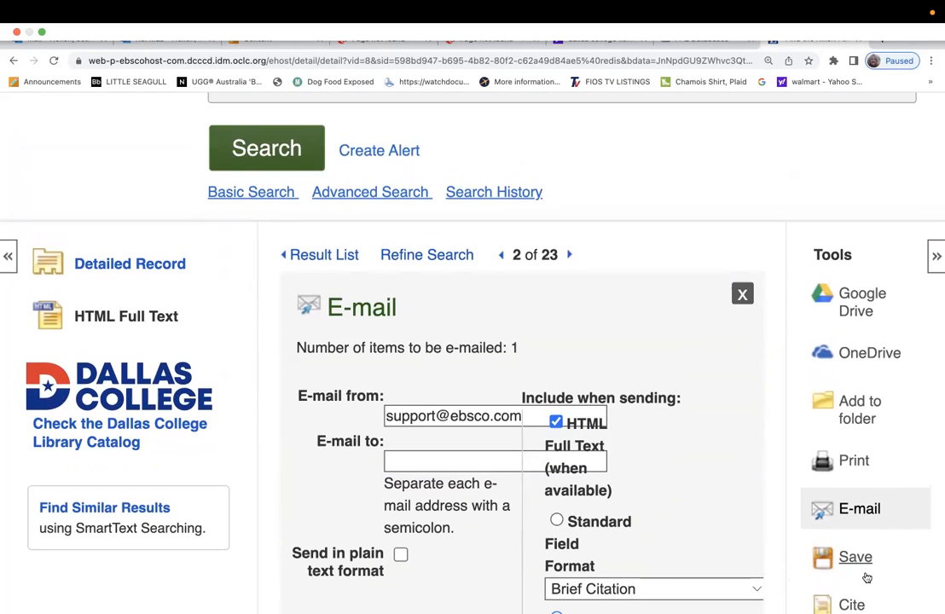
scroll(down, 3)
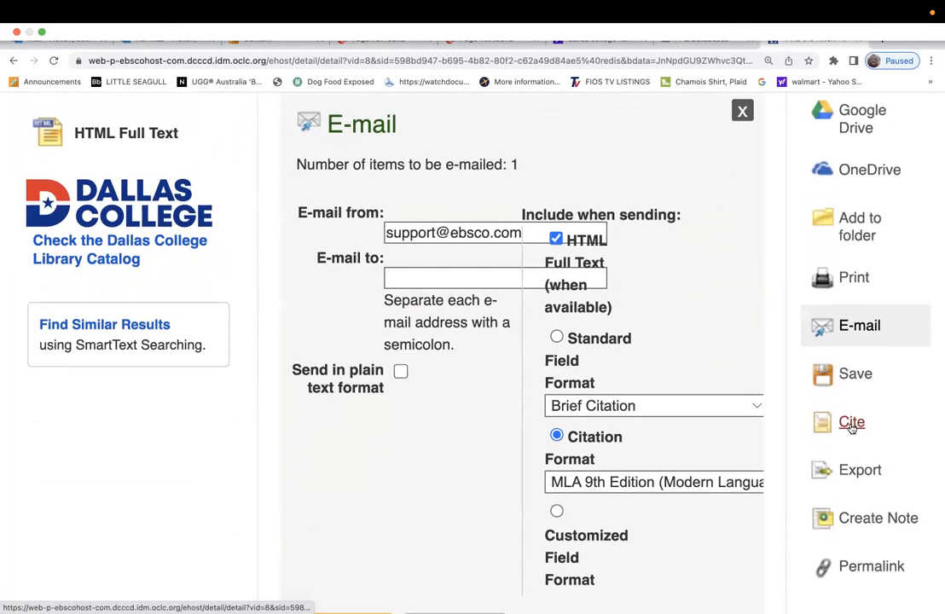
click(740, 111)
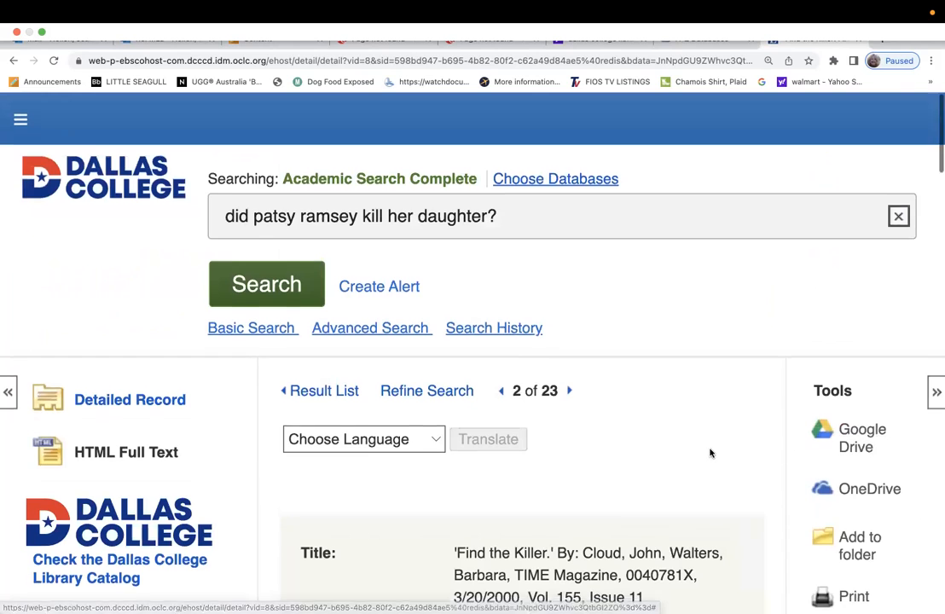
Bring up the Cite formats and select the MLA 9th Edition Works Cited entry.
scroll(down, 3)
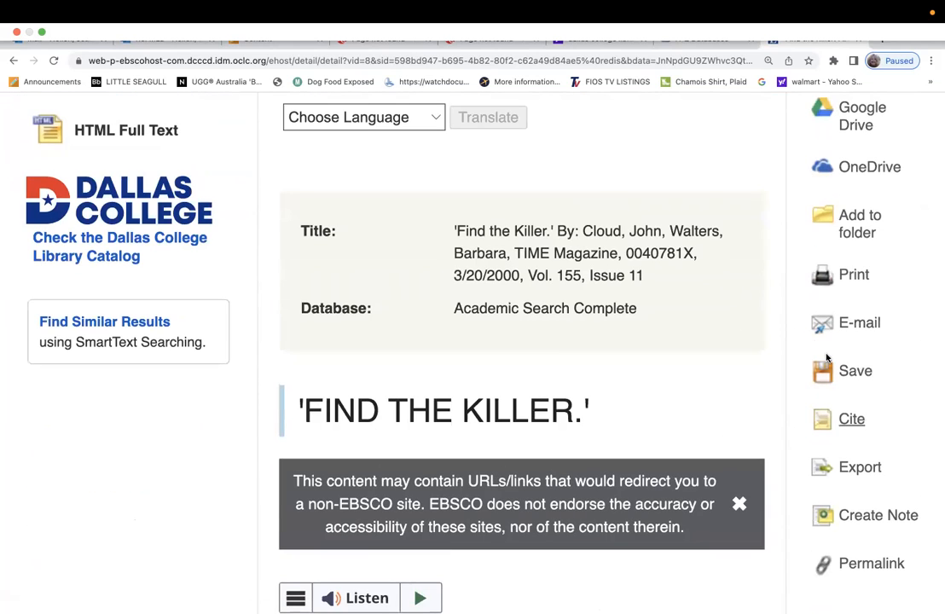
mouse_move(852, 420)
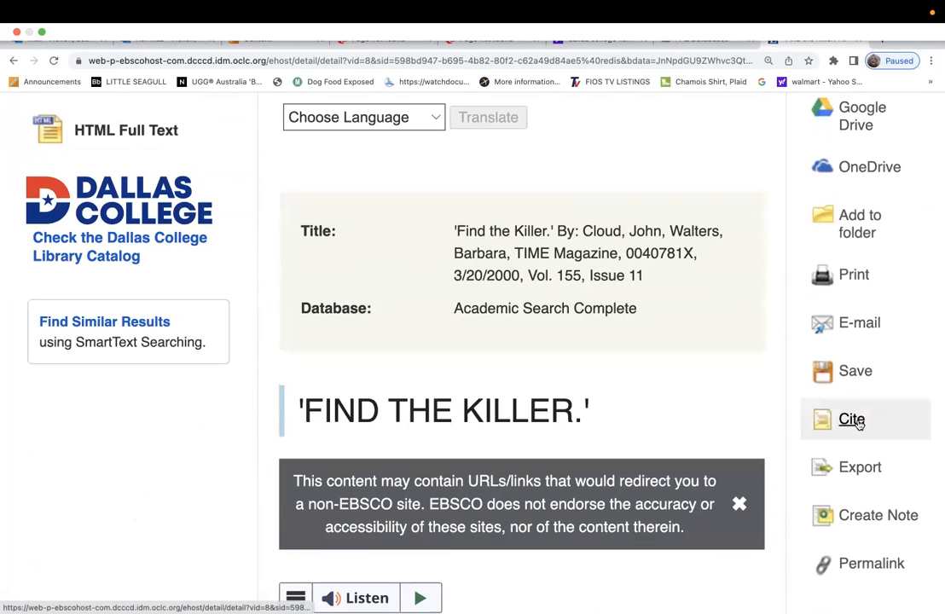
click(851, 420)
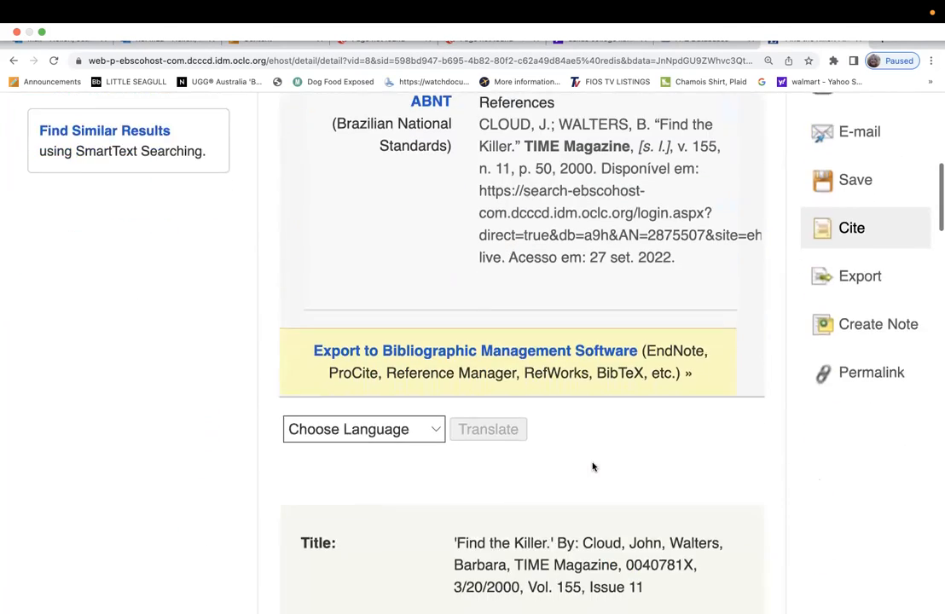
scroll(up, 3)
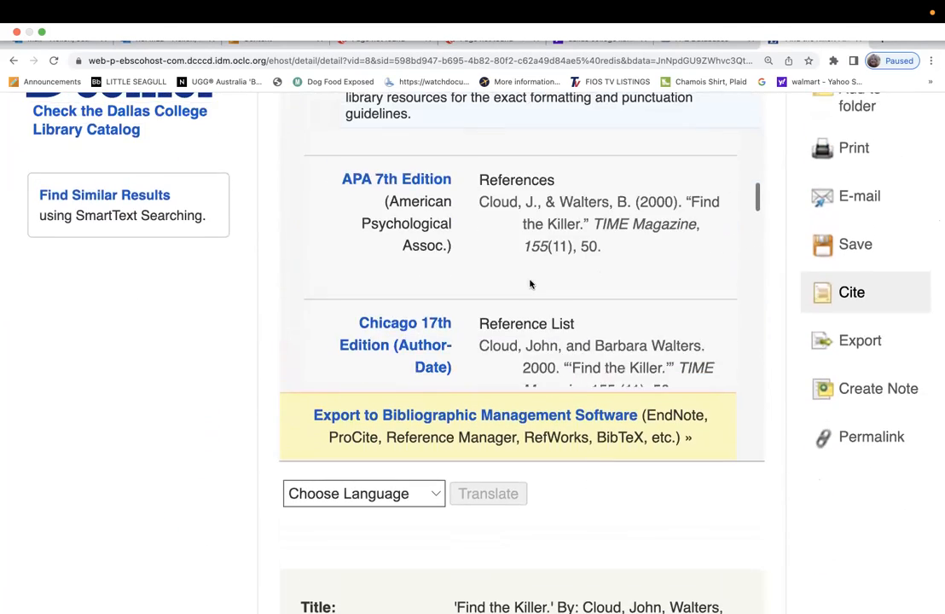
scroll(down, 3)
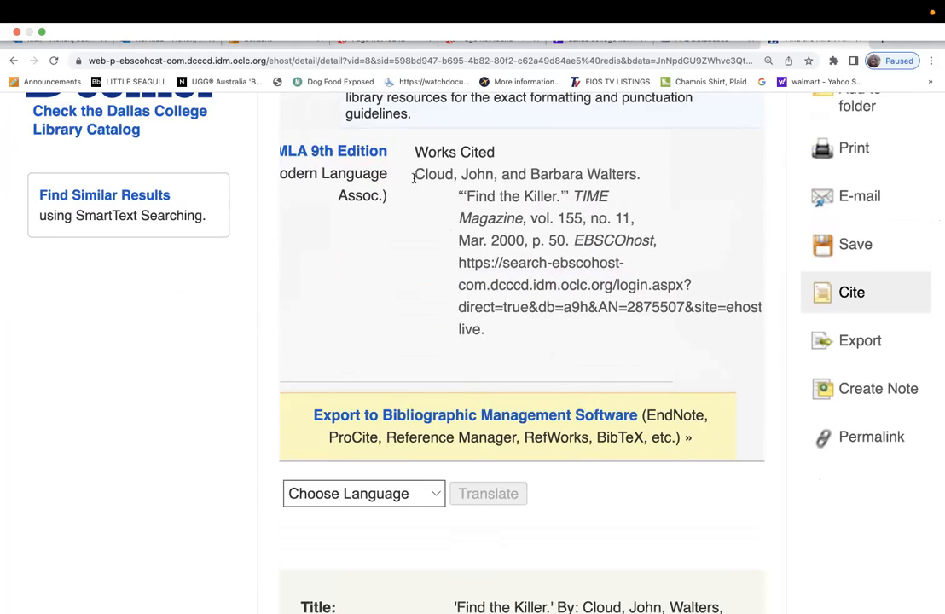
drag(415, 174, 485, 330)
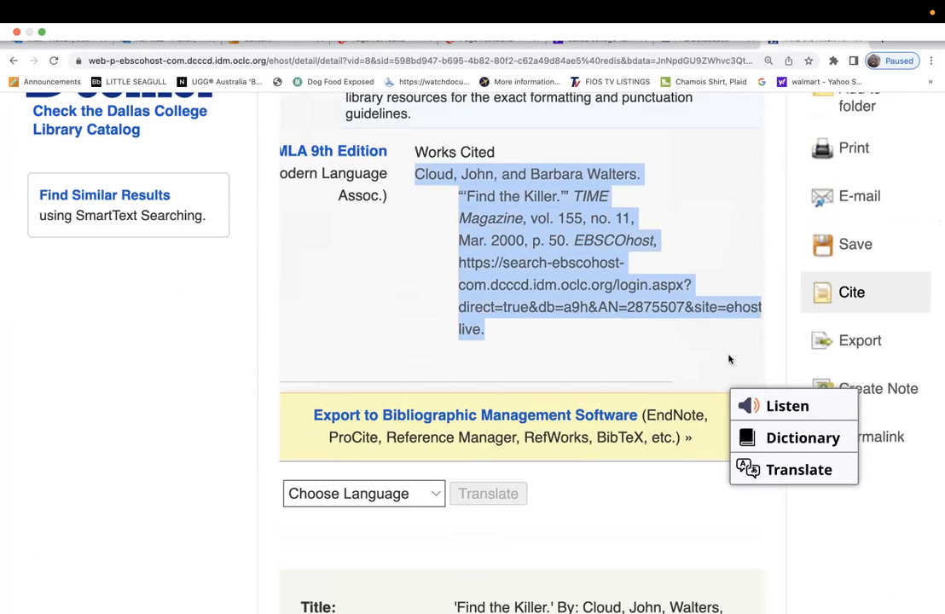
mouse_move(706, 275)
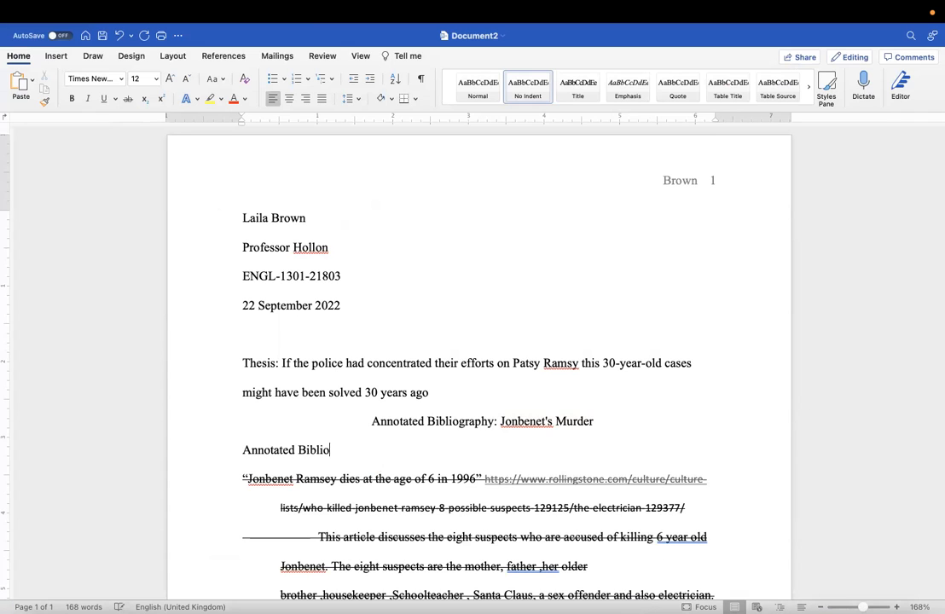
Fix the heading to end 'Murderer' and remove the extra 'Annotated Bibliography' line.
key(backspace)
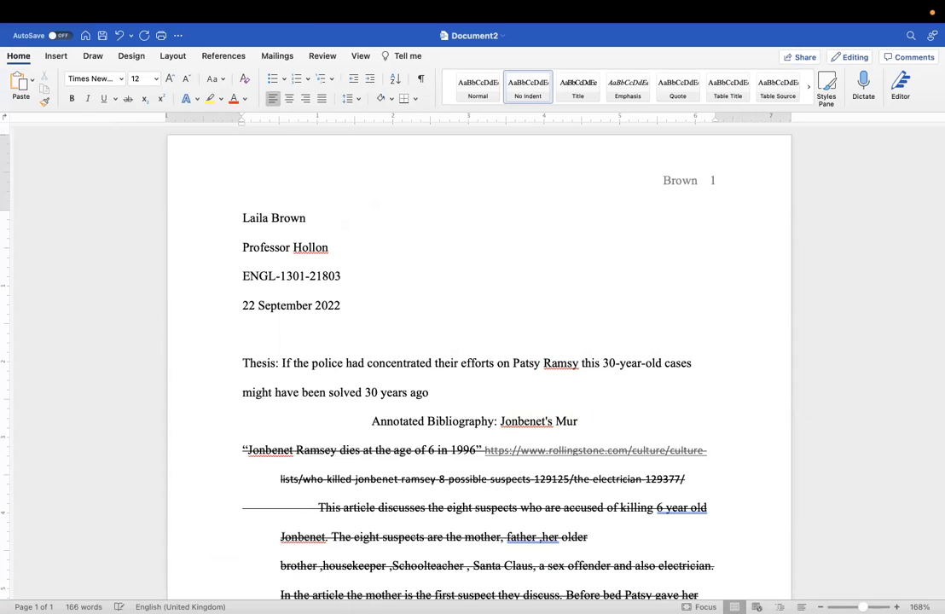
text(derer)
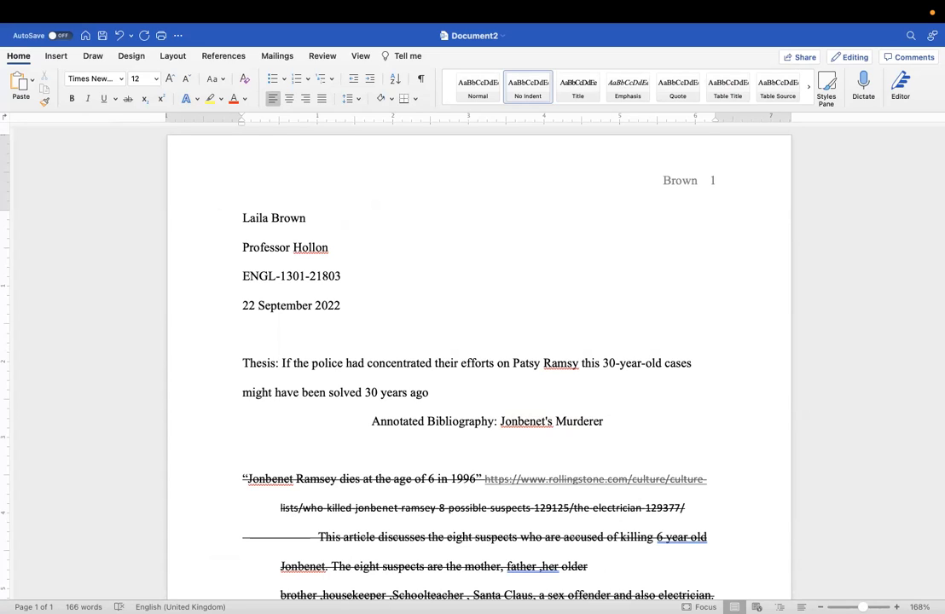
text(Annotated Bibliography=)
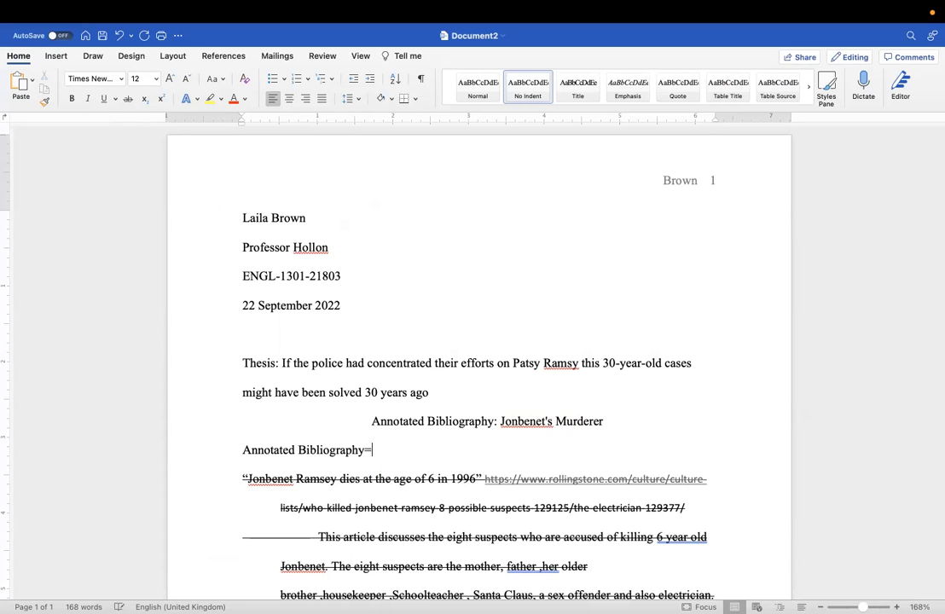
key(backspace)
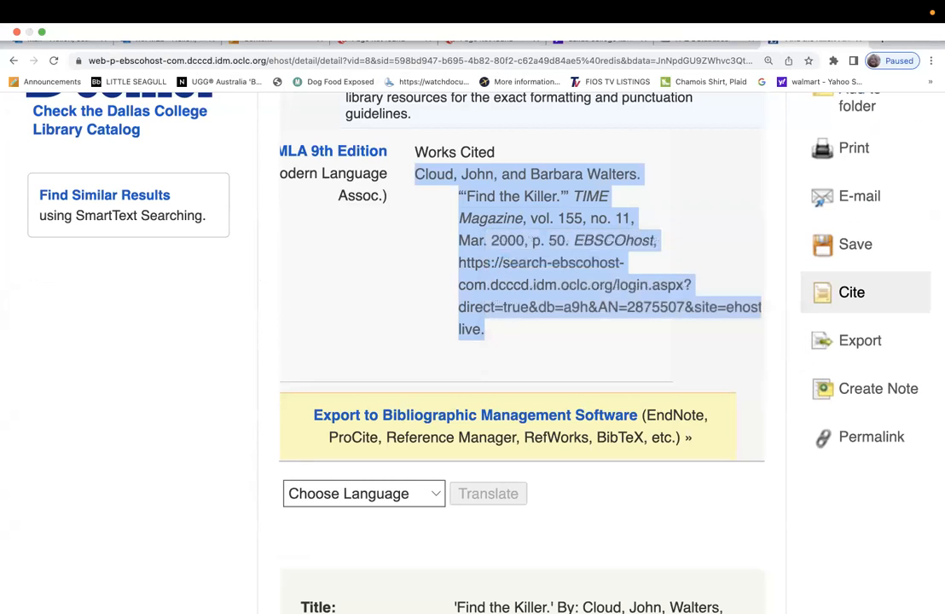
mouse_move(259, 589)
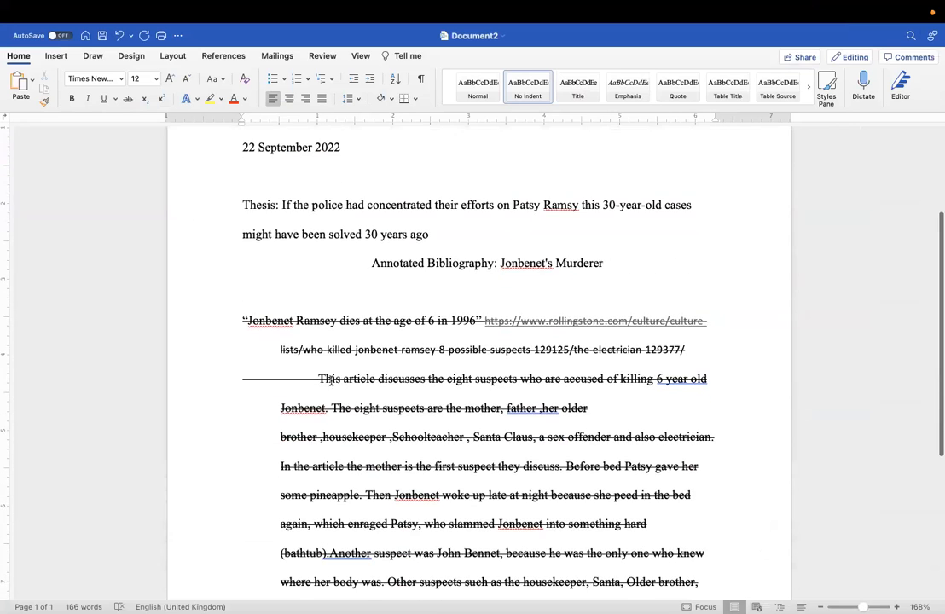
Paste the Cloud and Walters 'Find the Killer.' citation under the heading and select it whole.
click(246, 293)
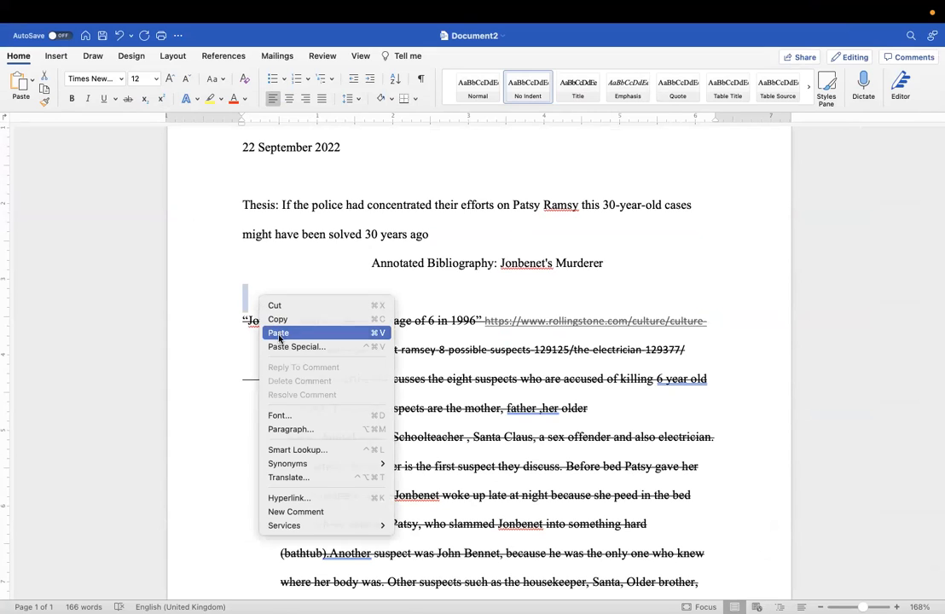
click(278, 333)
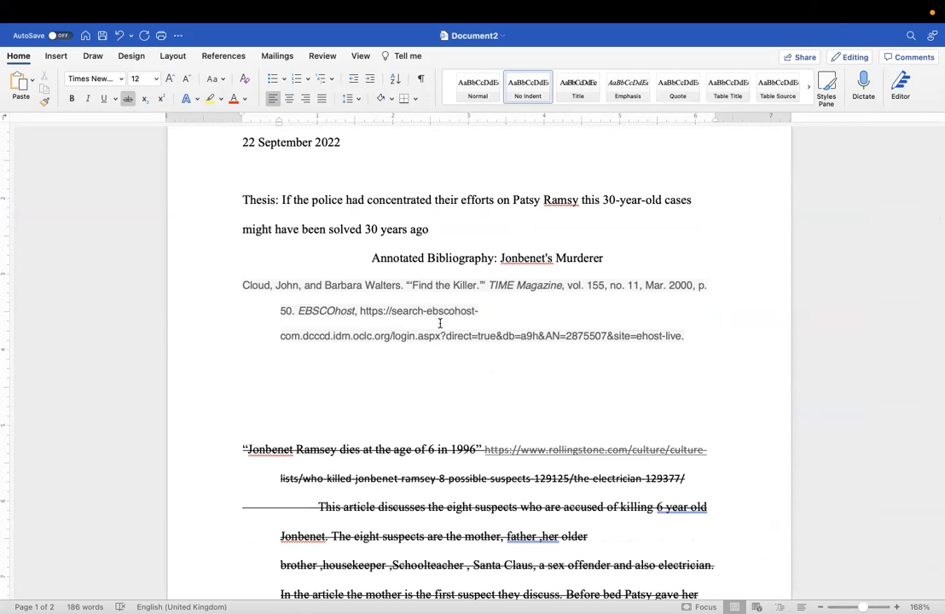
click(689, 335)
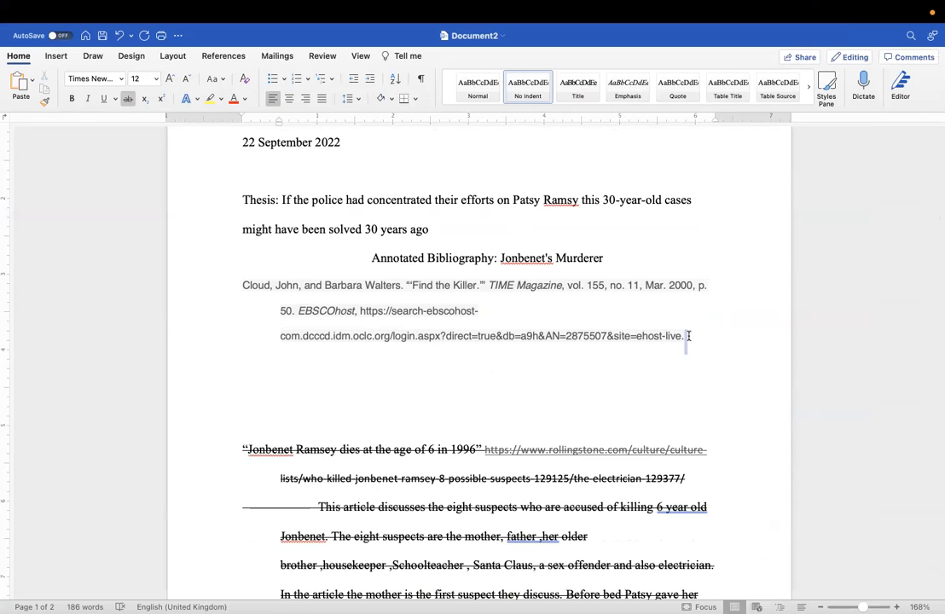
drag(243, 285, 684, 336)
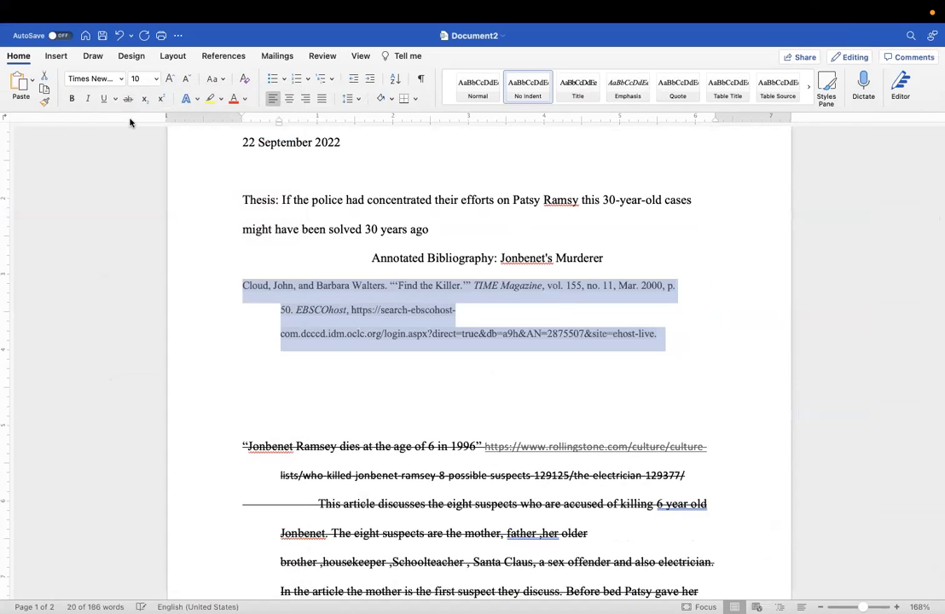
Set the citation to 12 pt and replace EBSCOhost with Academic Search Complete.
click(155, 79)
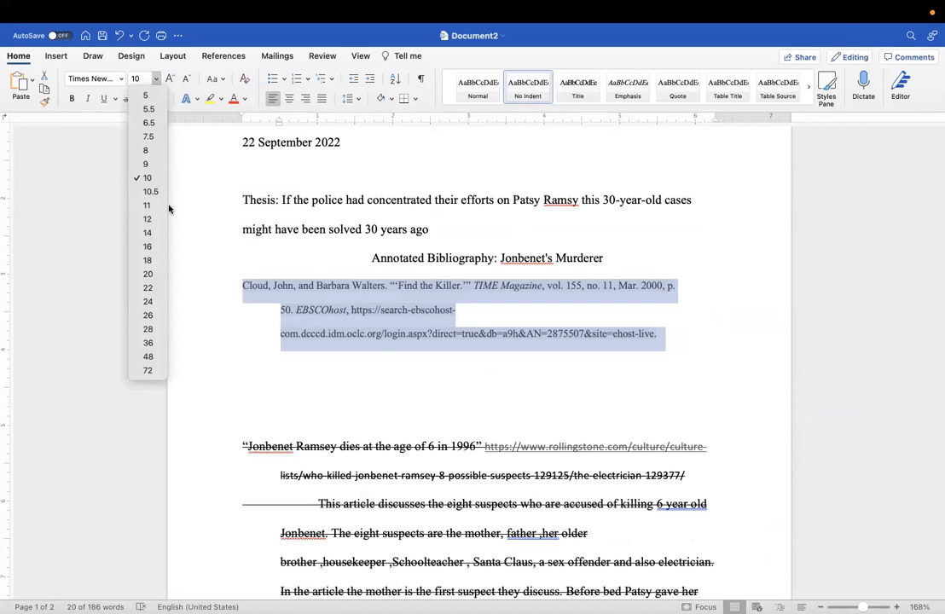
click(146, 218)
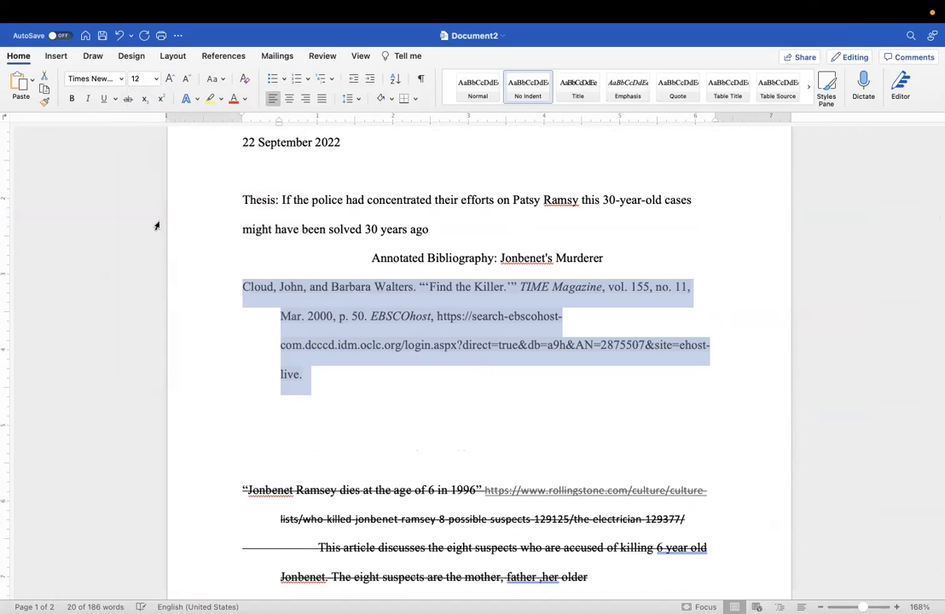
click(437, 315)
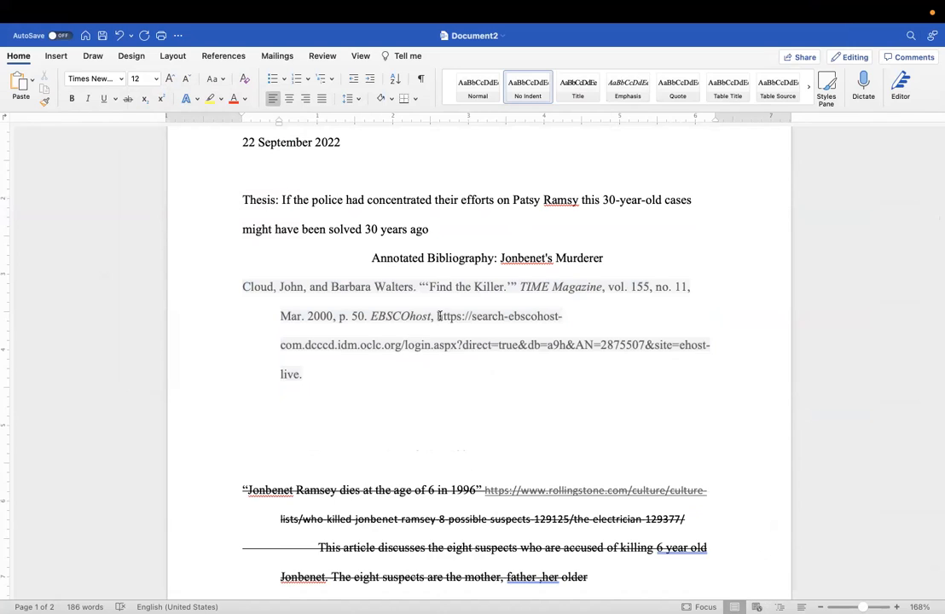
double_click(399, 316)
text(Academic Search Complete)
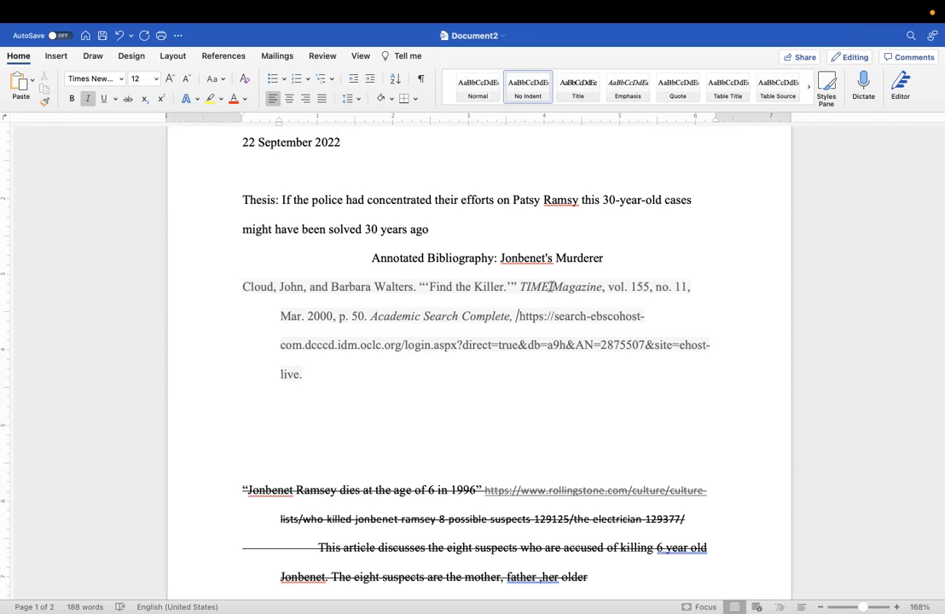
Change TIME to title-case 'Time' using Capitalize Each Word.
double_click(532, 287)
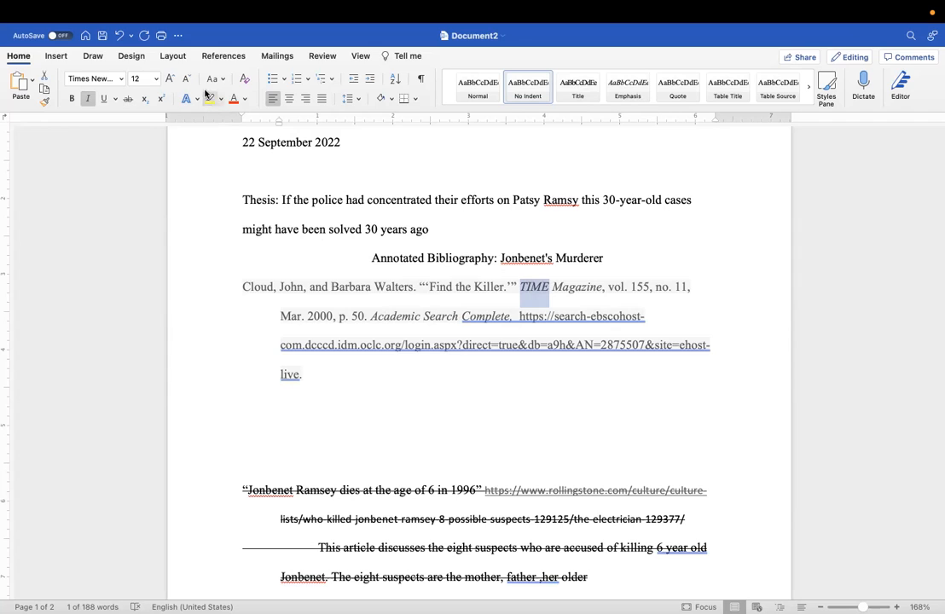
click(213, 78)
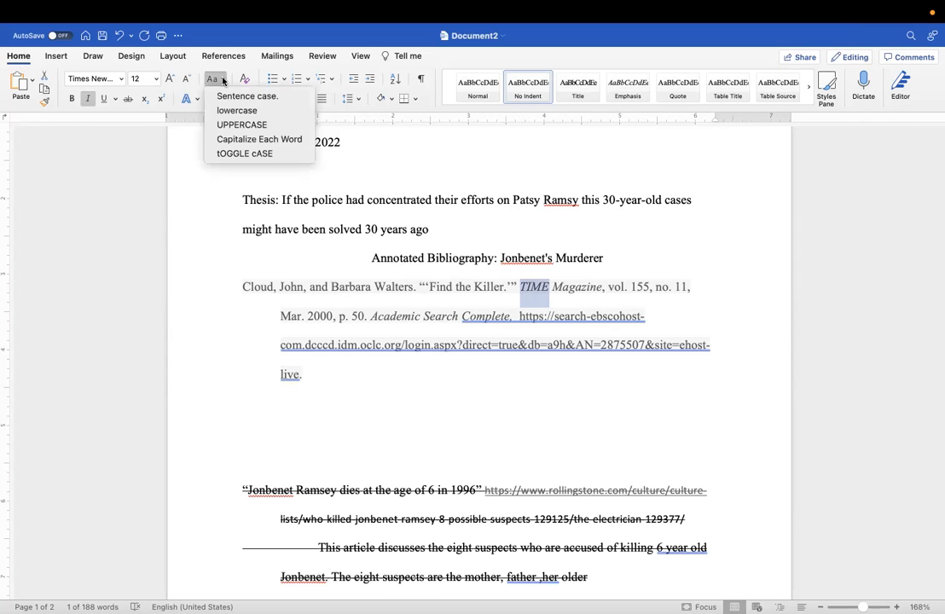
mouse_move(260, 140)
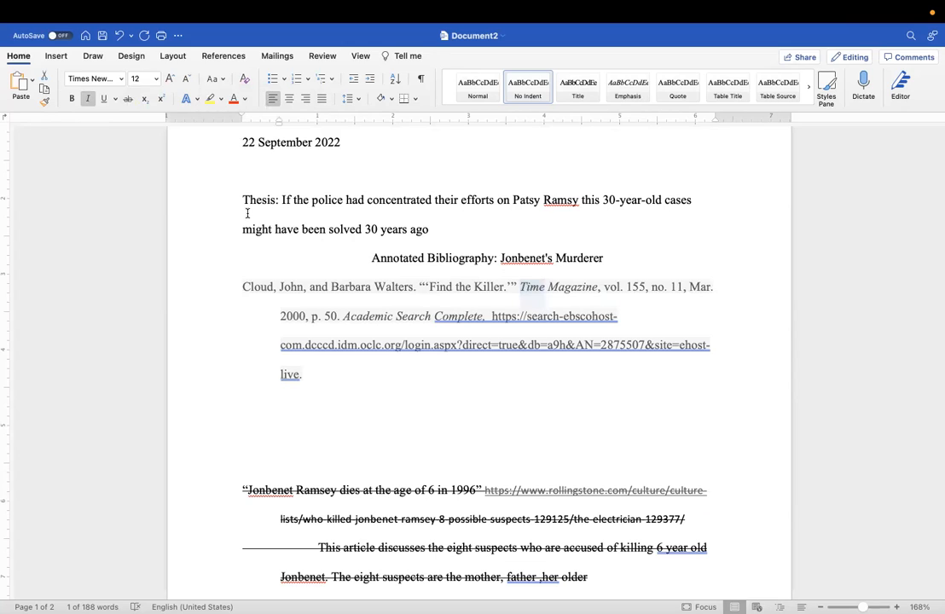
mouse_move(328, 279)
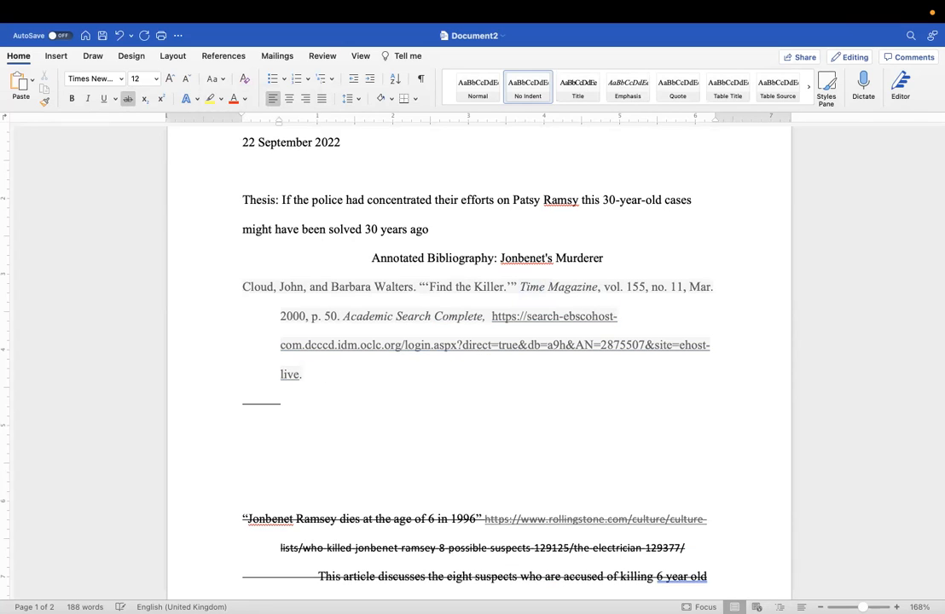
click(275, 409)
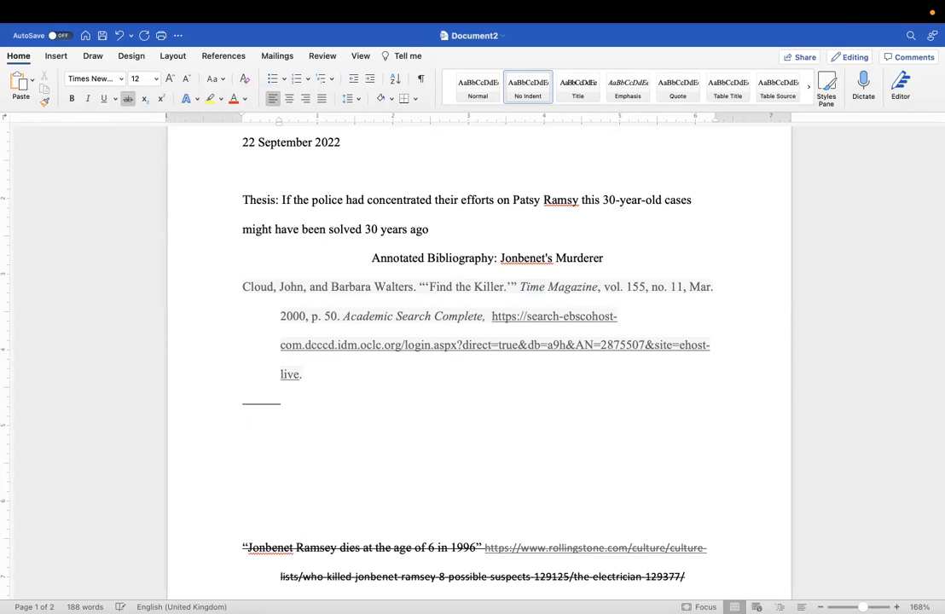
Begin the annotation below the citation: 'According to this article, Patsy Ramsey…'.
click(311, 403)
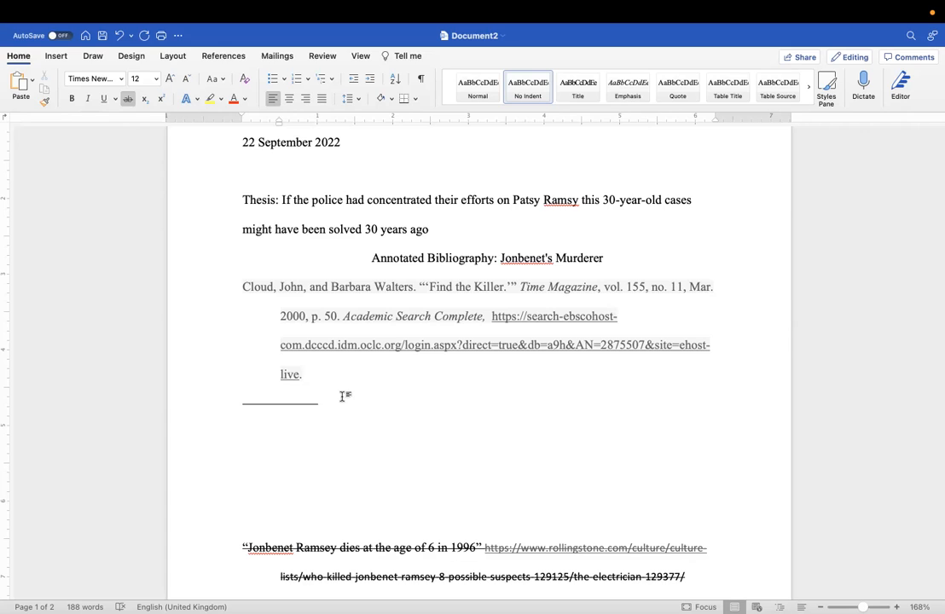
click(314, 403)
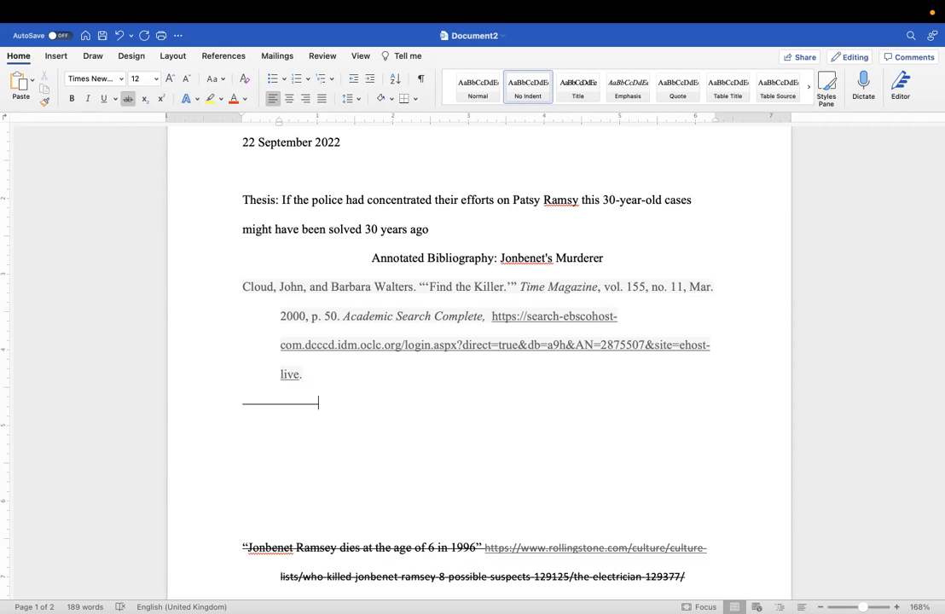
text(Ae)
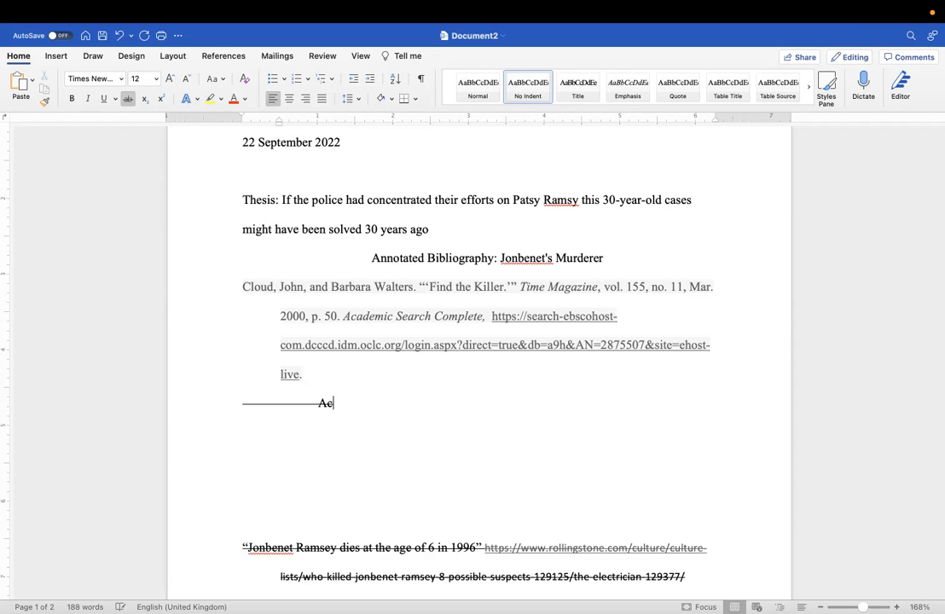
text(ccording to)
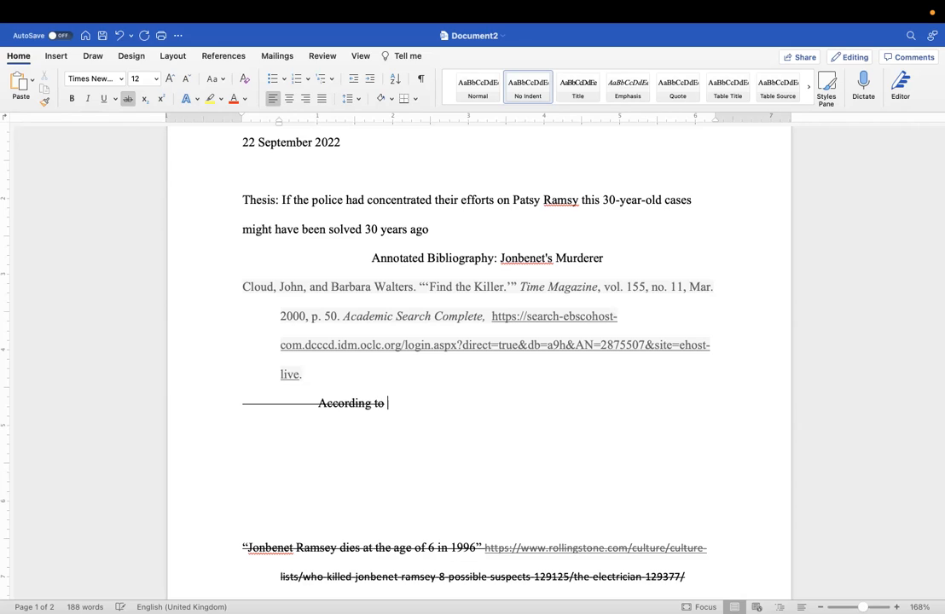
text(this artic)
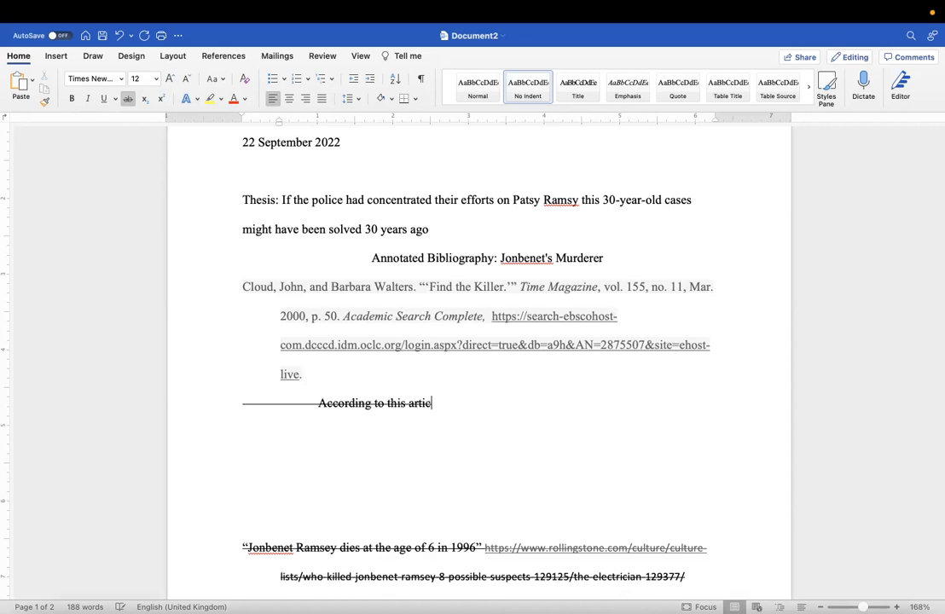
text(e, Ppa)
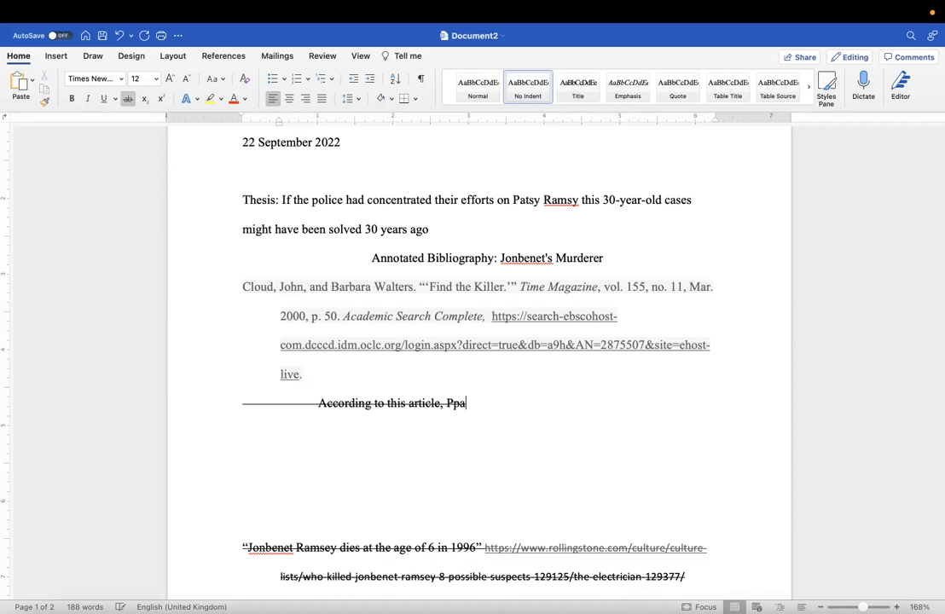
text(Patsy)
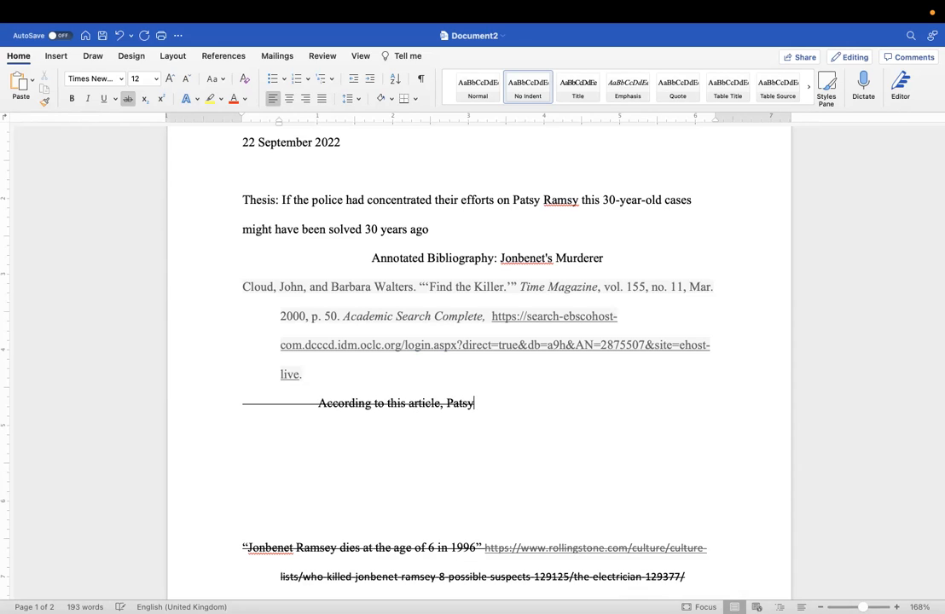
text(Ramsey.)
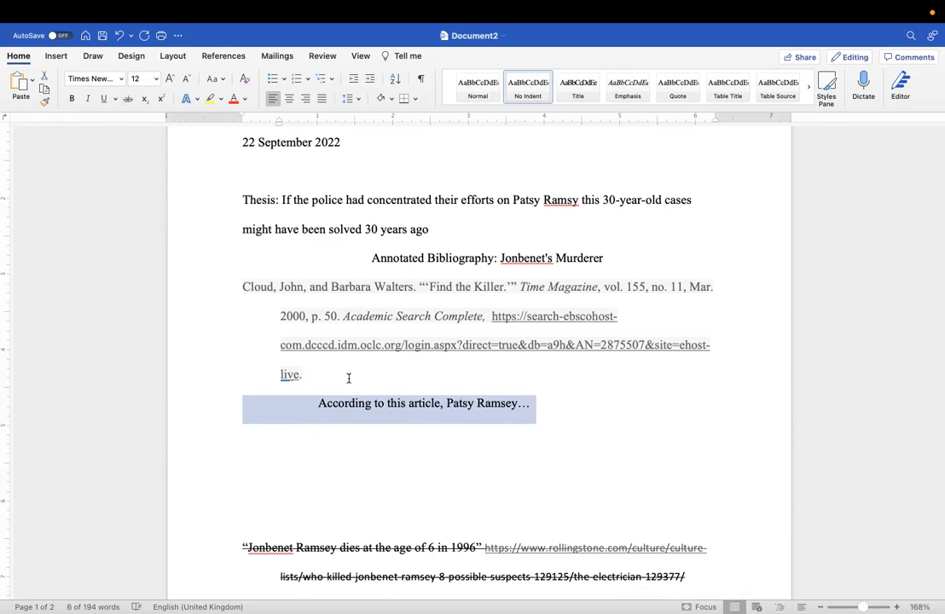
Give the selected entries a 0.5-inch hanging indent with double line spacing via Paragraph settings.
drag(243, 287, 300, 375)
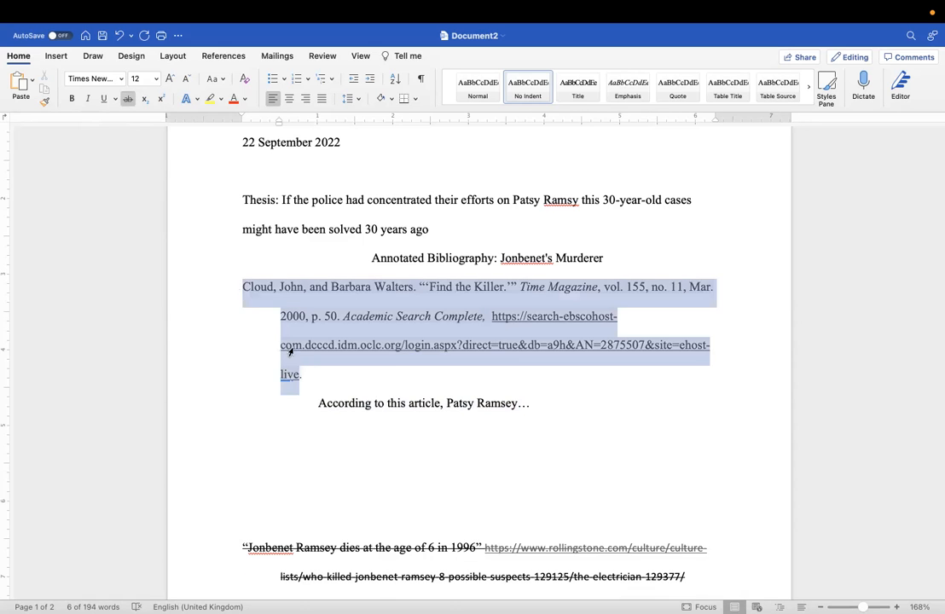
scroll(down, 3)
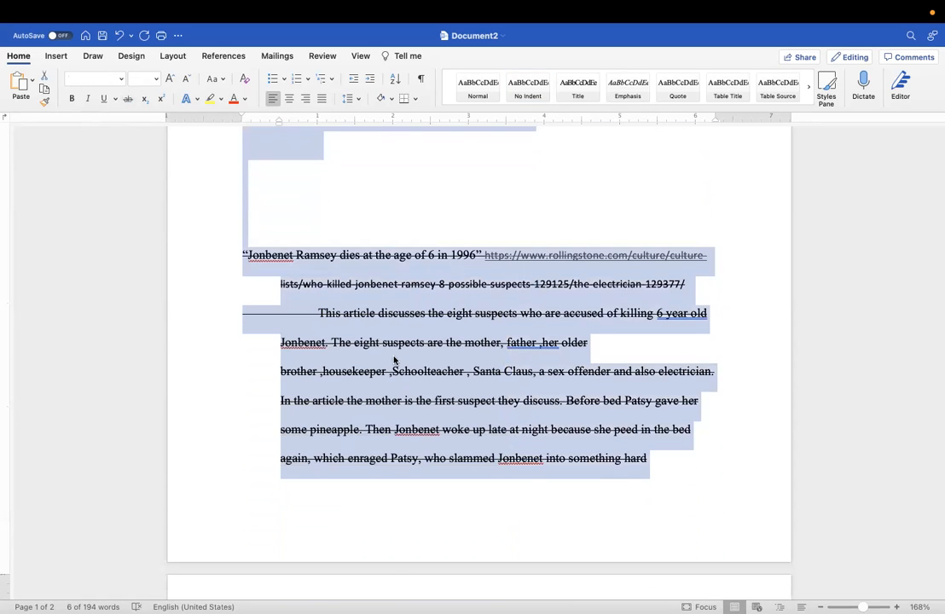
right_click(395, 359)
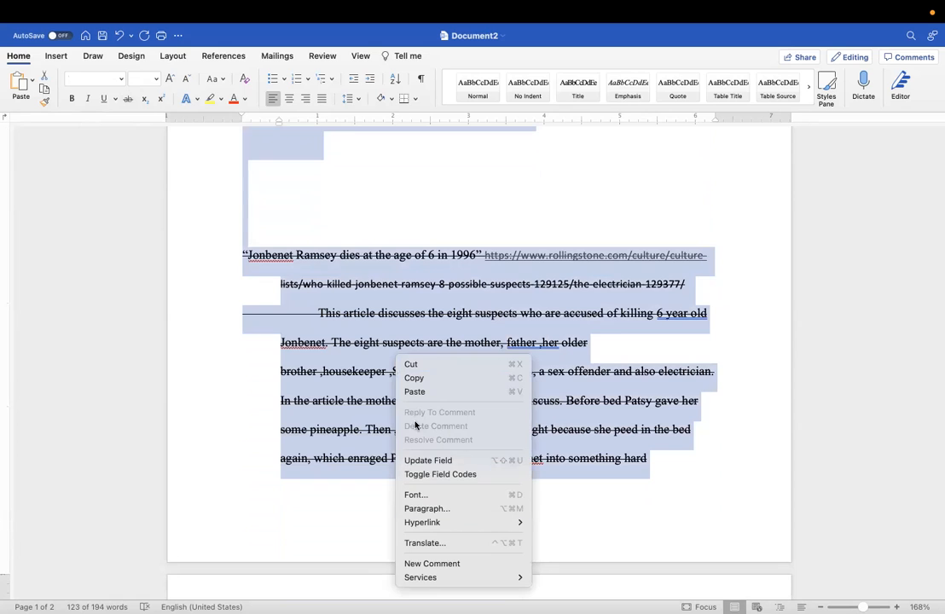
click(426, 508)
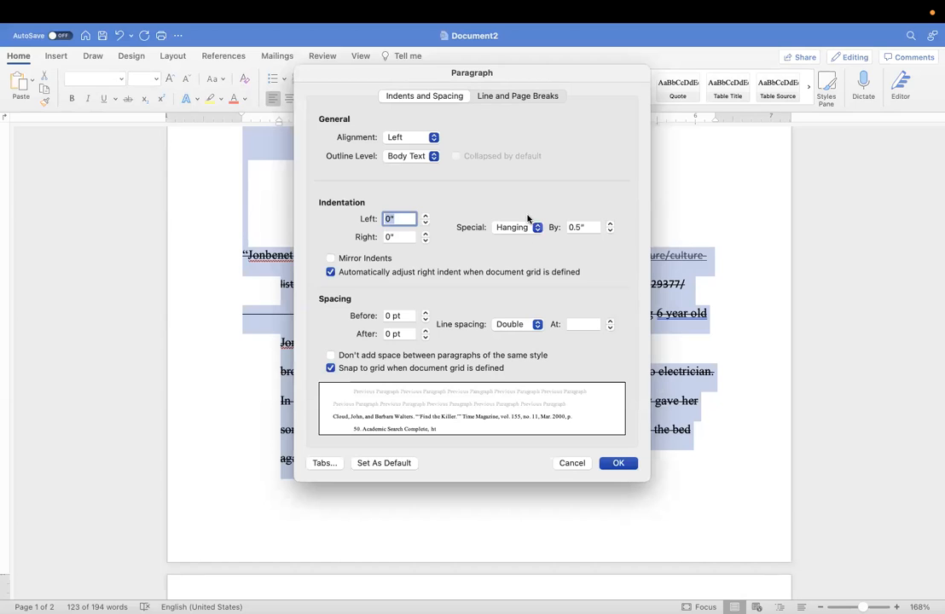
click(618, 463)
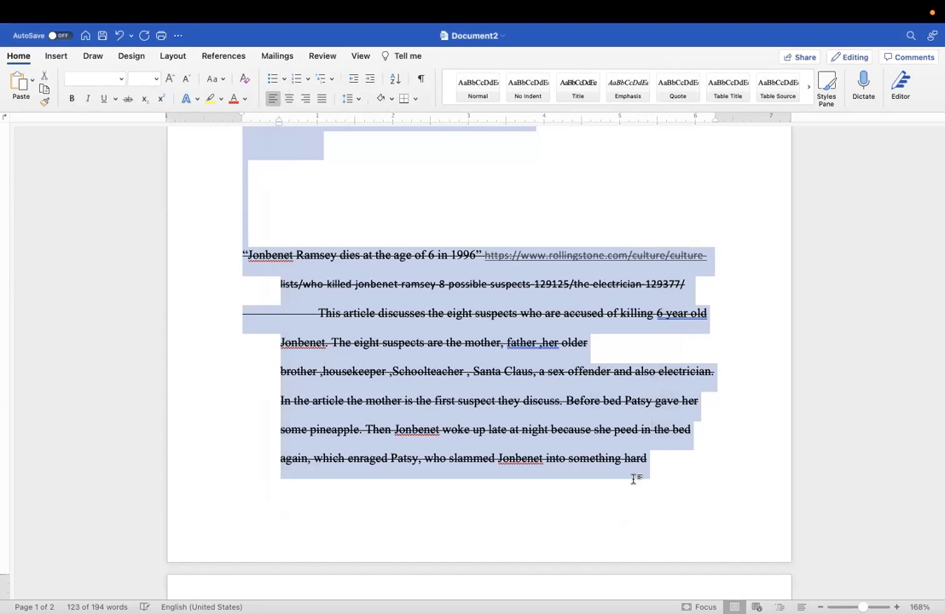
click(379, 372)
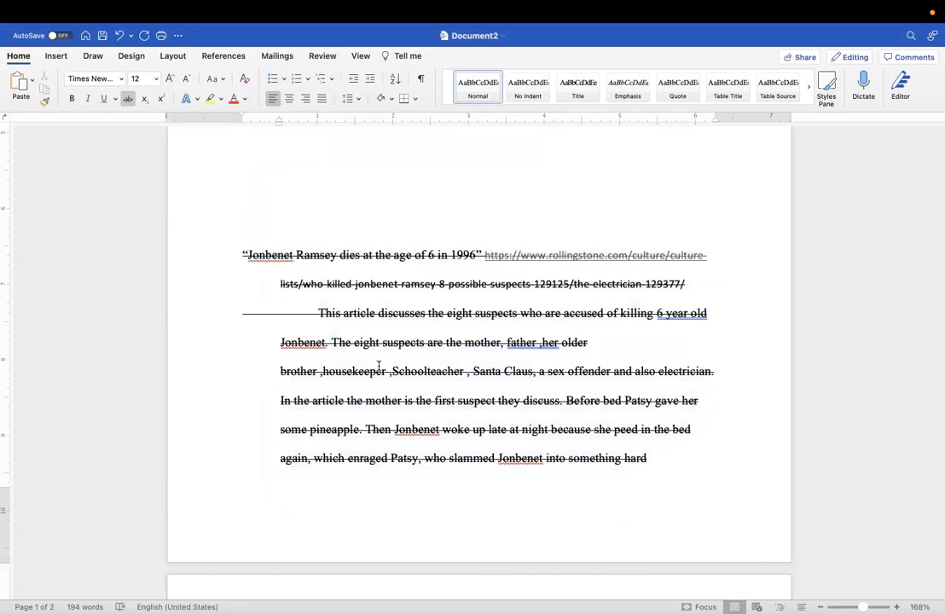
scroll(up, 3)
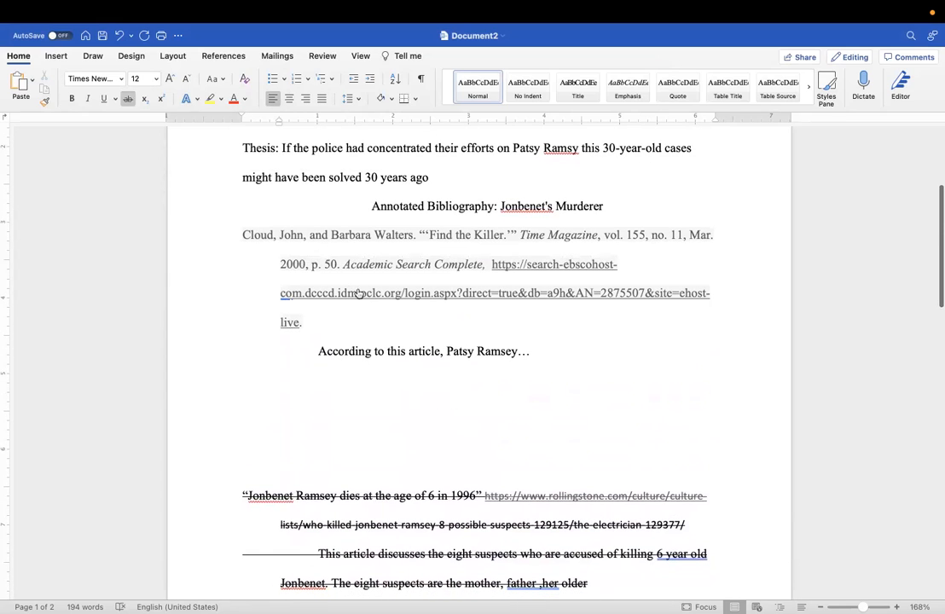
mouse_move(635, 378)
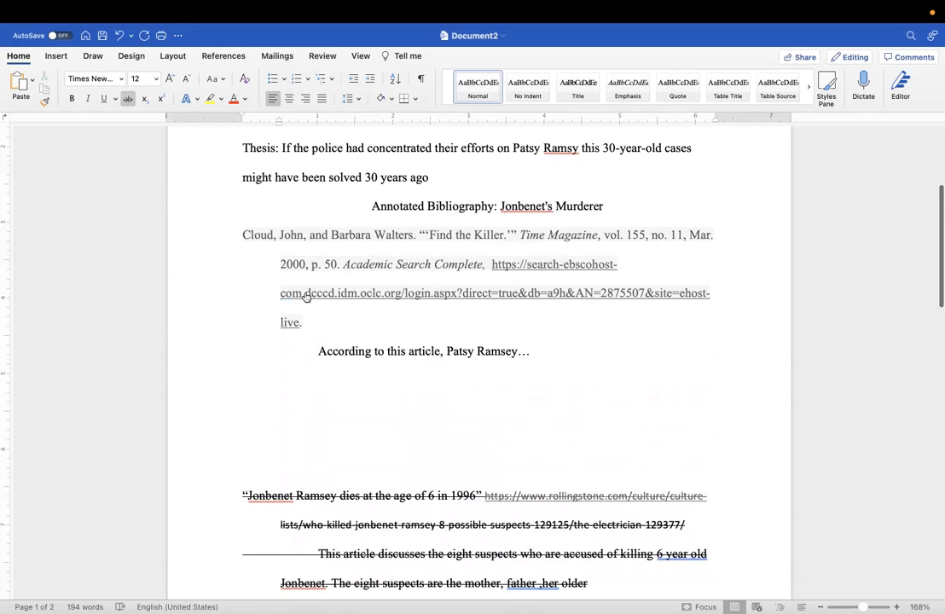
mouse_move(308, 304)
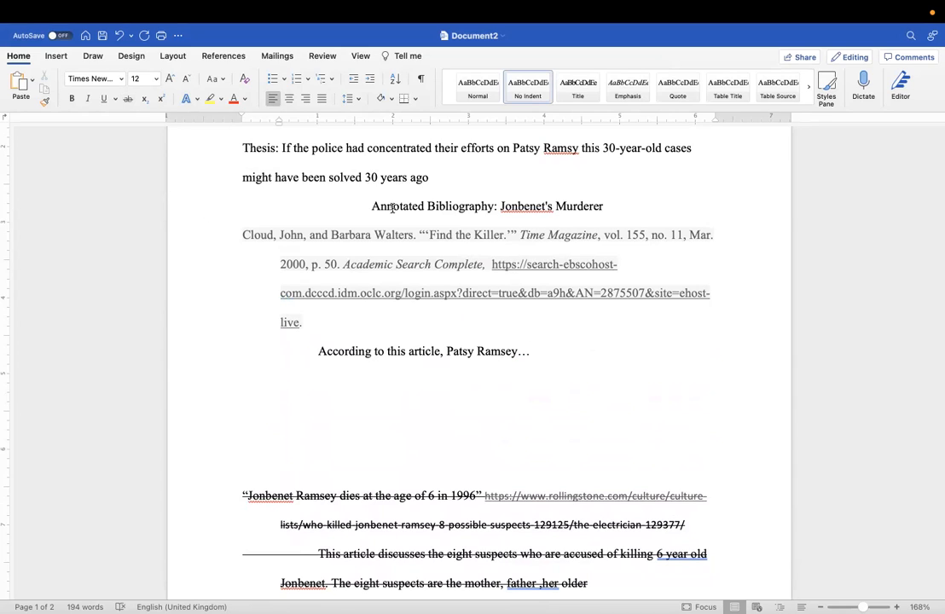
mouse_move(357, 293)
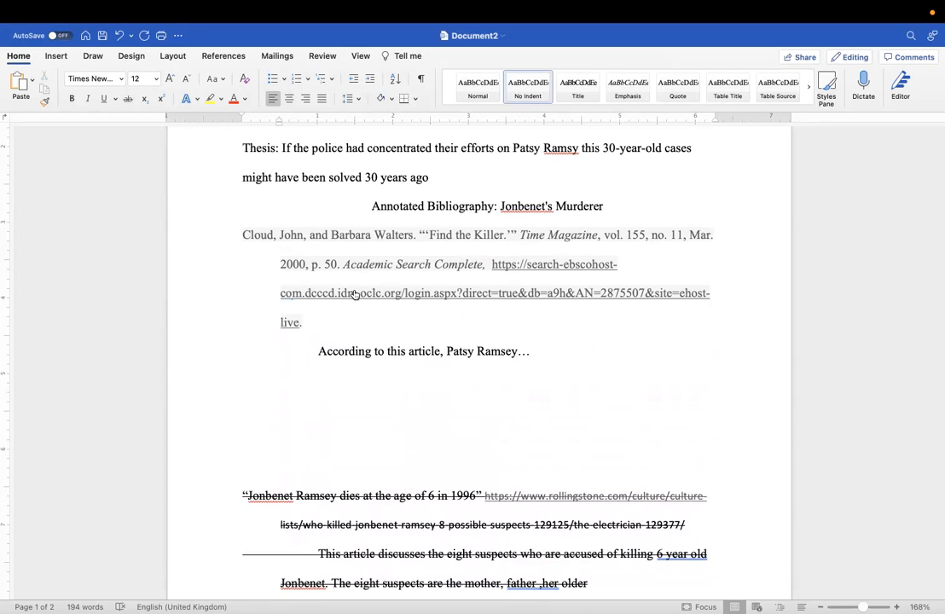
scroll(up, 3)
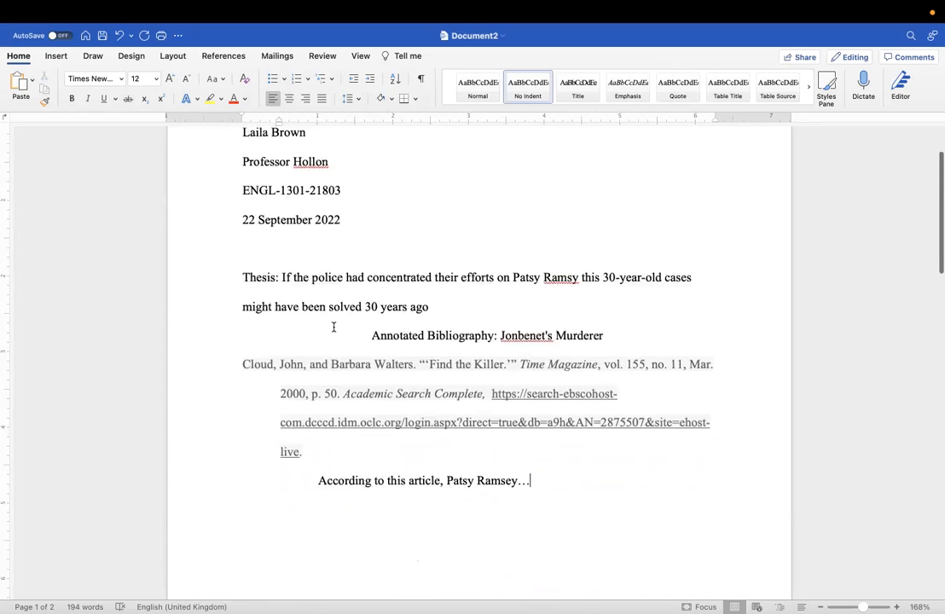